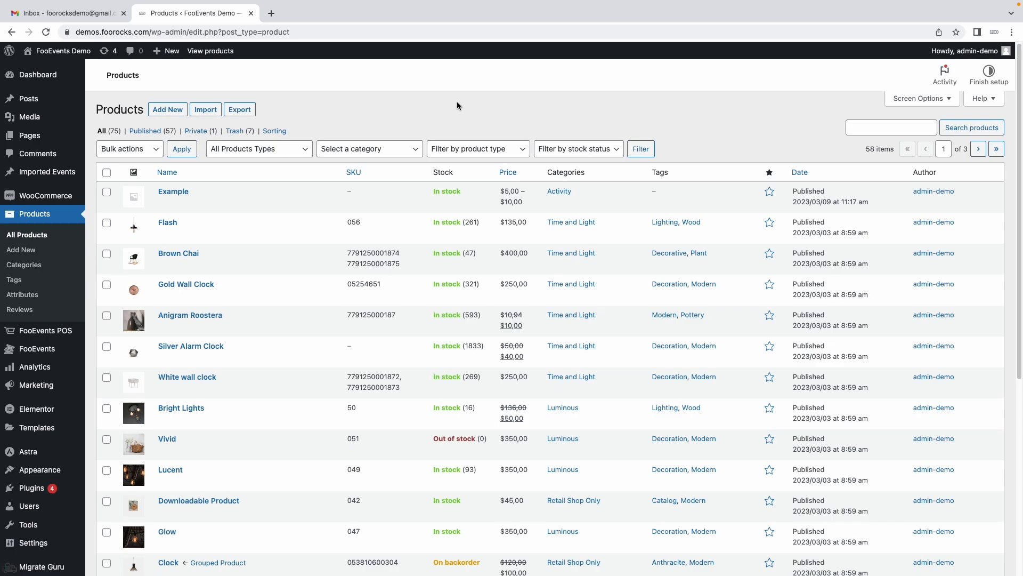
- Create a new product named 'Bus Tour' with a Lorem ipsum placeholder description
click(167, 109)
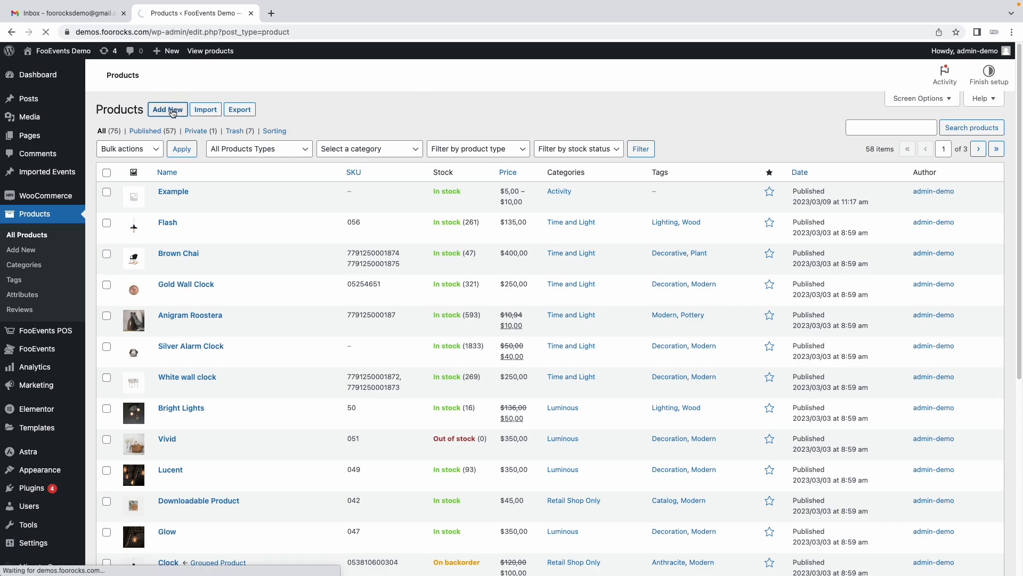
click(167, 109)
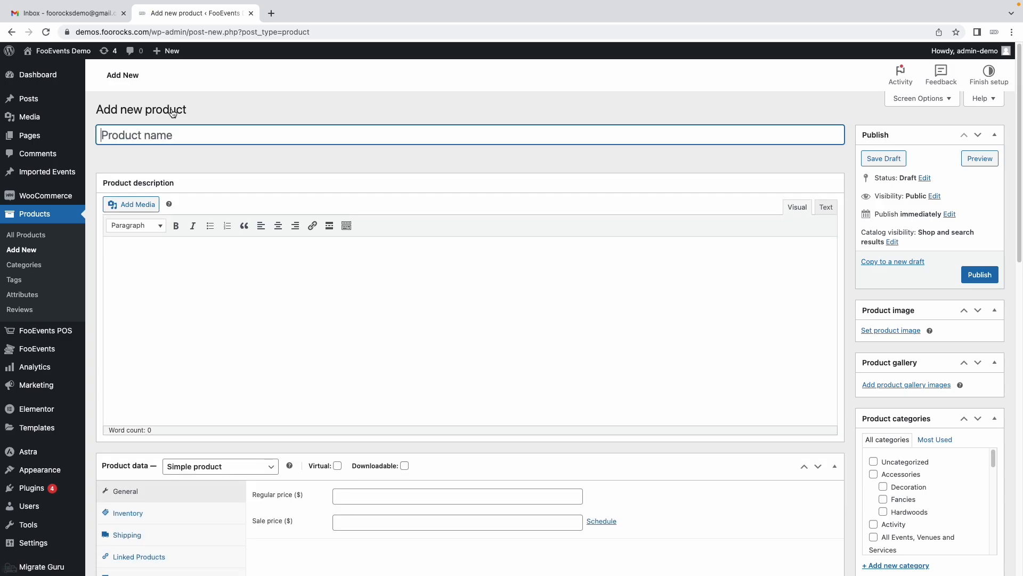
text(Bus Tour)
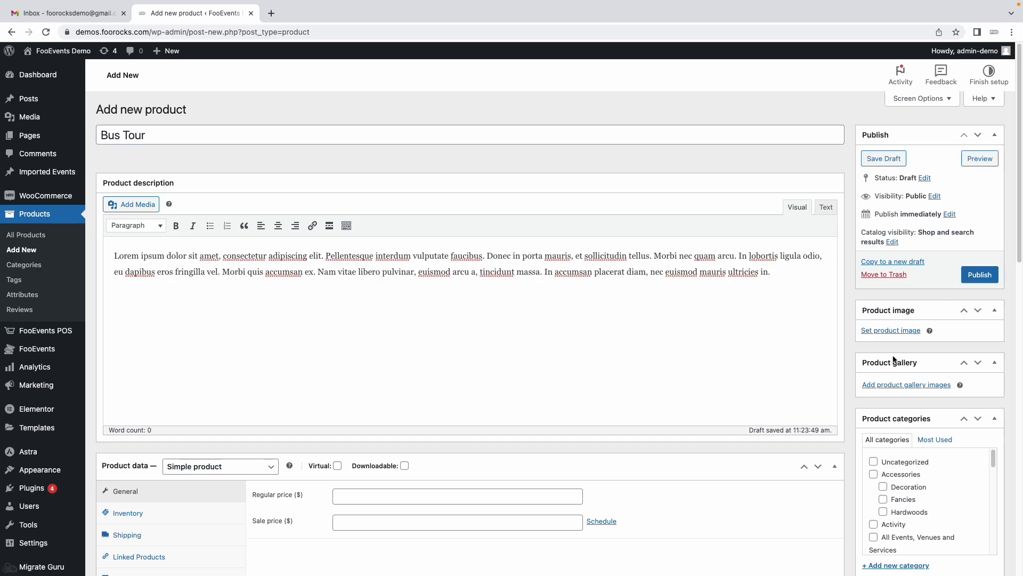
- Set the tourist-on-bus photo as product image, tick Activity, and choose Variable product
click(890, 330)
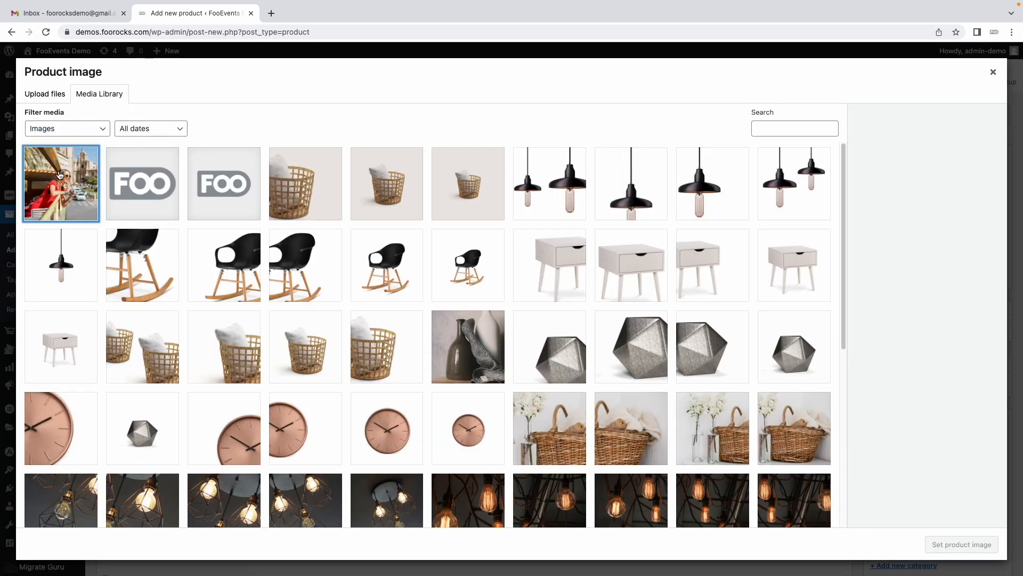
click(960, 543)
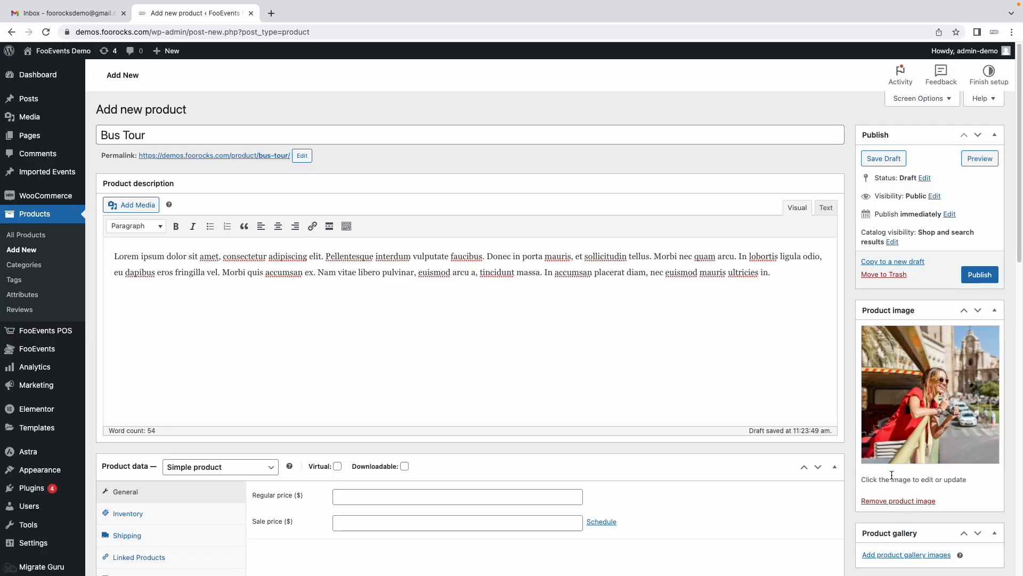
scroll(down, 3)
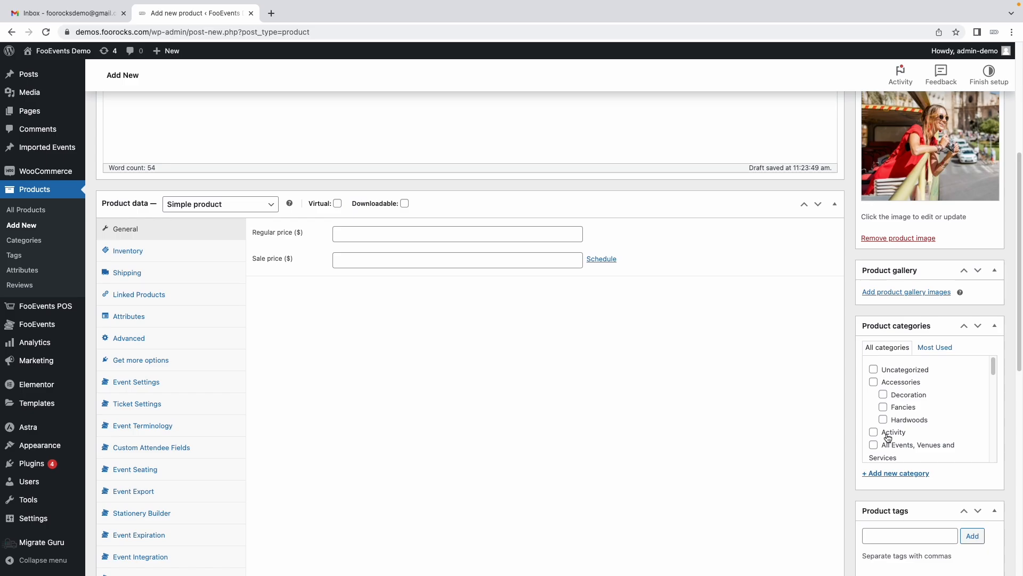
click(219, 204)
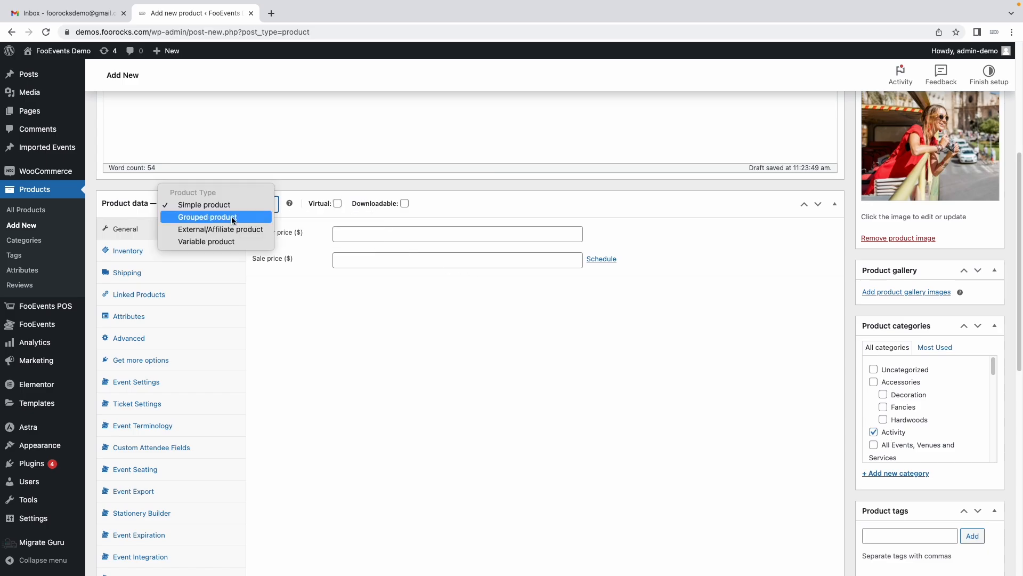
click(206, 241)
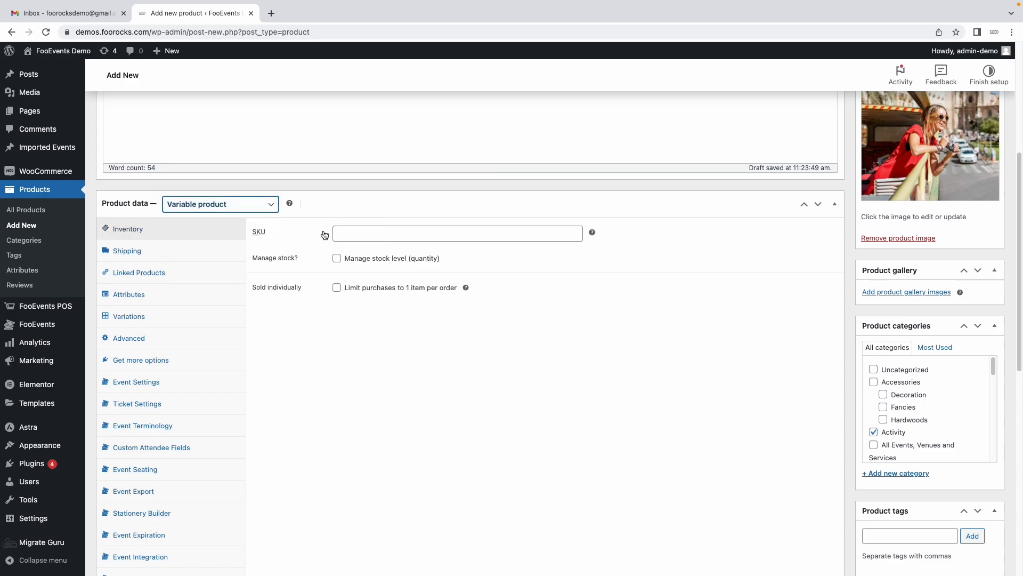
- Add and save a Ticket Type attribute with values Adult, Child, Pensioner, used for variations
scroll(down, 3)
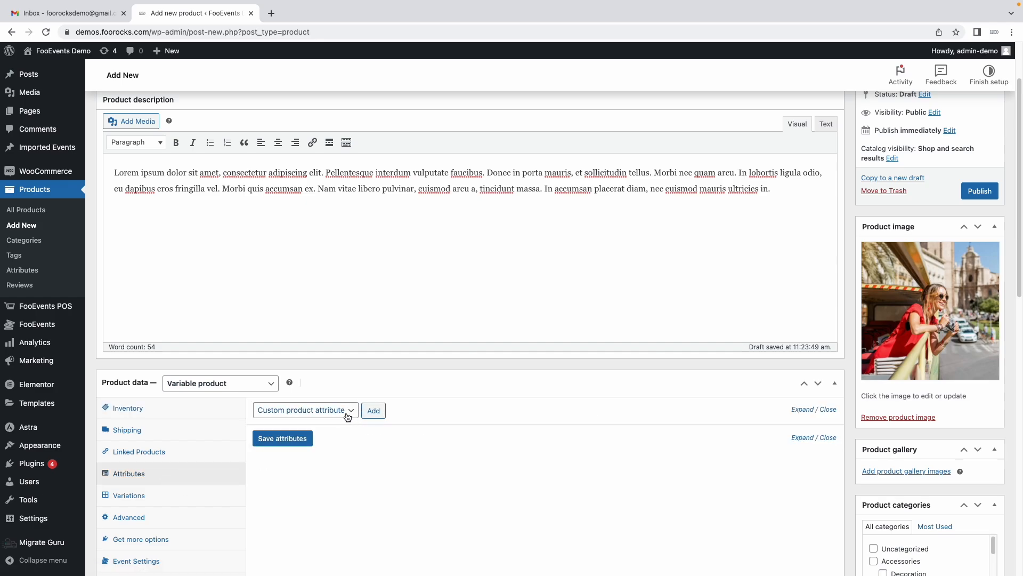
click(373, 410)
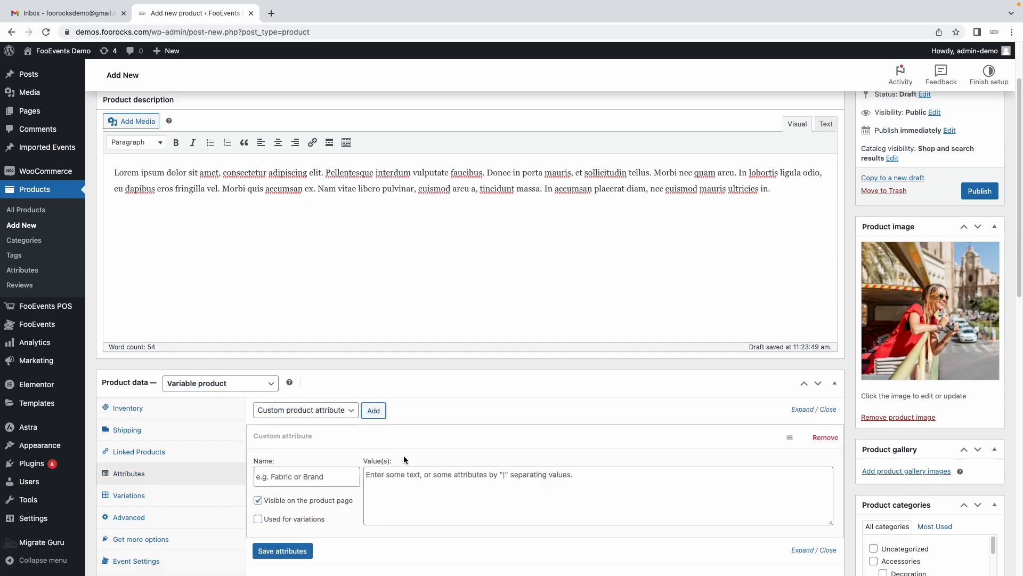
text(Tick)
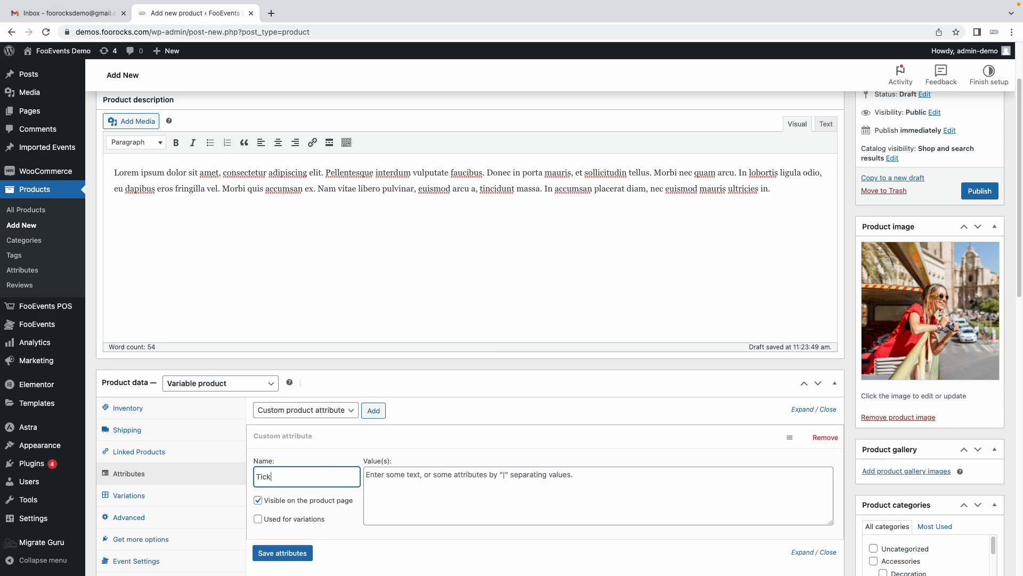
text(Ticket Type)
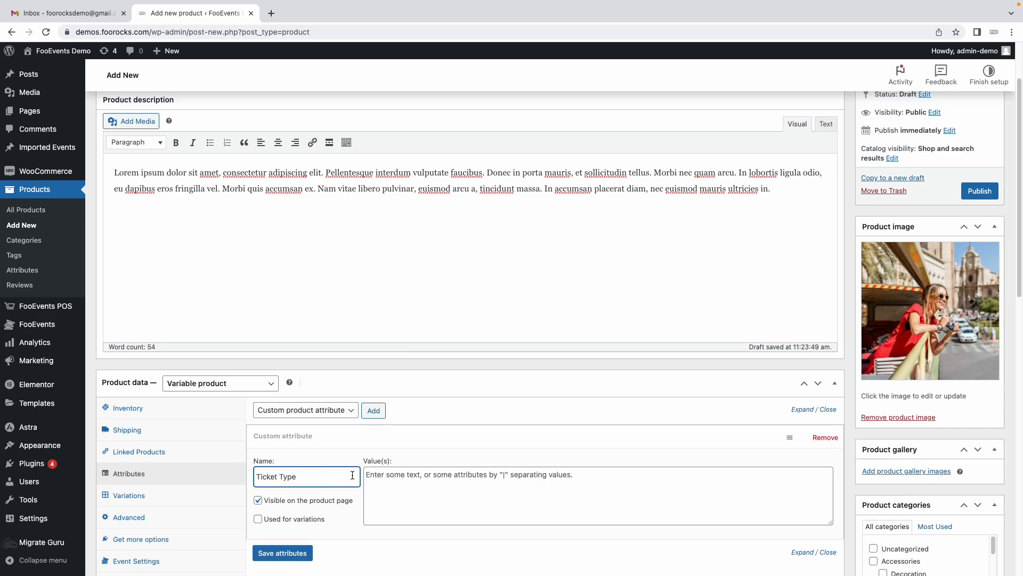
text(Adult|Chi)
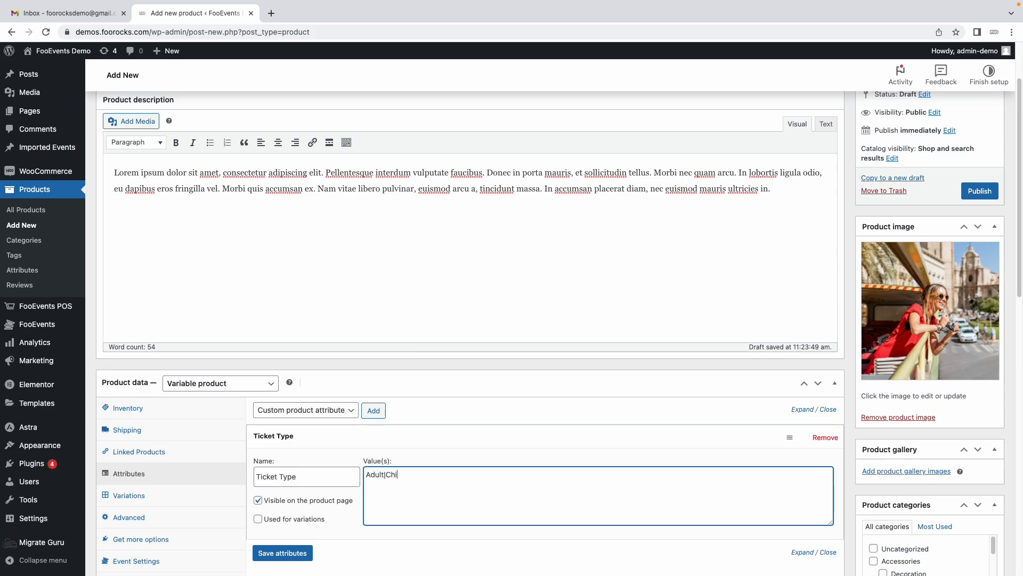
text(ld|)
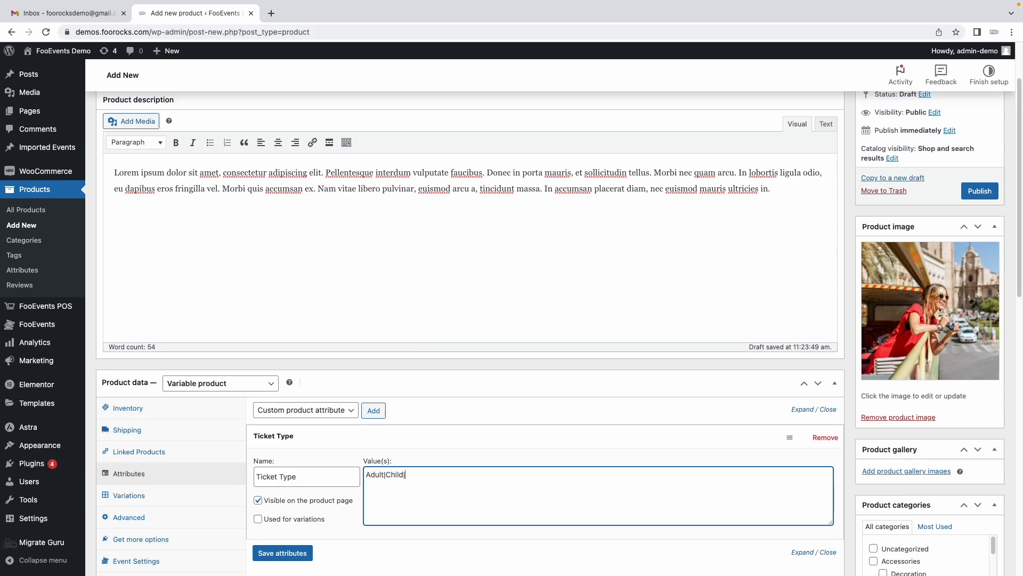
text(P)
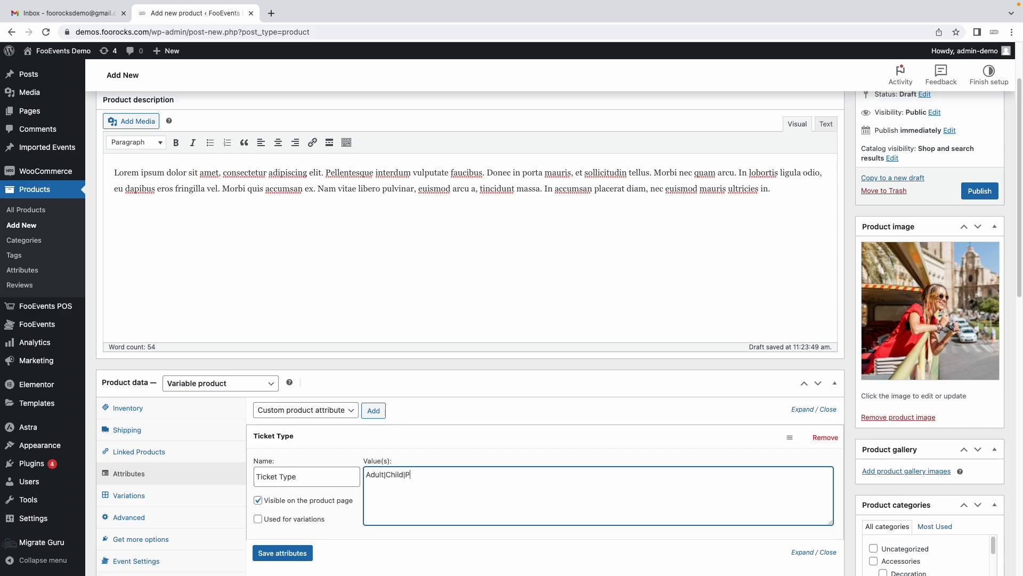
text(ensioner)
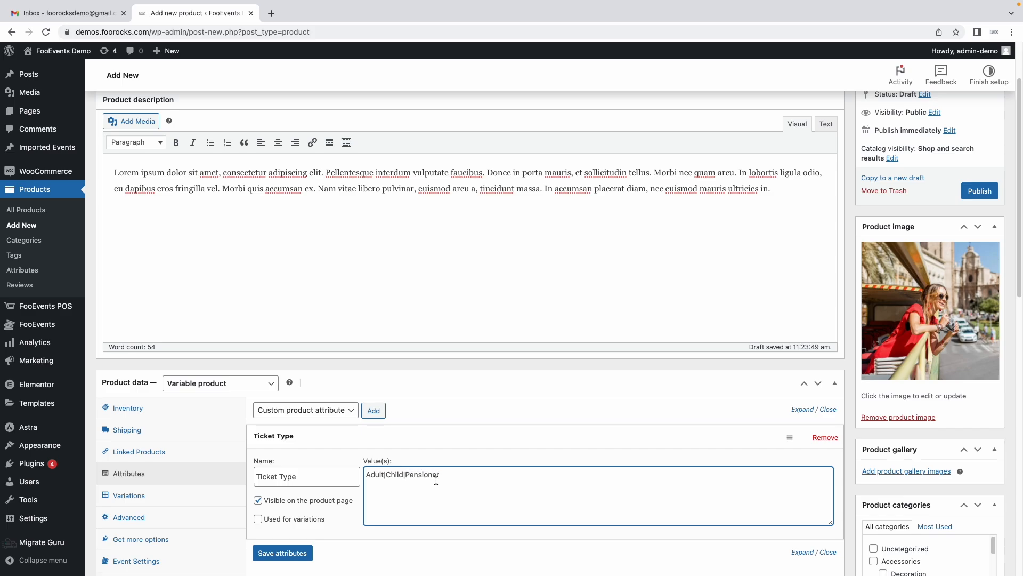
click(281, 552)
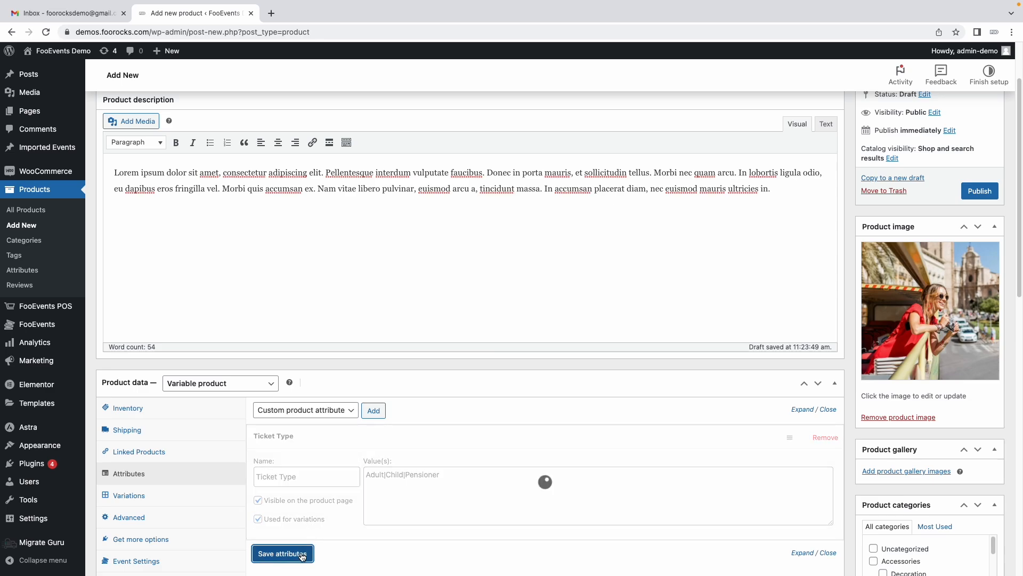
click(282, 552)
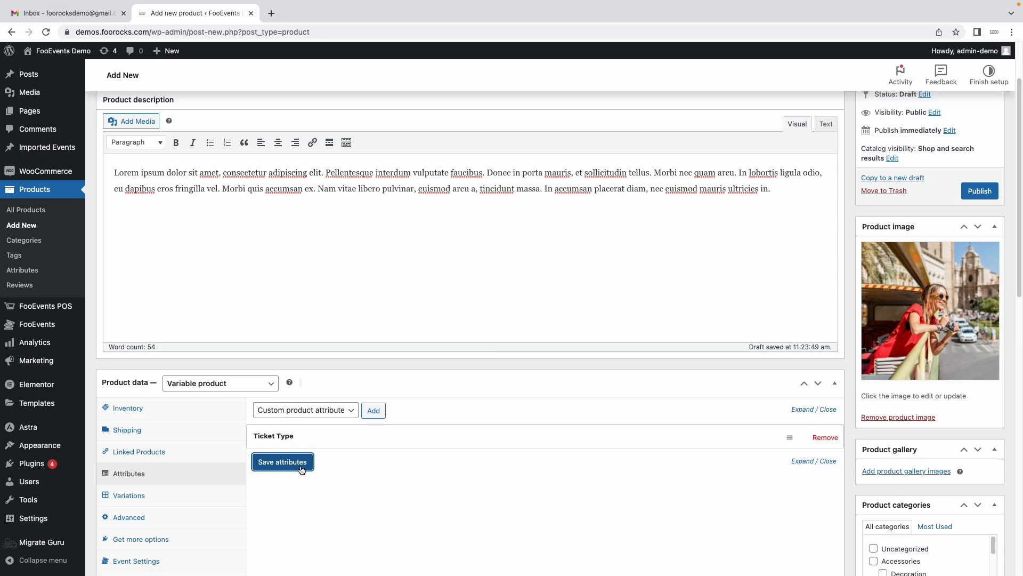
click(283, 461)
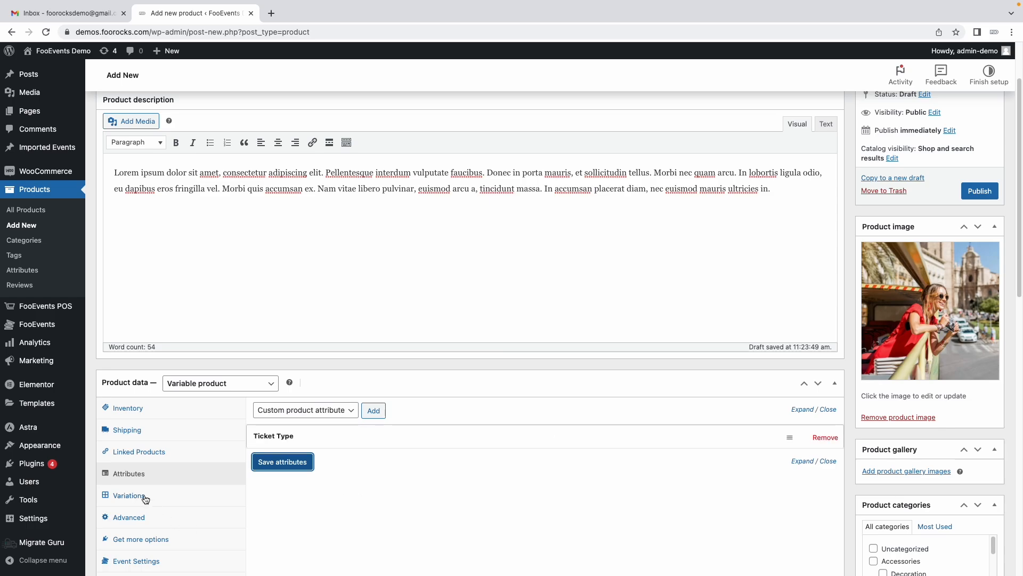
- Create variations from all attributes, confirm the three added, and expand the Adult variation
click(128, 495)
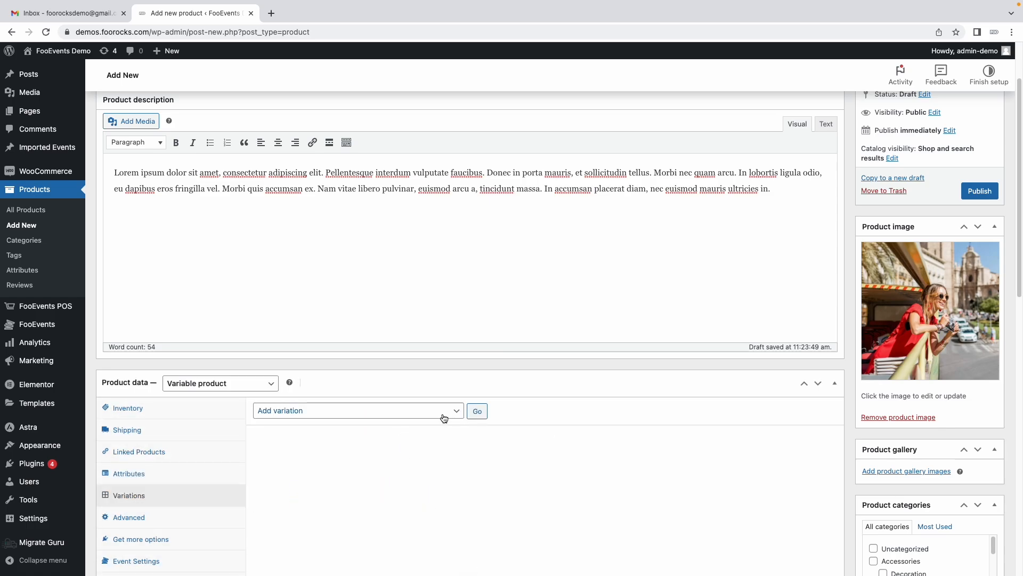
click(477, 410)
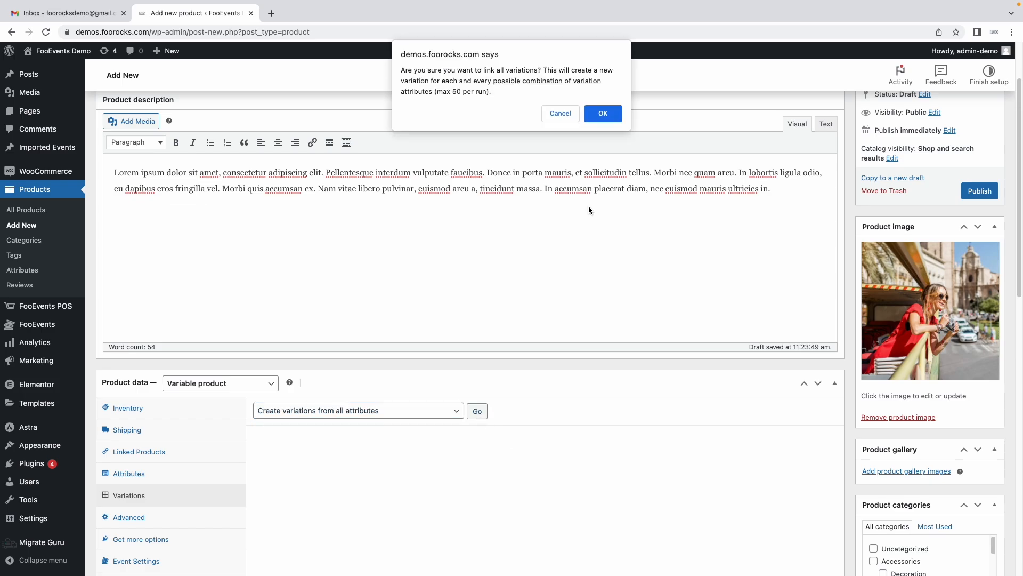
click(602, 113)
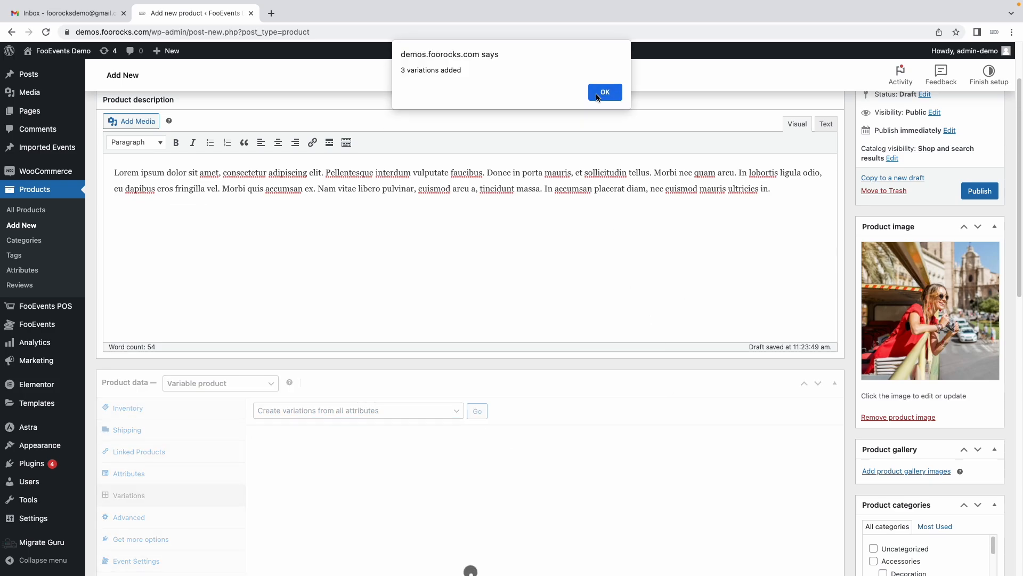
click(604, 92)
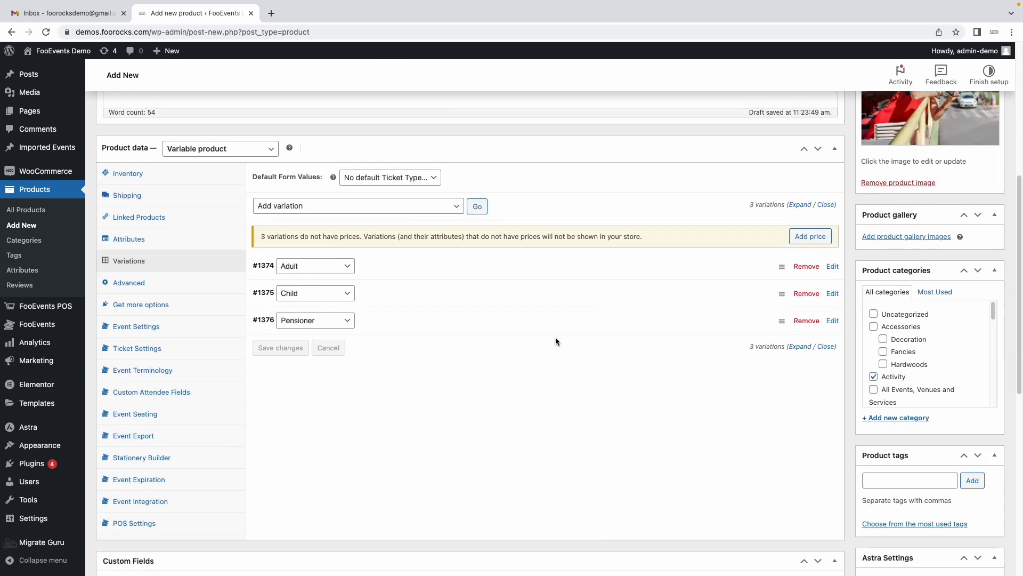
click(799, 204)
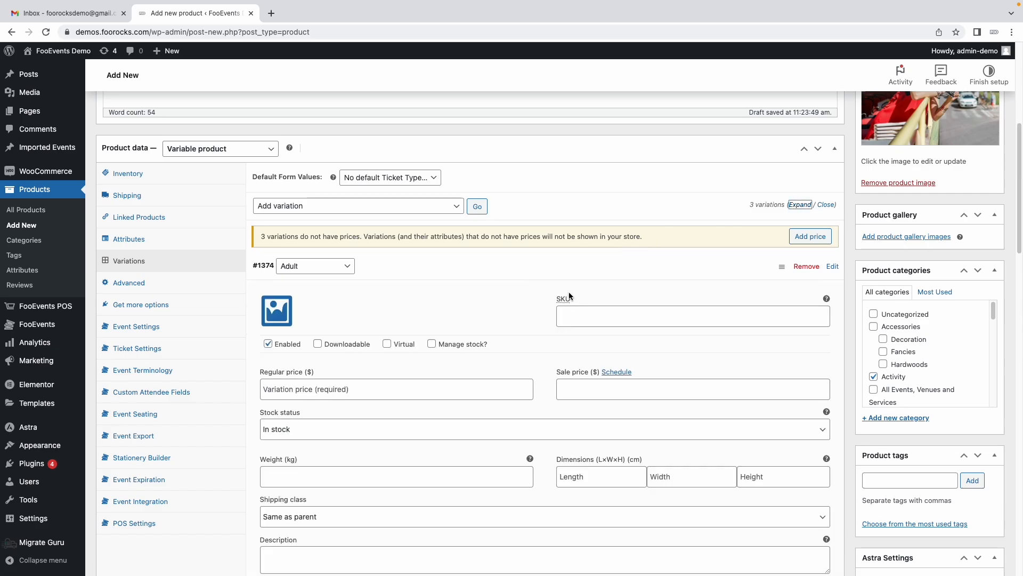
mouse_move(346, 344)
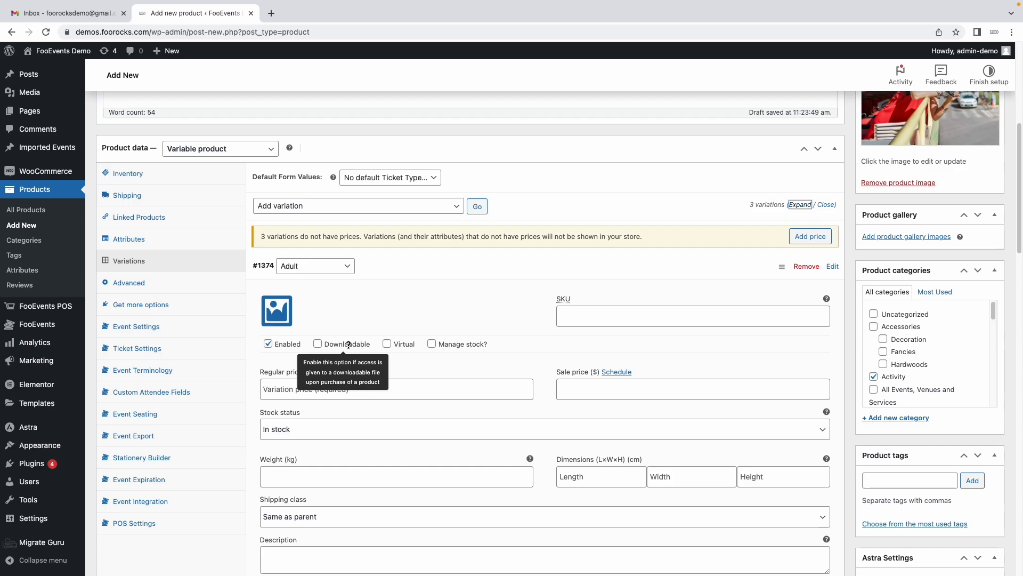
mouse_move(383, 317)
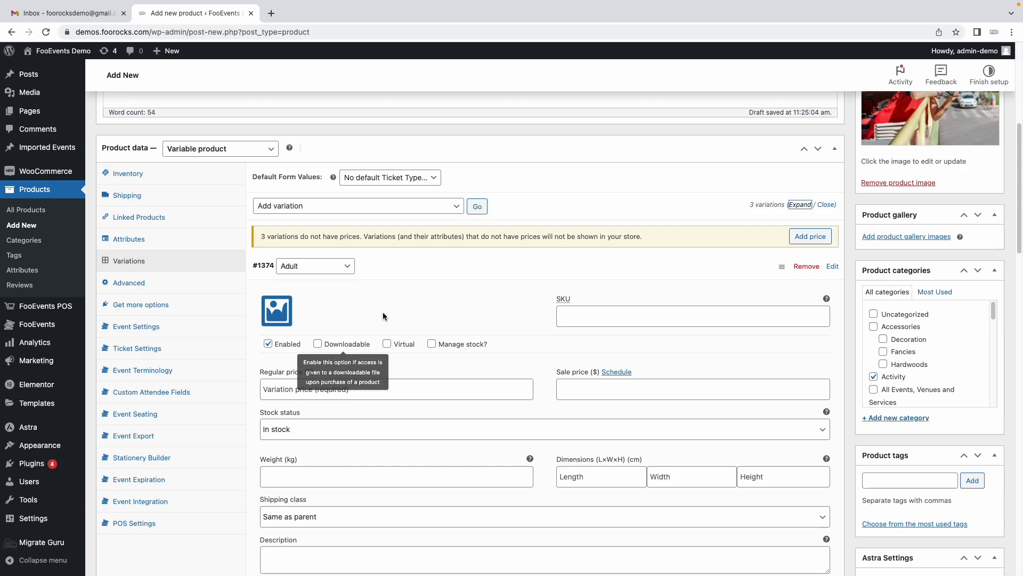
mouse_move(386, 304)
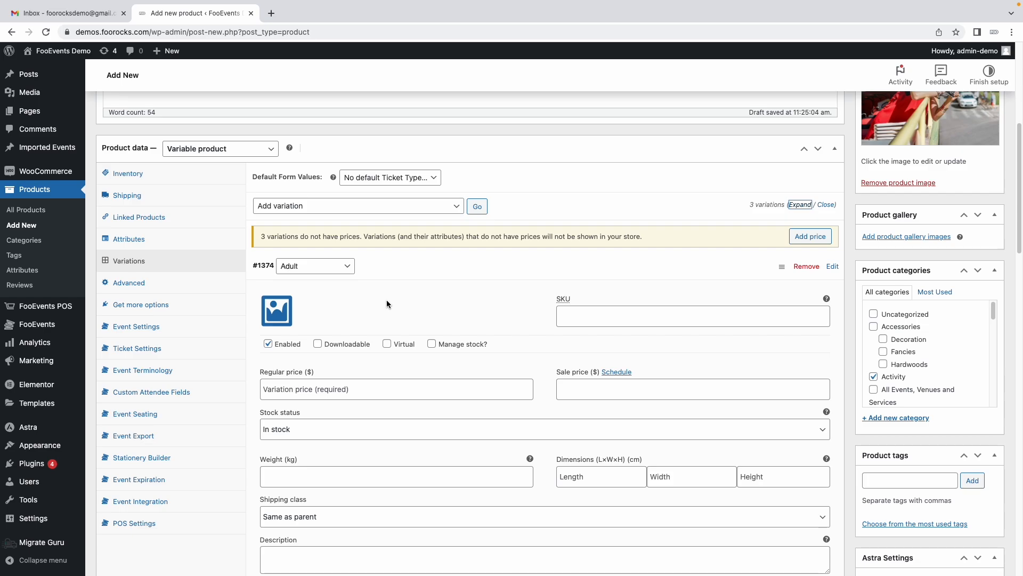
- Enter regular prices for the three variations, tick Downloadable and Virtual, and save changes
scroll(down, 3)
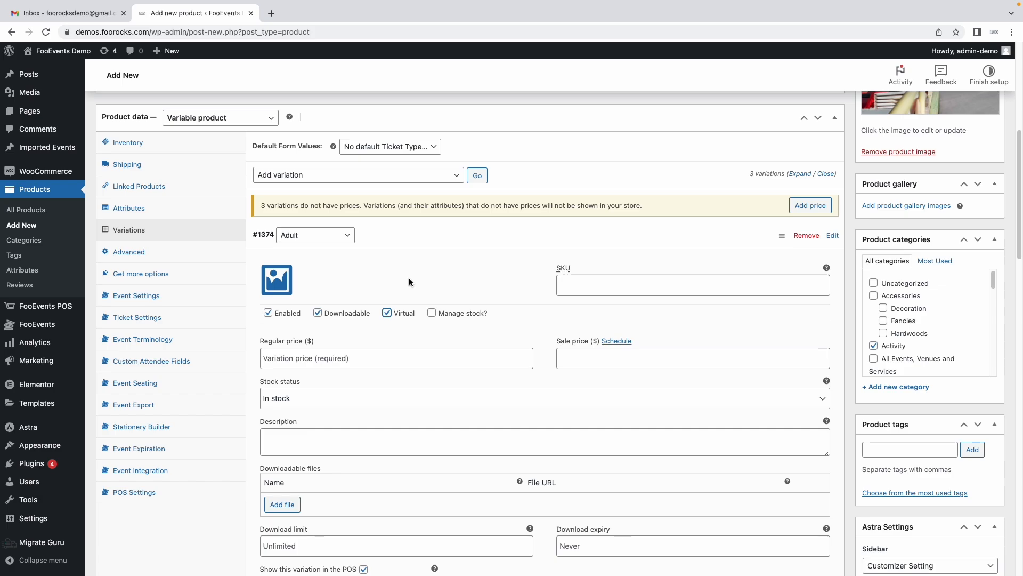
mouse_move(346, 308)
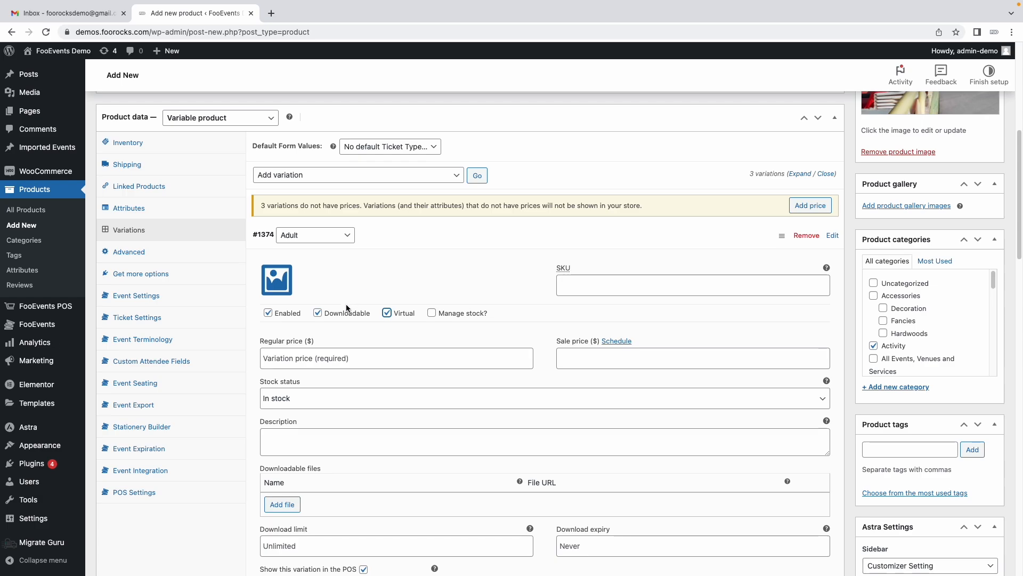
mouse_move(449, 314)
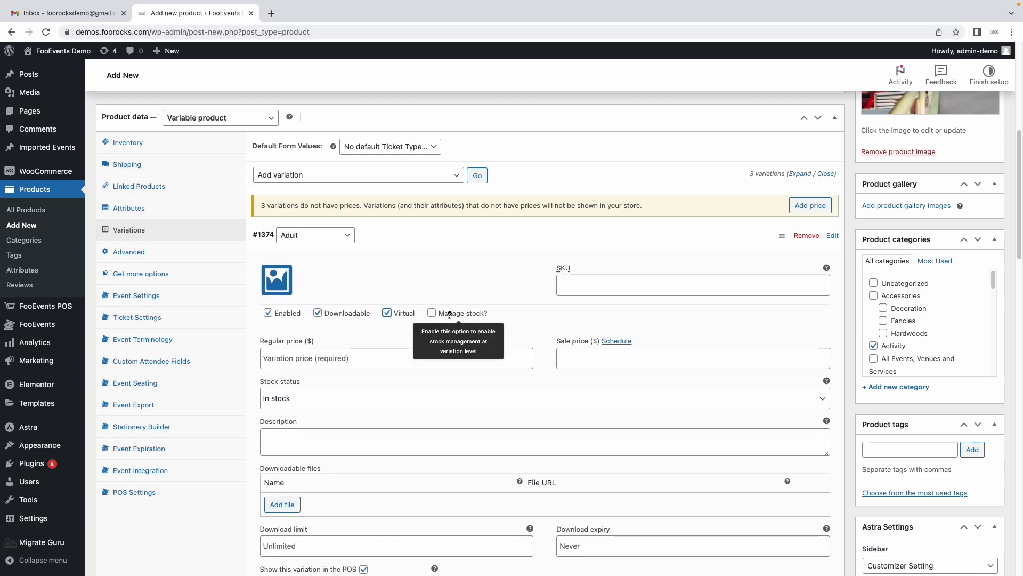
scroll(down, 3)
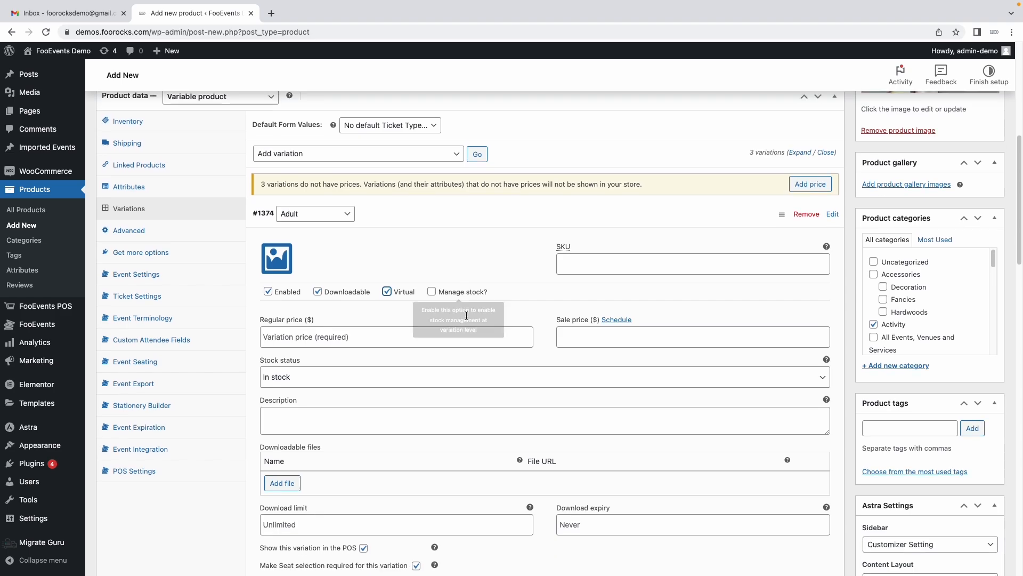
scroll(down, 3)
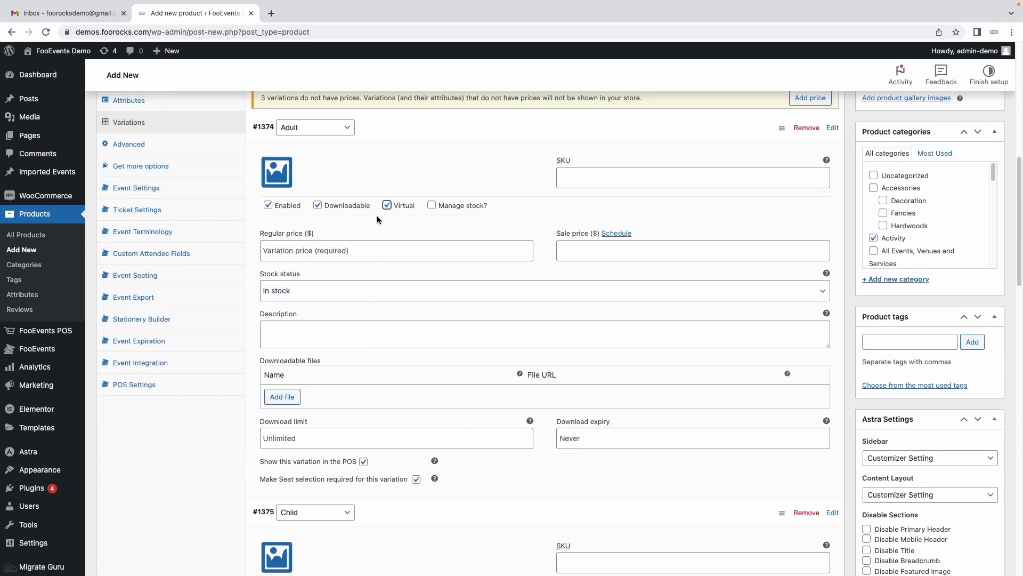
text(1)
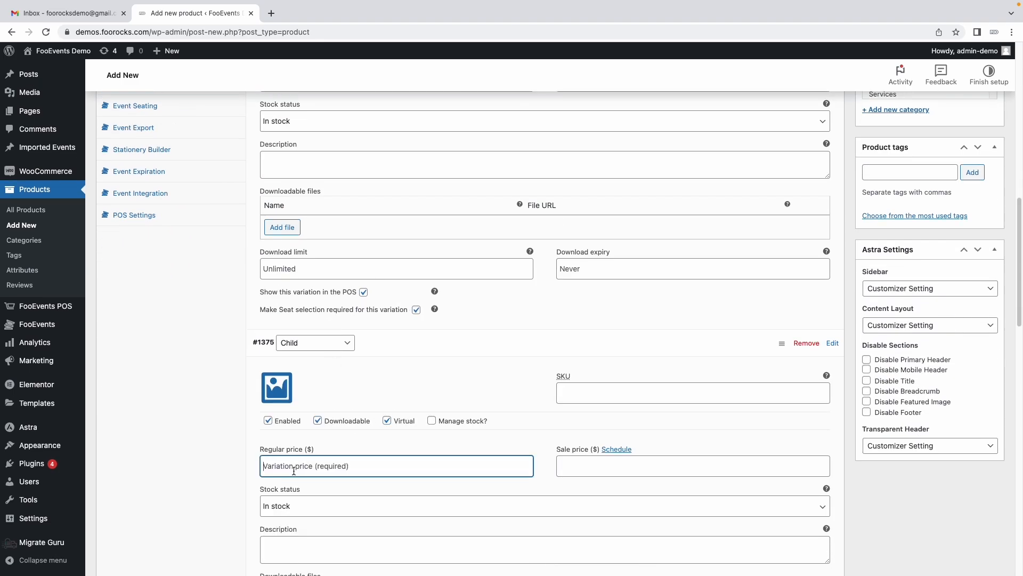
text(5)
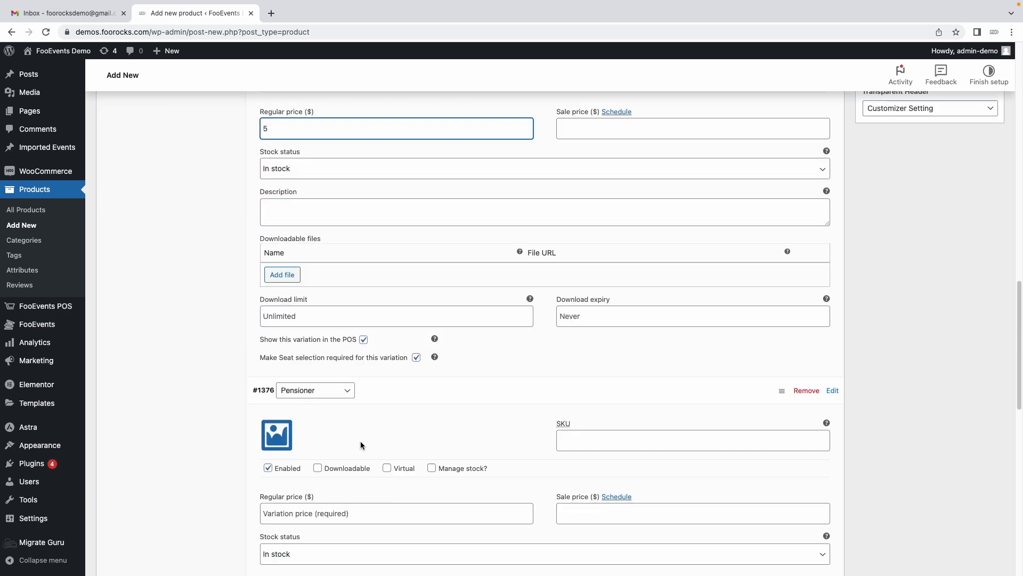
click(387, 468)
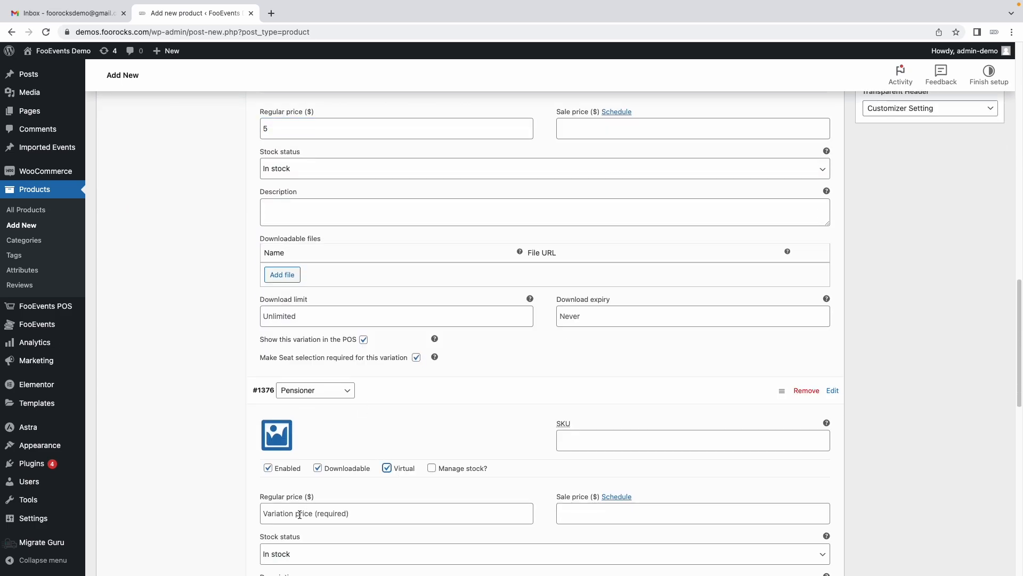
text(6)
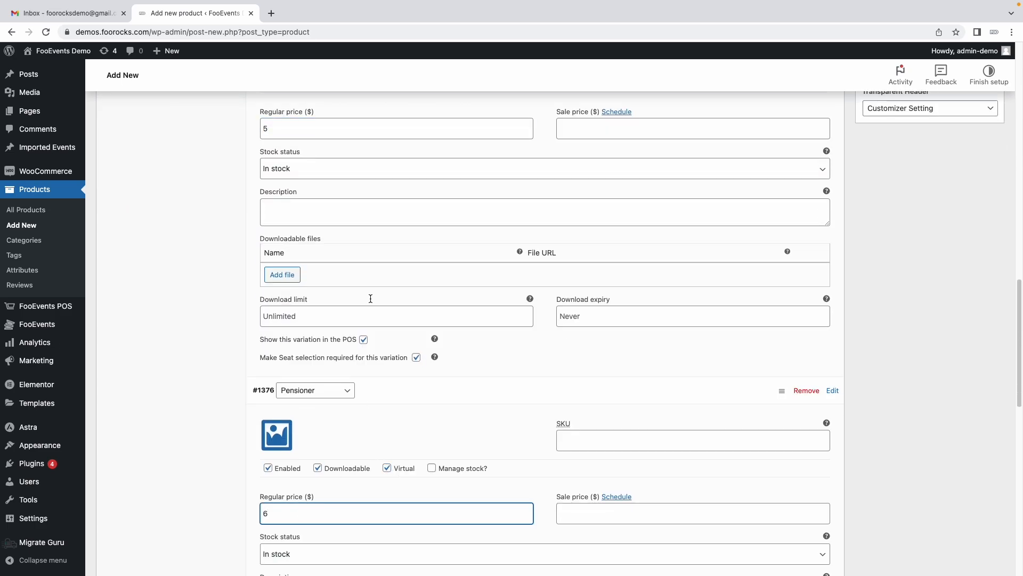
scroll(down, 3)
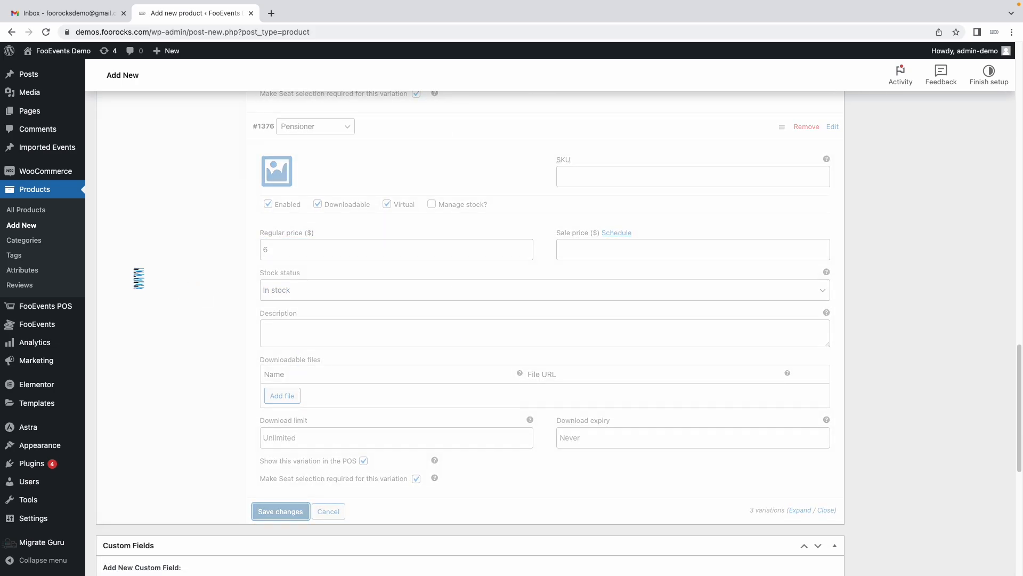
scroll(down, 3)
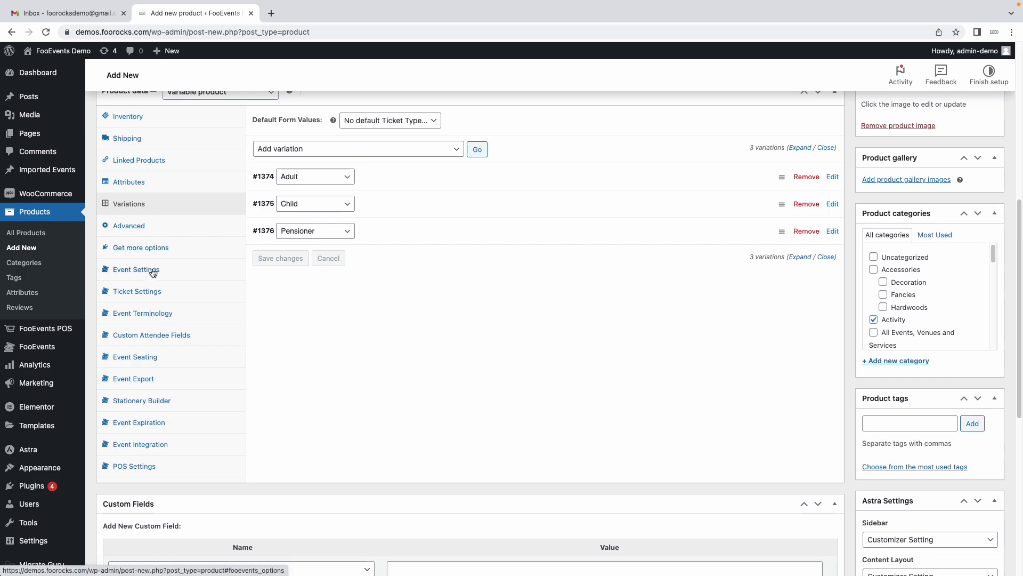
- In Event Settings, mark Bus Tour as an event with the Bookable event type
click(136, 269)
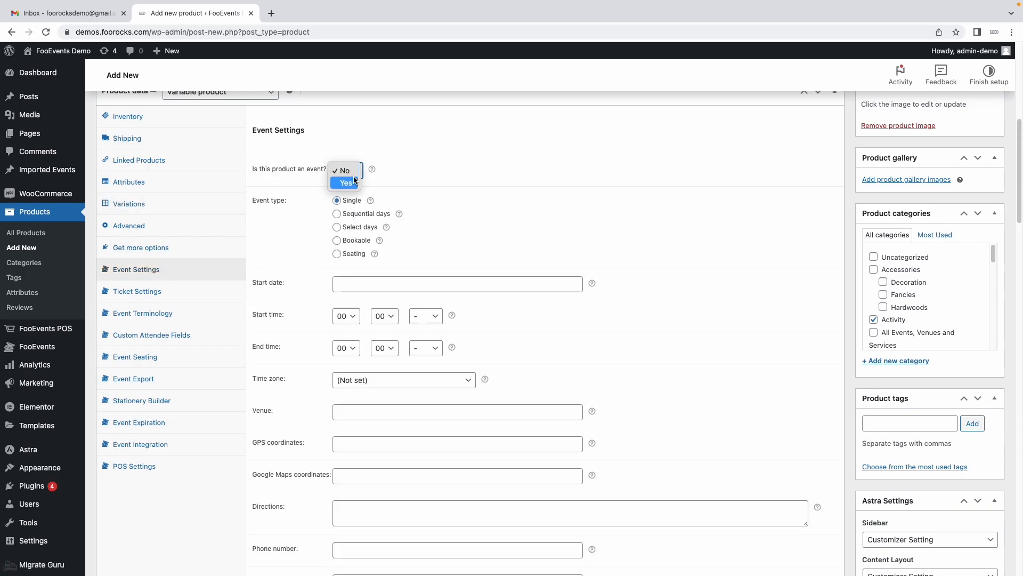
click(345, 181)
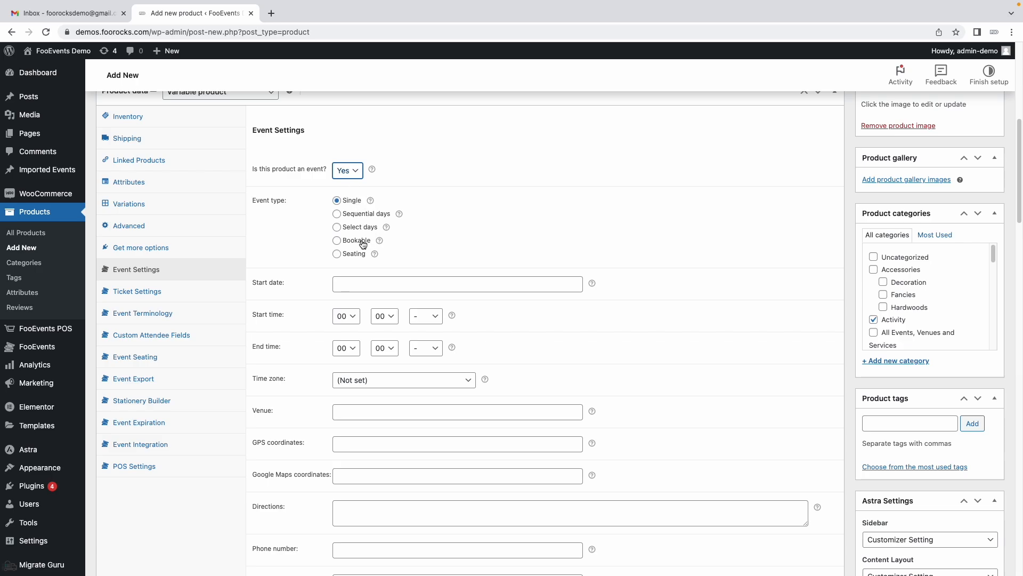
click(336, 240)
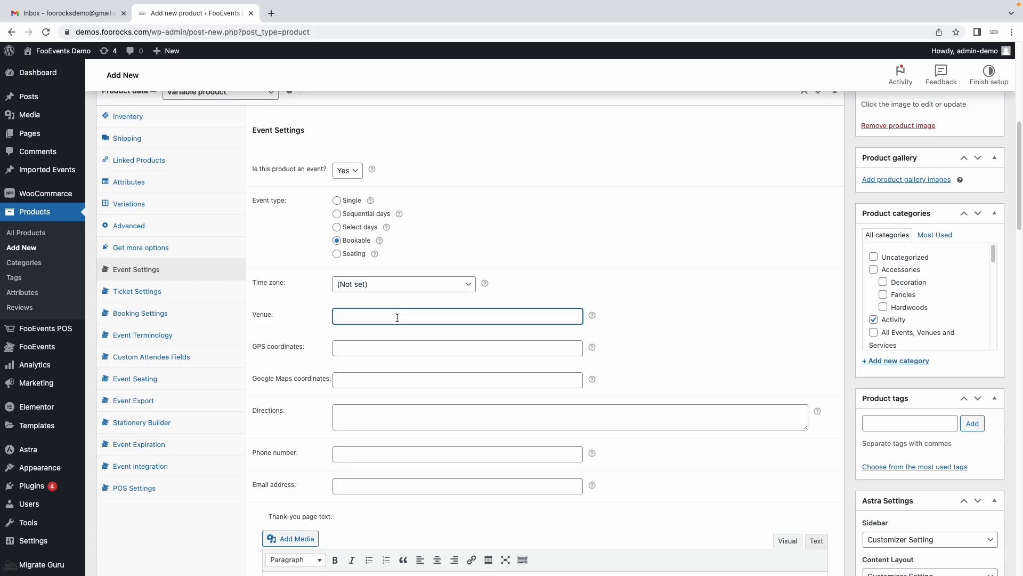
click(457, 316)
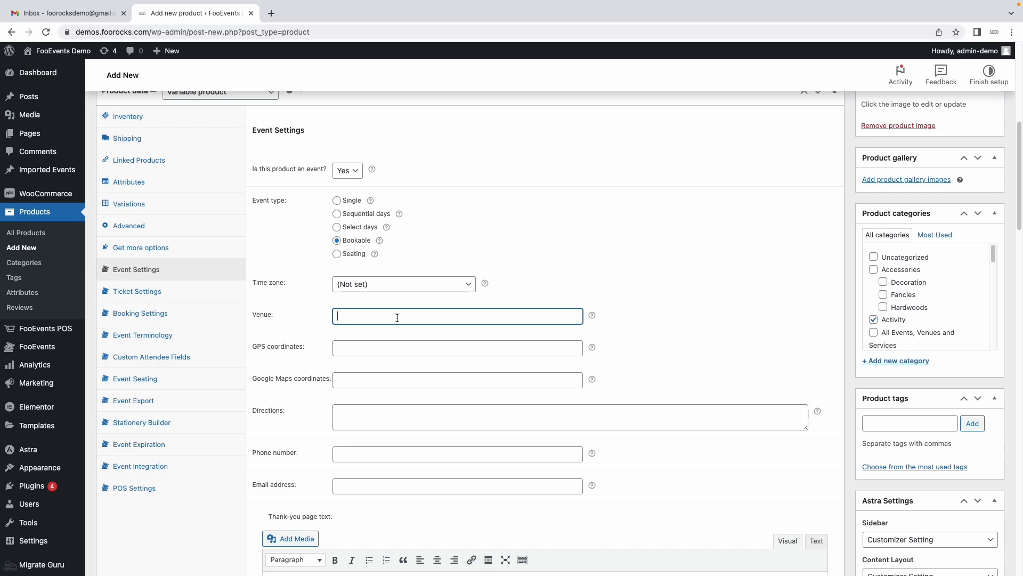
text(! M)
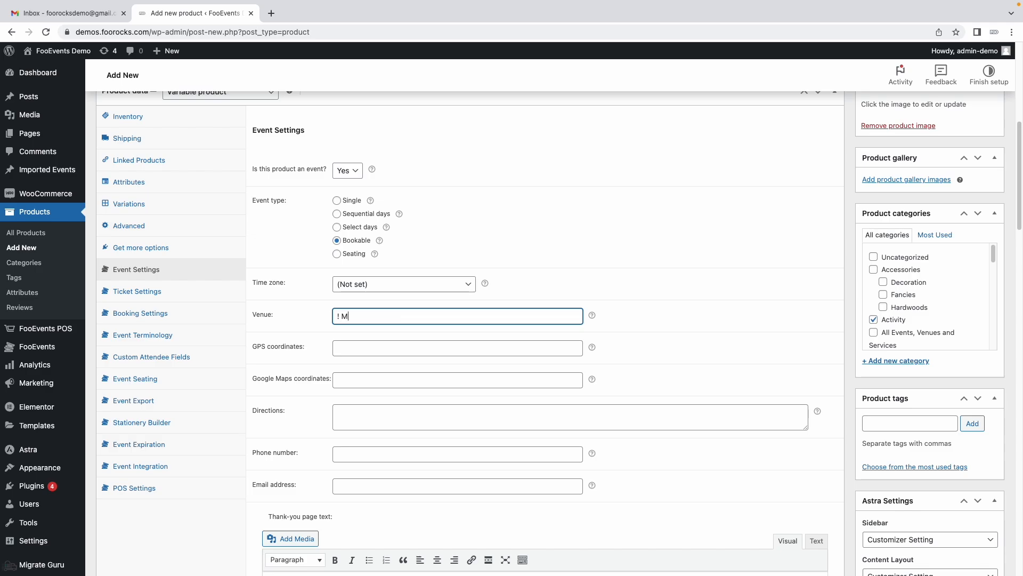
text(ain Road)
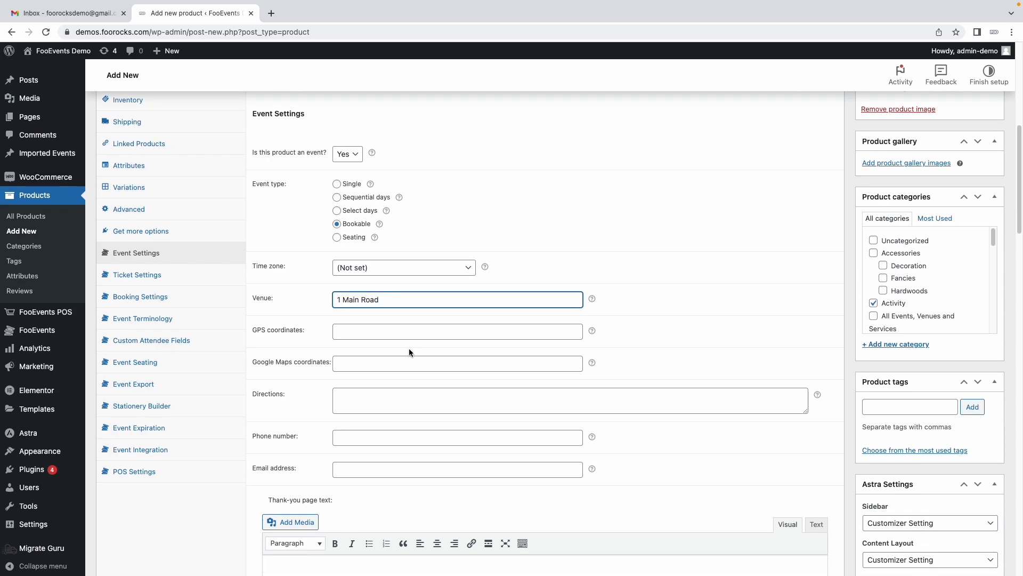
scroll(down, 3)
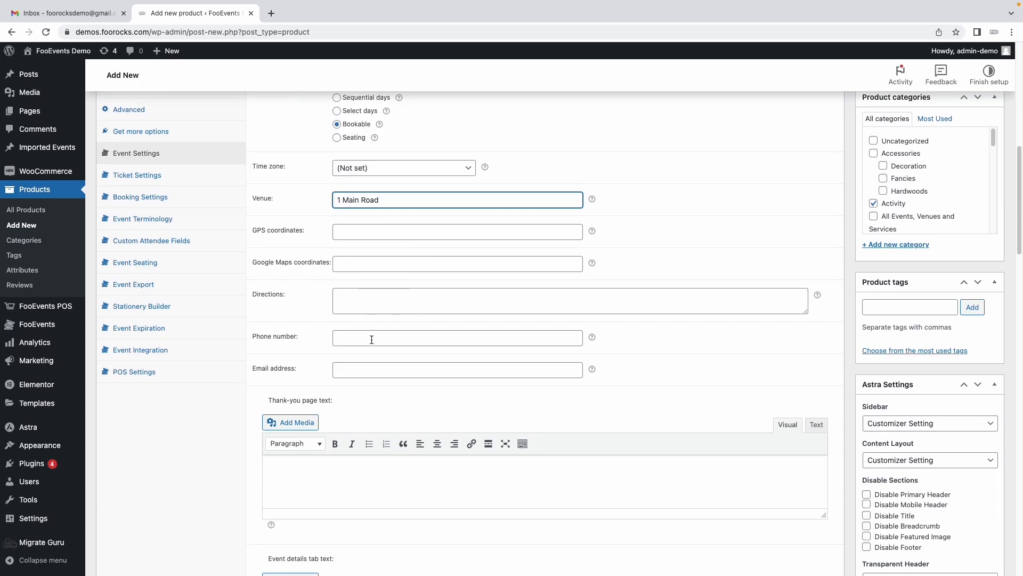
text(012)
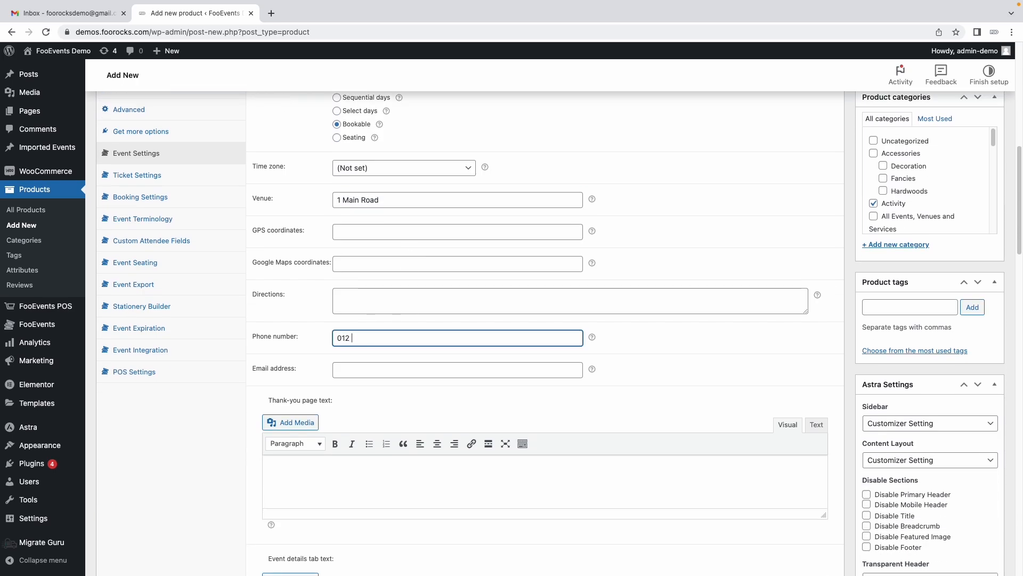
text(345 6789)
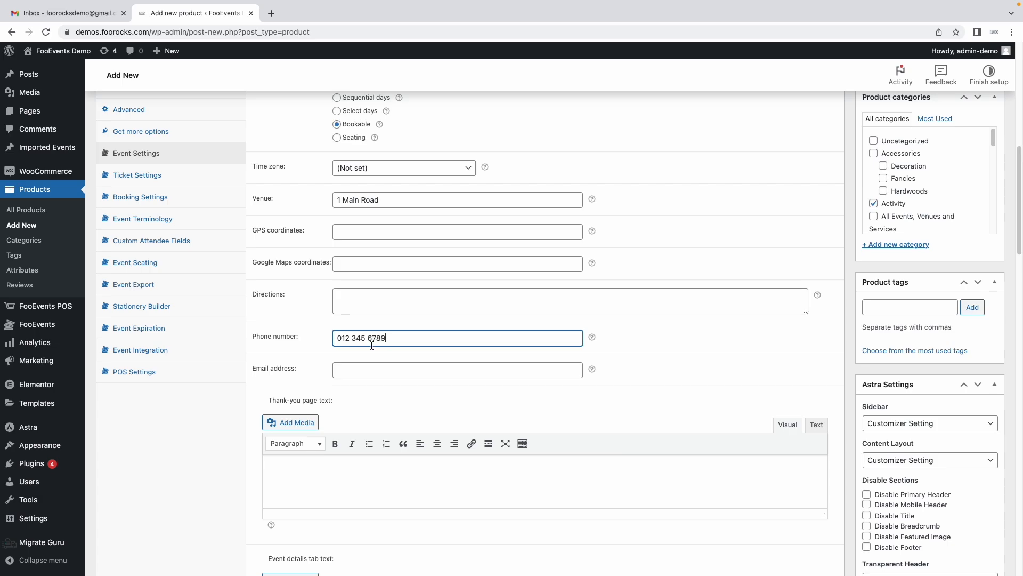
text(N)
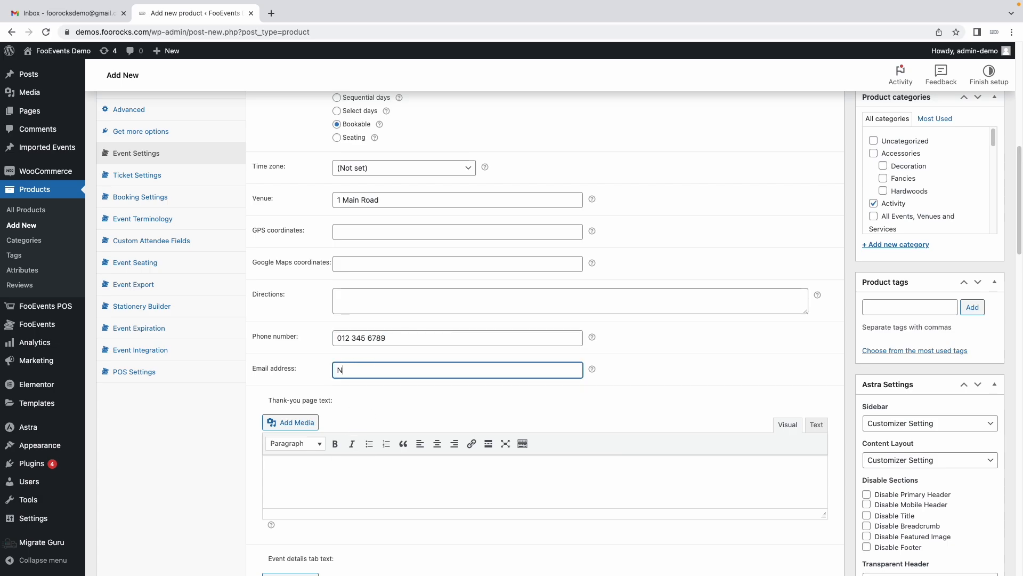
text(AME@)
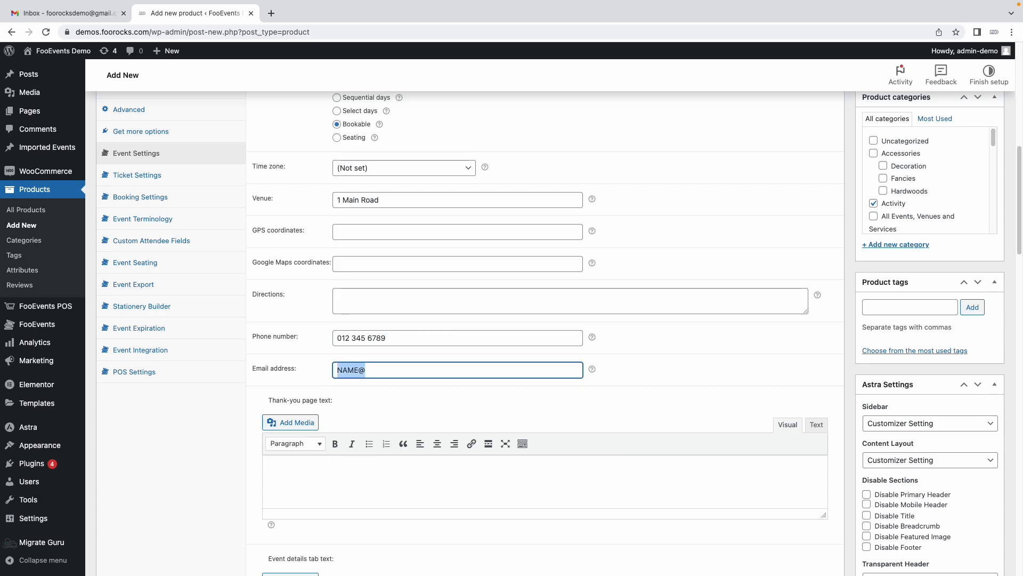
text(name@)
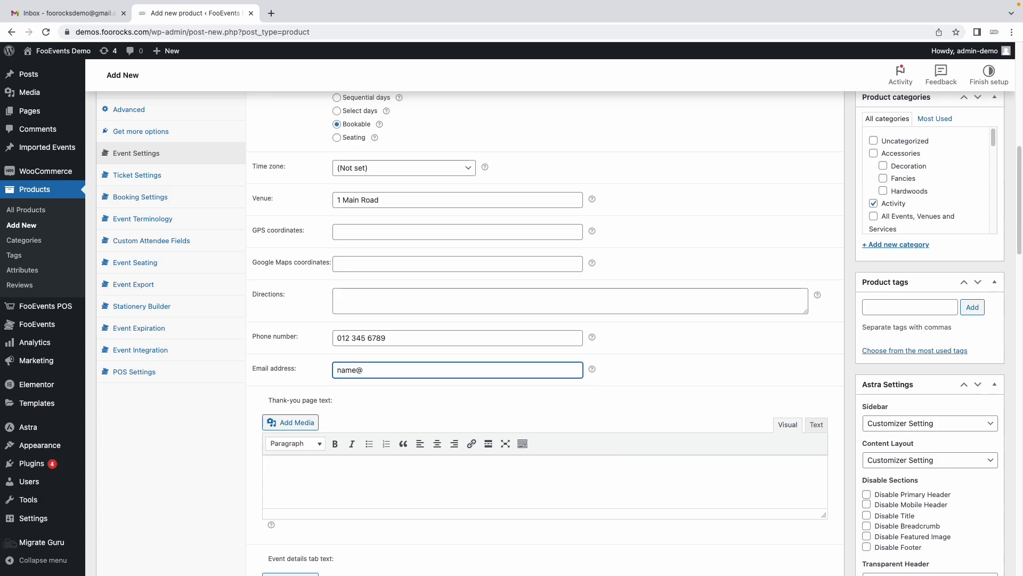
text(example.com)
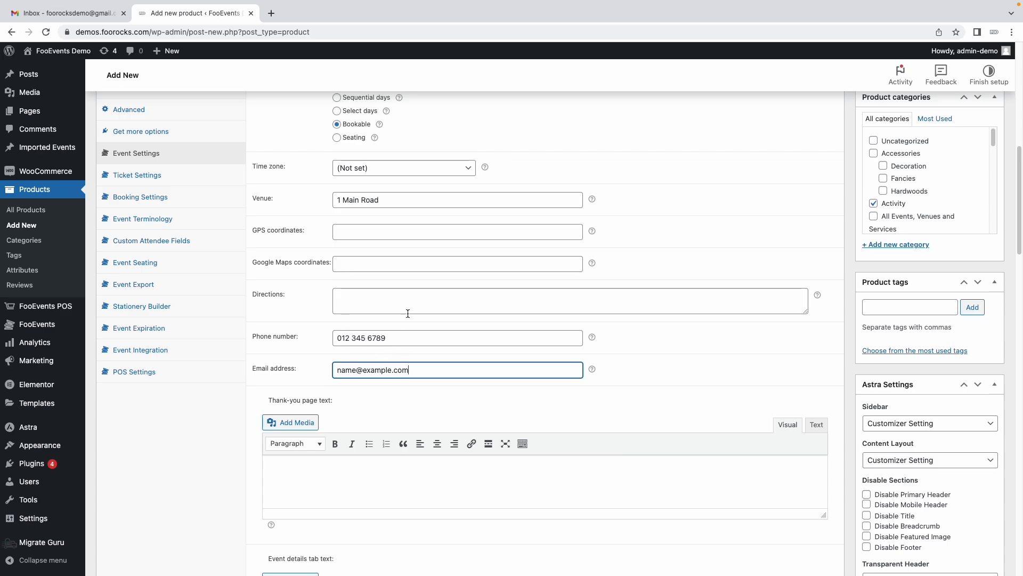
mouse_move(409, 306)
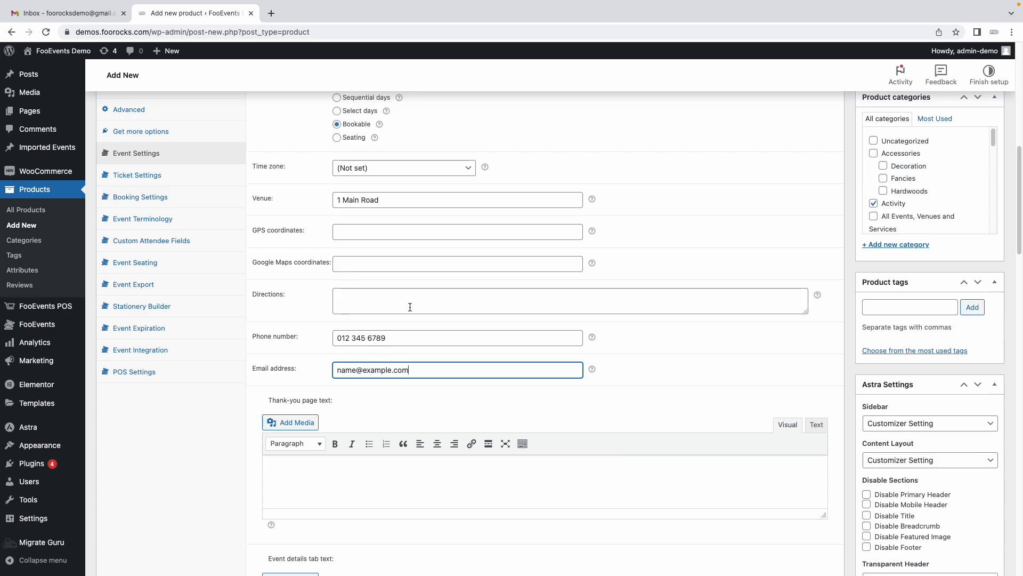
- Tick 'Capture attendee full name?' and 'Capture attendee email address?' in Event Settings
scroll(down, 3)
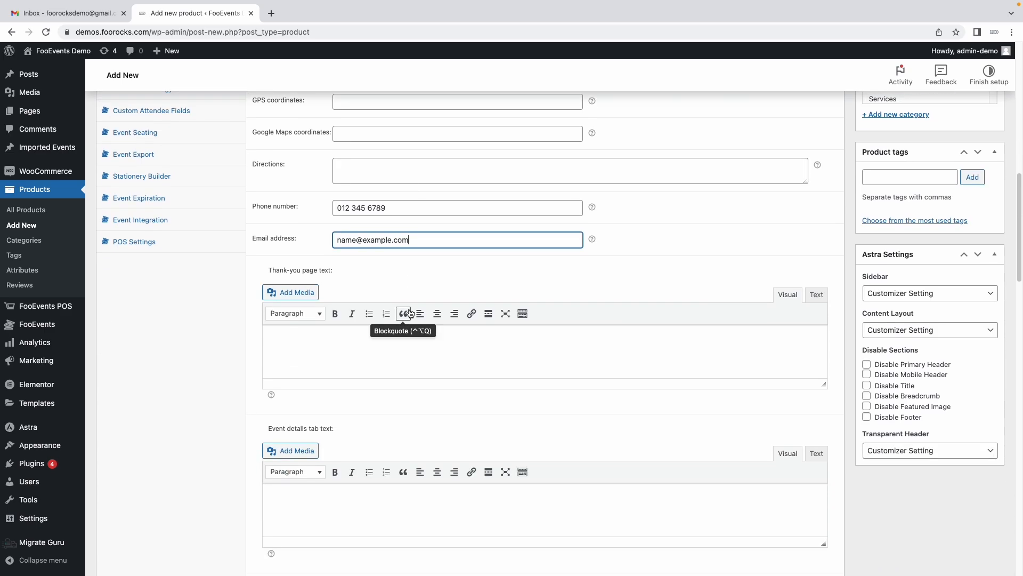
scroll(down, 3)
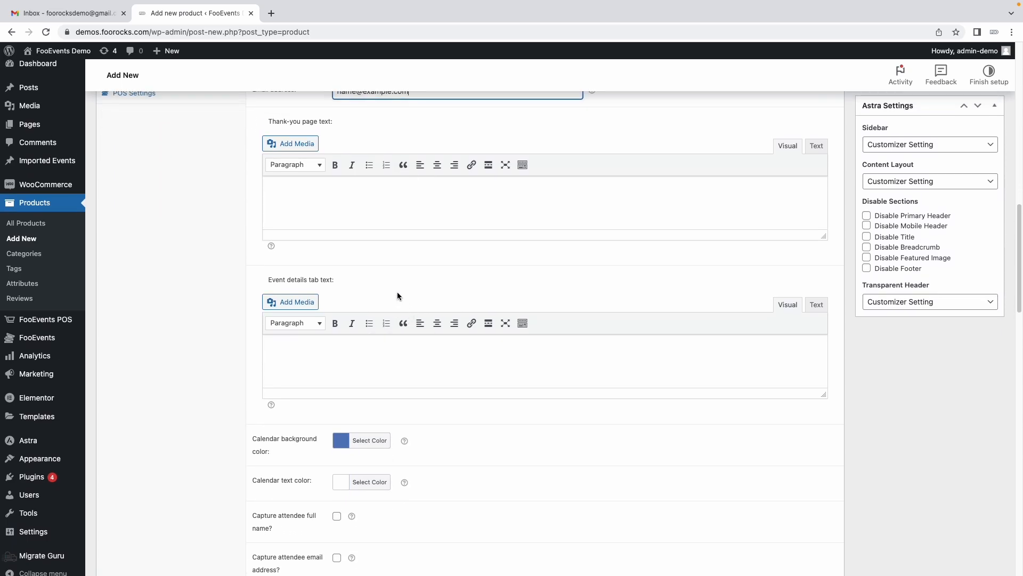
scroll(down, 3)
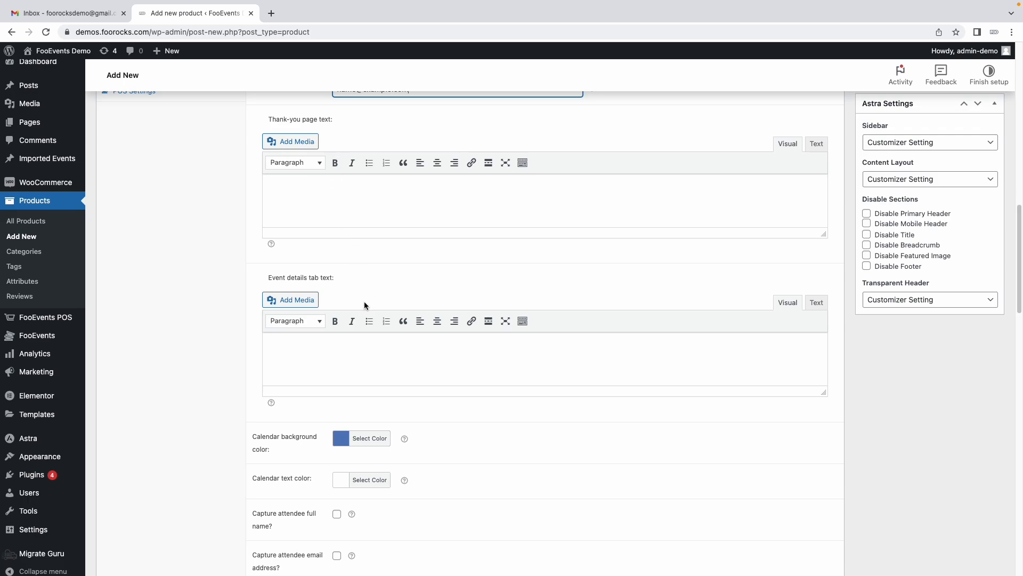
mouse_move(286, 281)
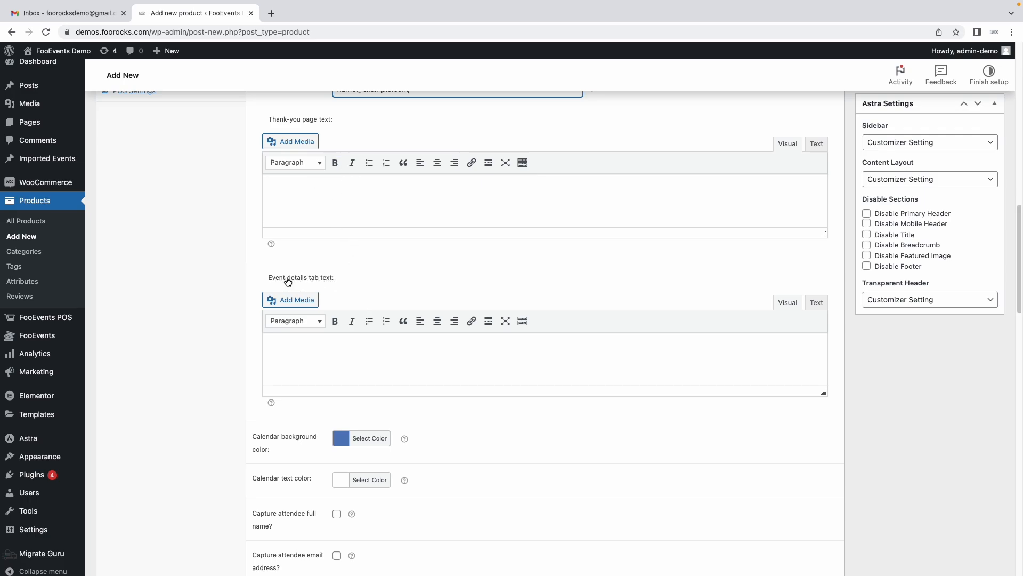
scroll(down, 3)
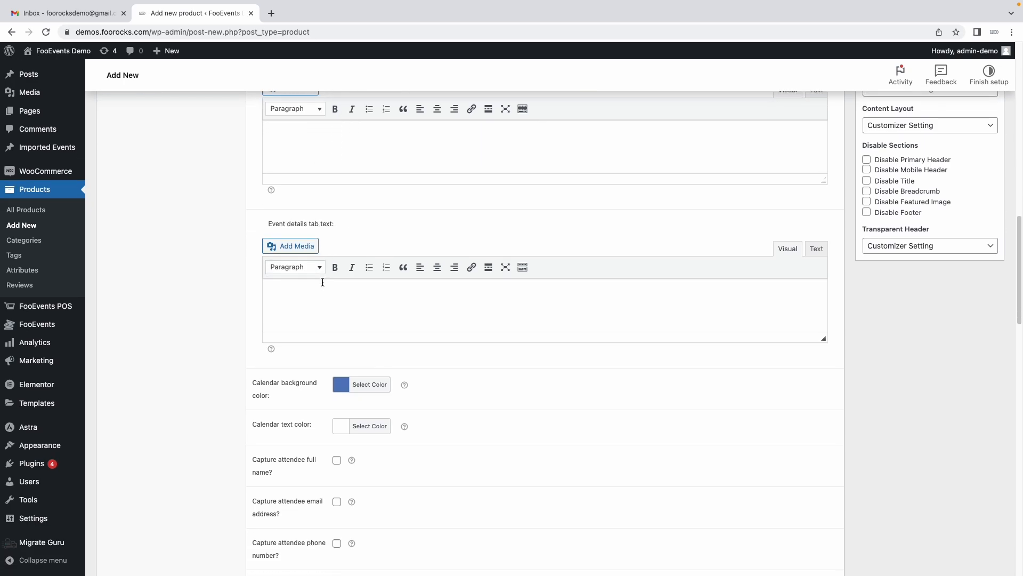
scroll(down, 3)
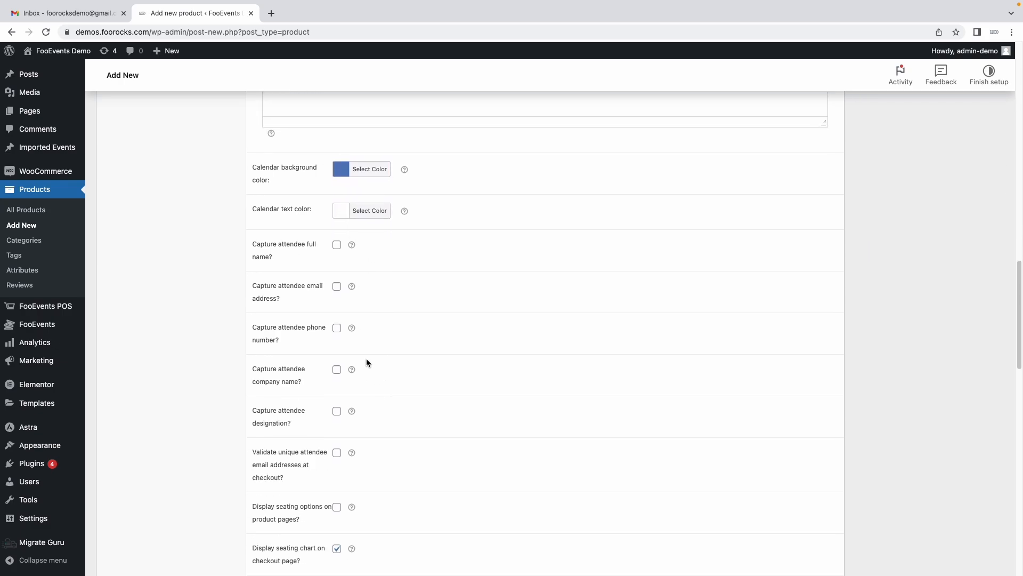
mouse_move(375, 255)
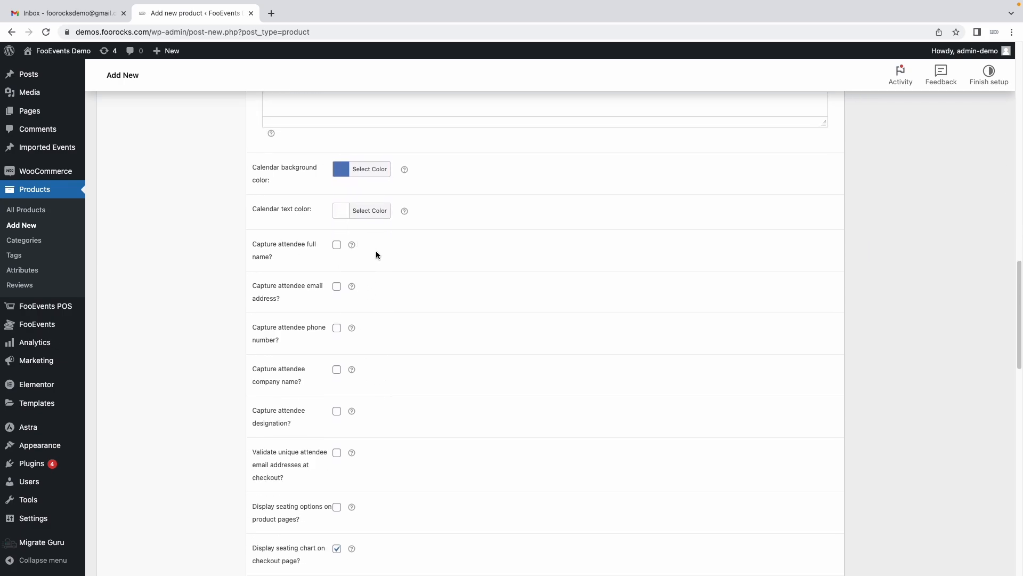
mouse_move(349, 263)
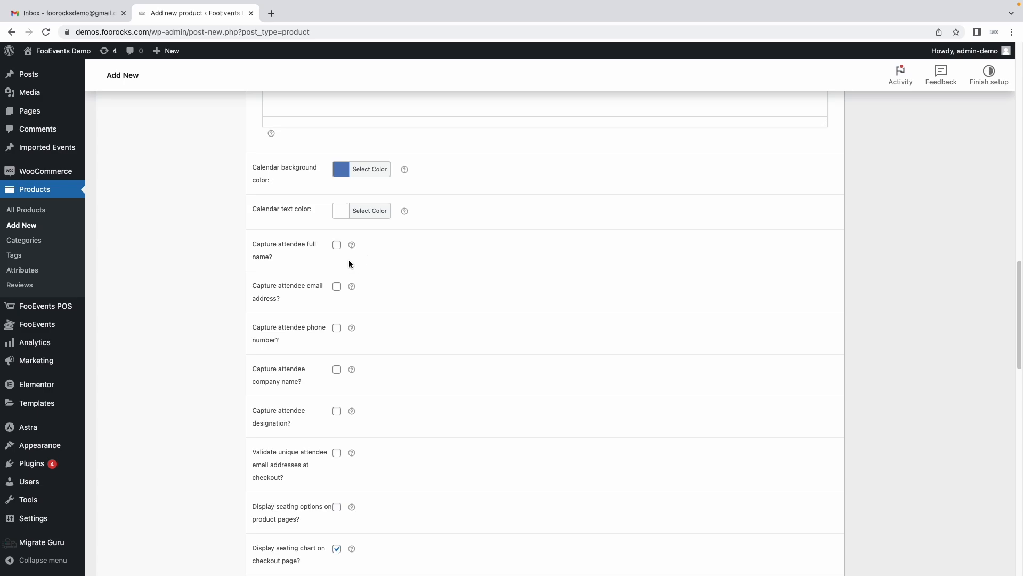
mouse_move(383, 257)
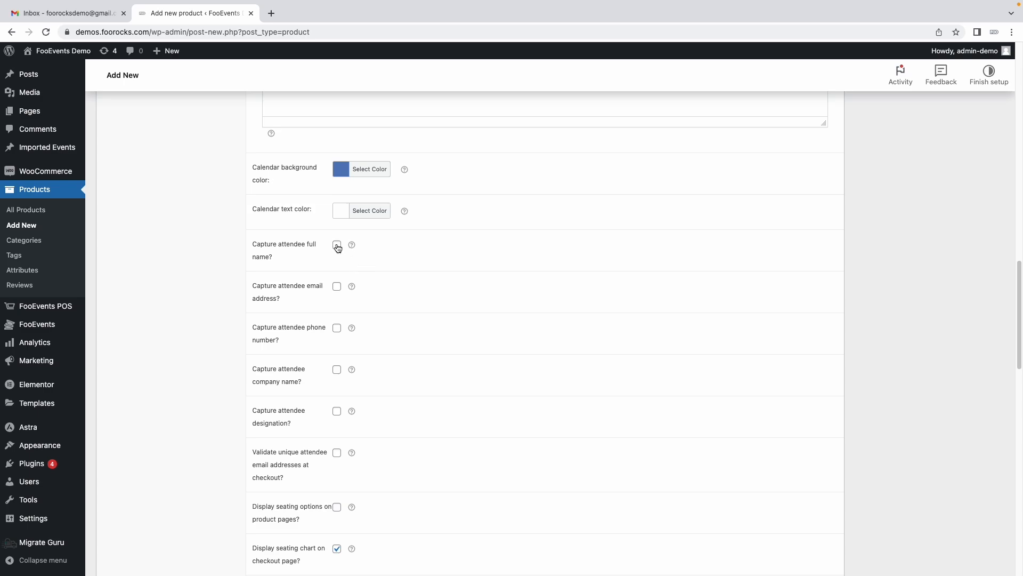
click(337, 245)
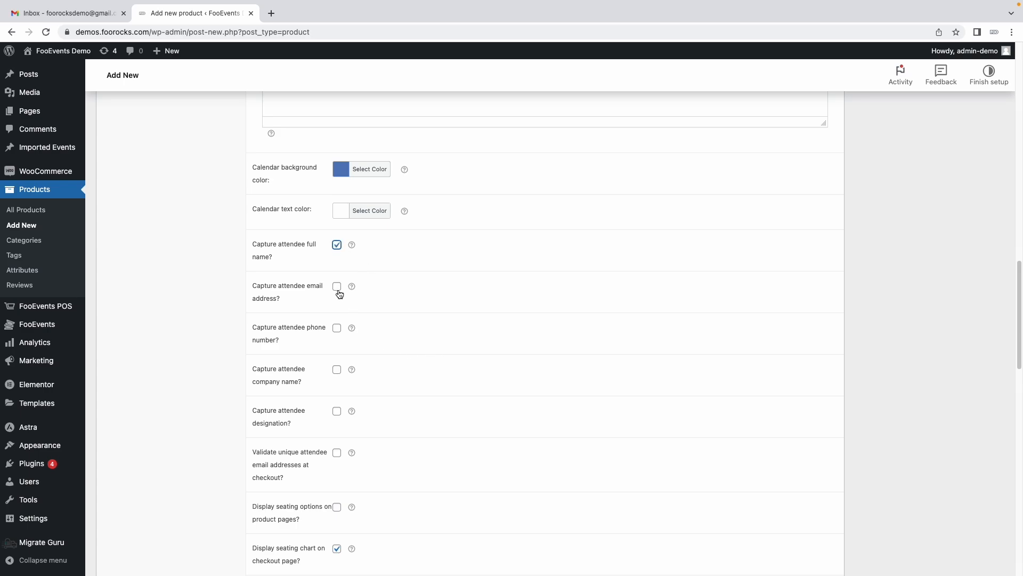
click(337, 286)
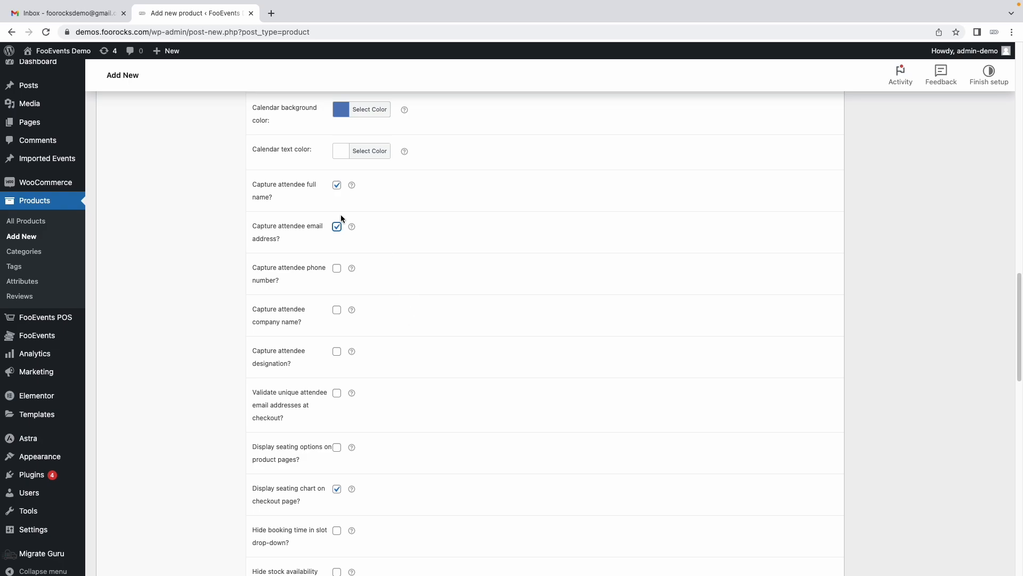
- Set booking selection order to 'Date -> Slot' and display on Checkout and Product pages
scroll(down, 3)
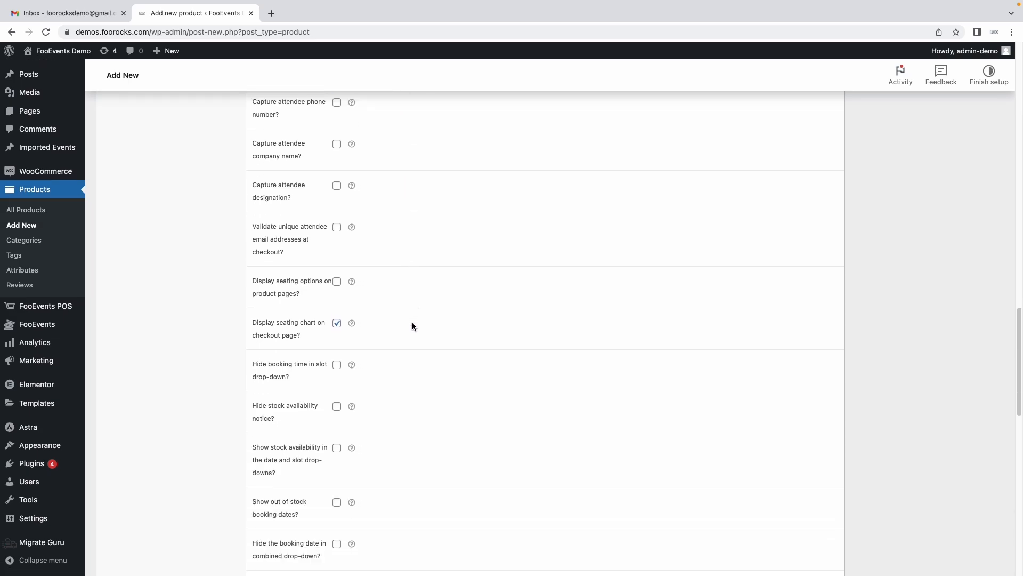
scroll(down, 3)
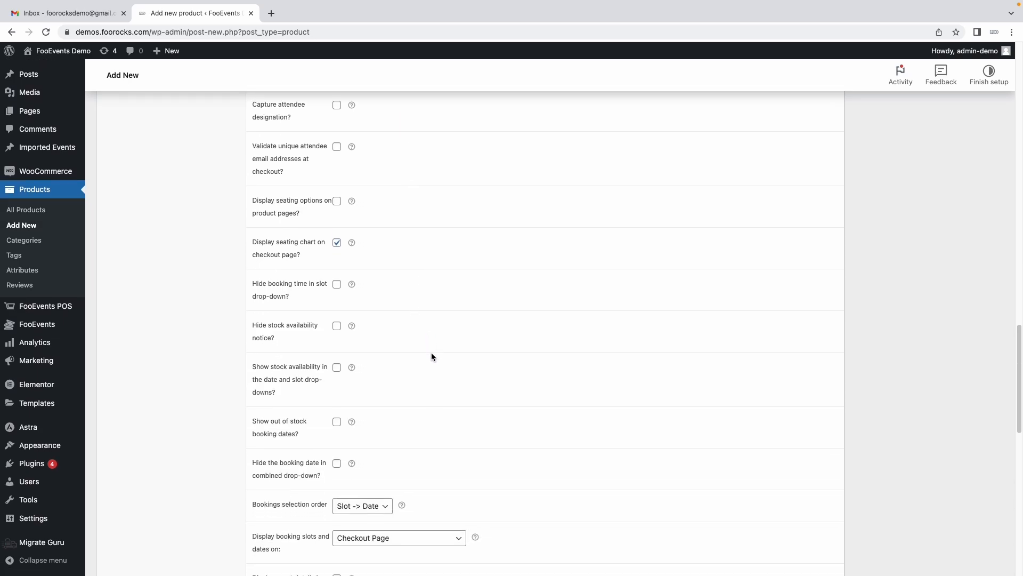
scroll(down, 3)
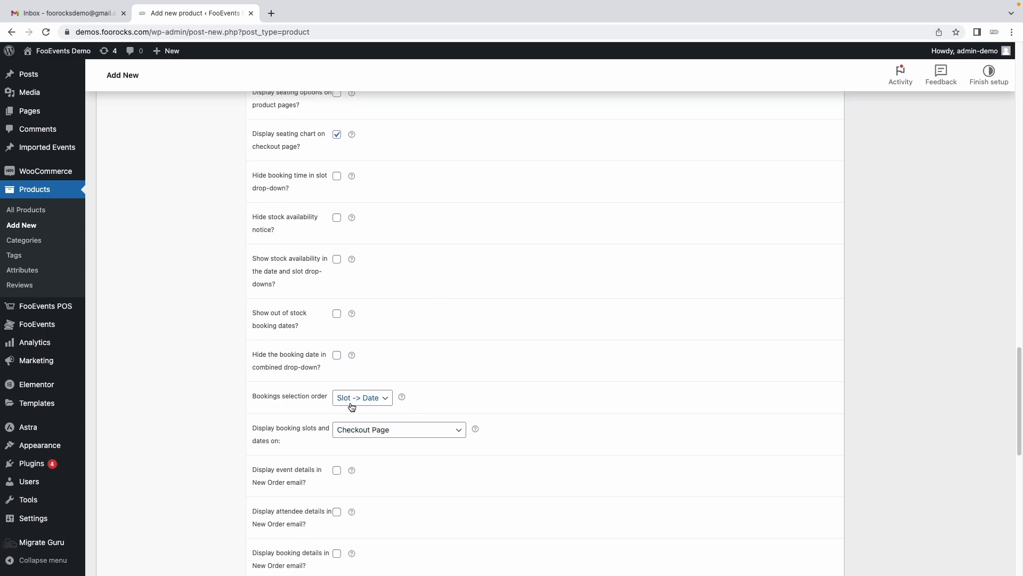
click(361, 397)
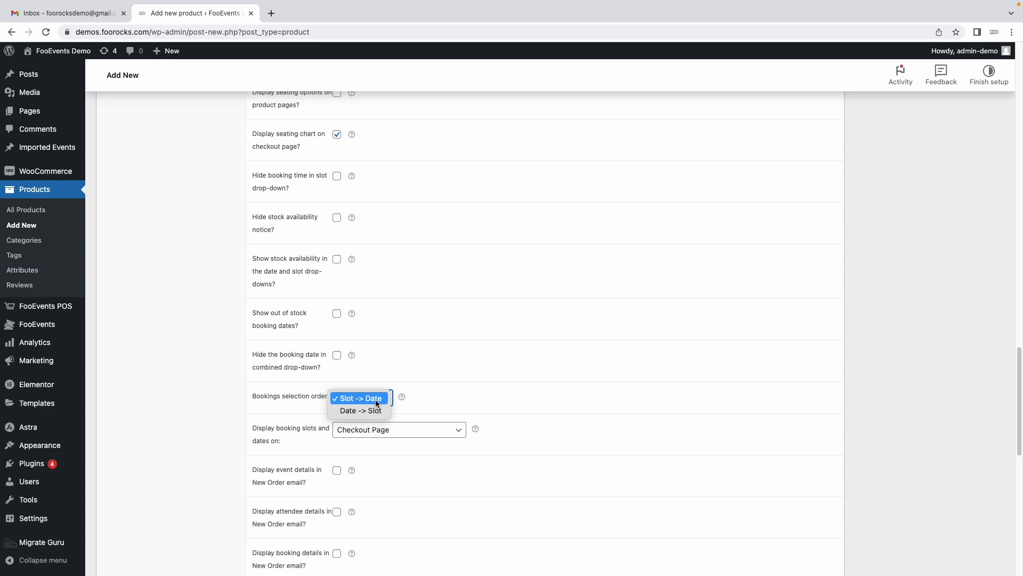
click(360, 410)
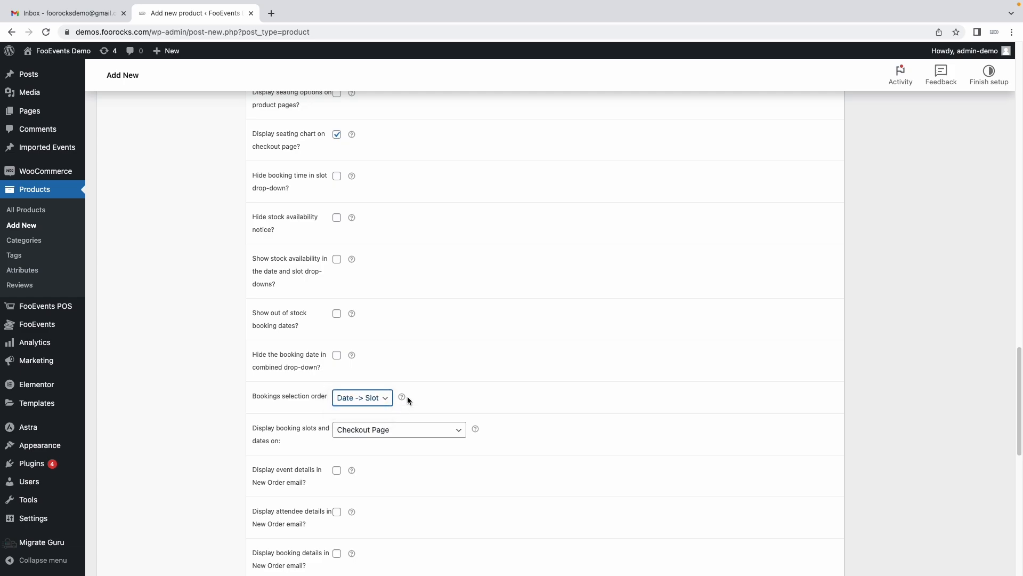
mouse_move(417, 413)
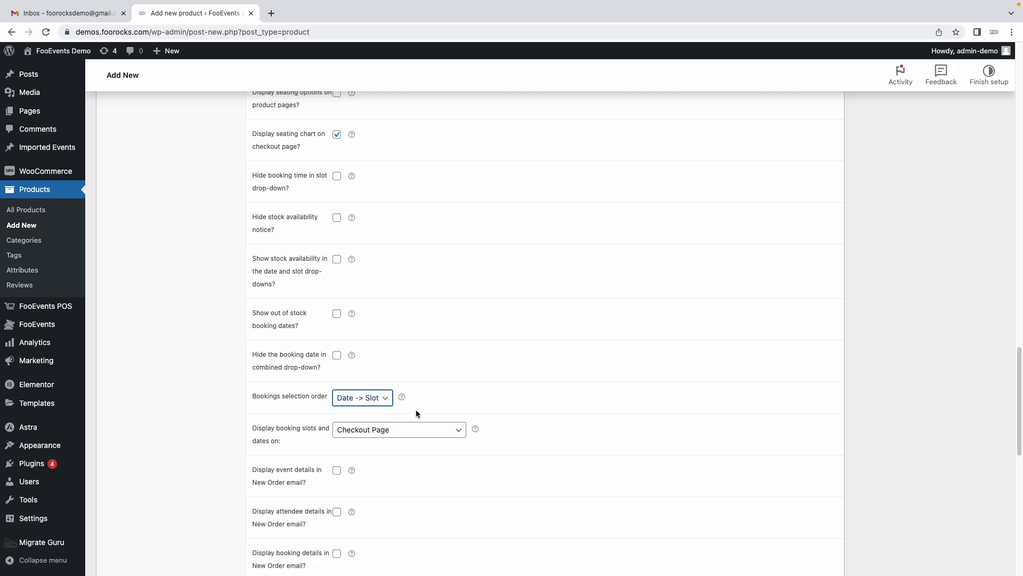
click(399, 430)
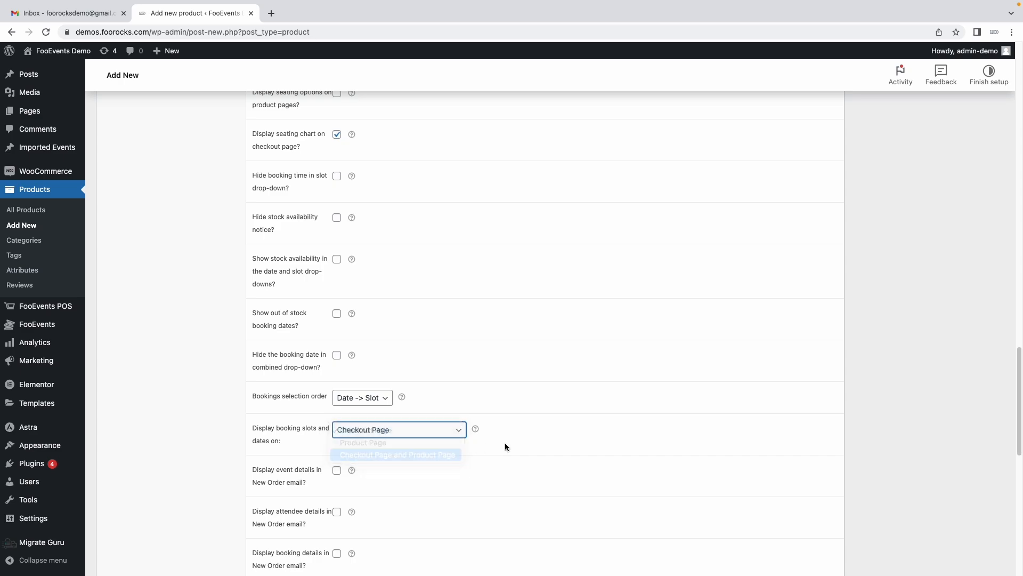
click(396, 455)
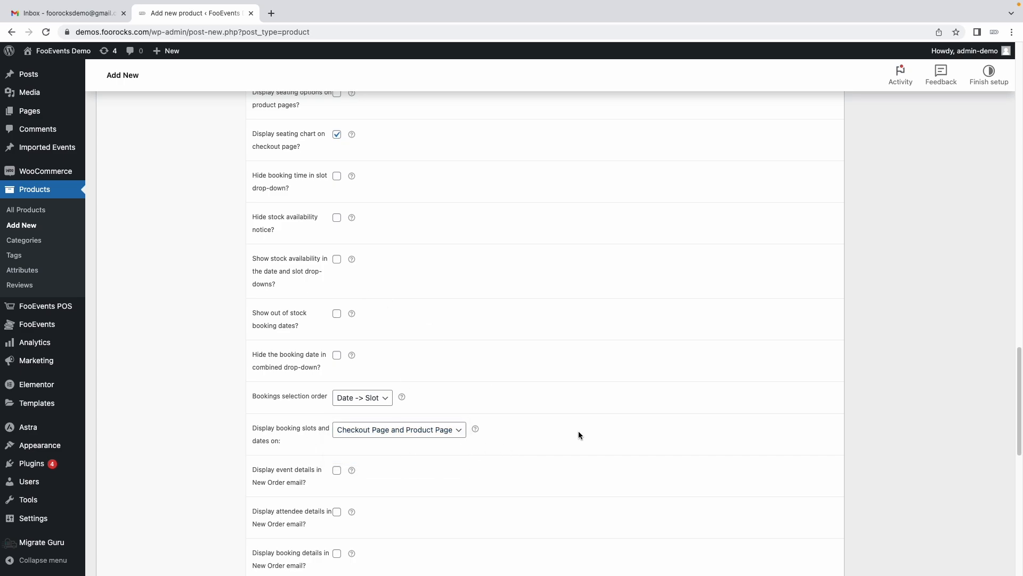
- Save the Bus Tour product as a draft
scroll(down, 3)
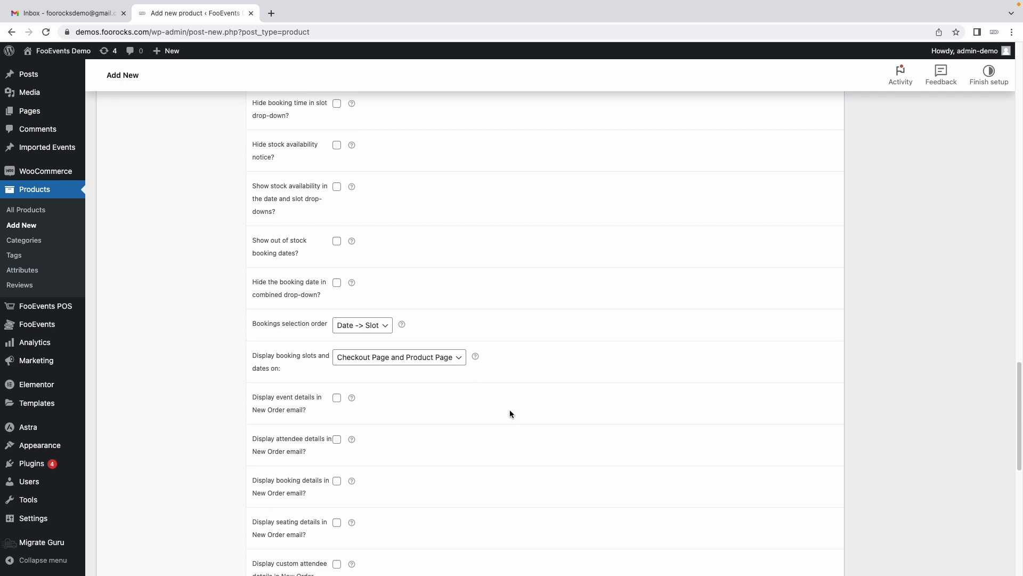
mouse_move(511, 364)
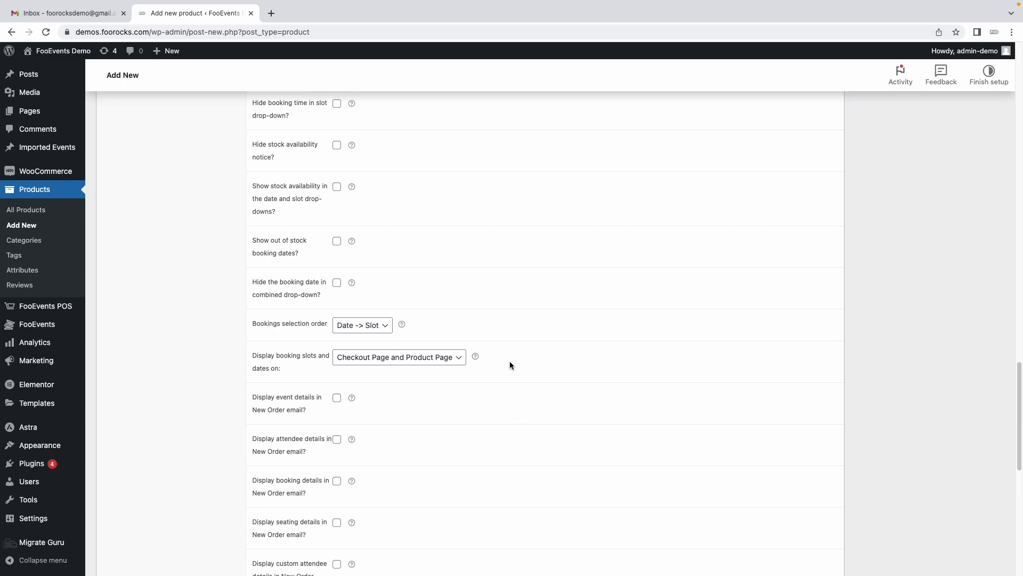
mouse_move(516, 365)
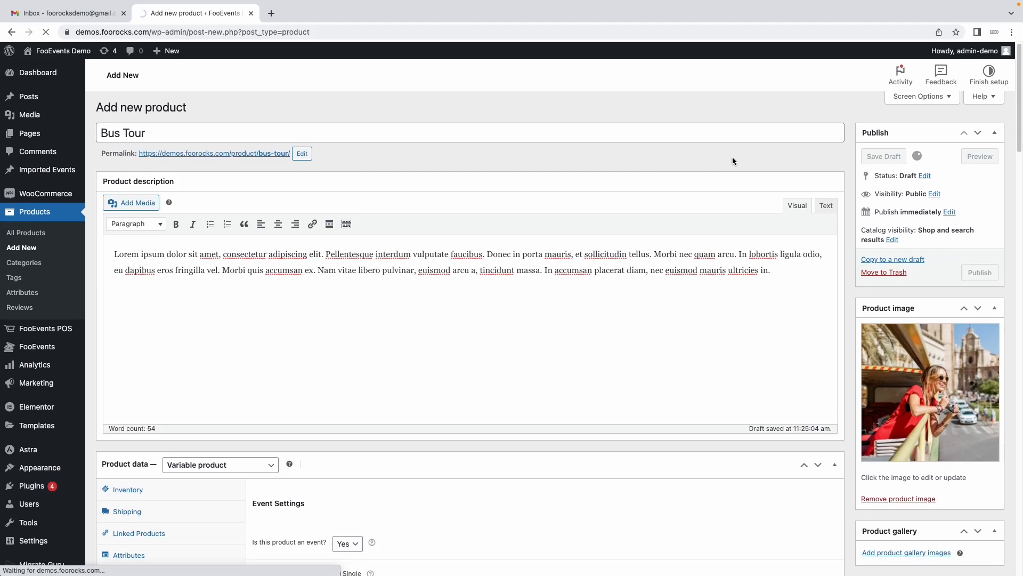
click(883, 156)
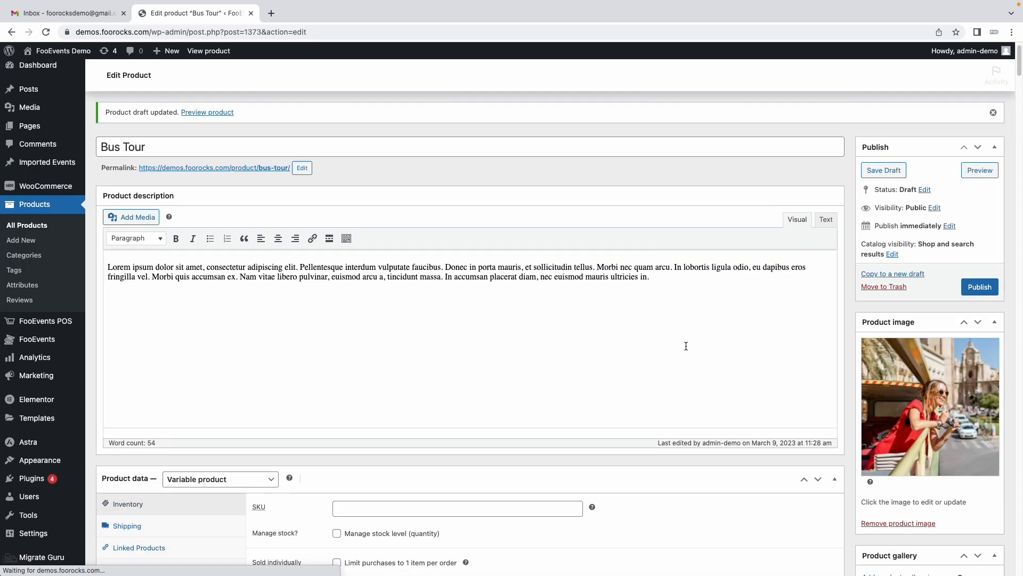
scroll(down, 3)
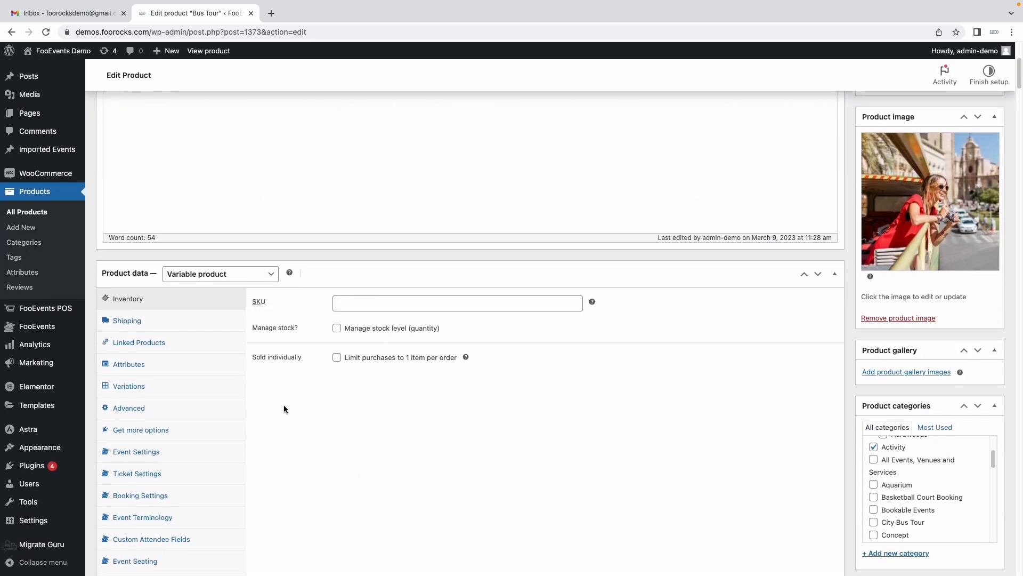
scroll(down, 3)
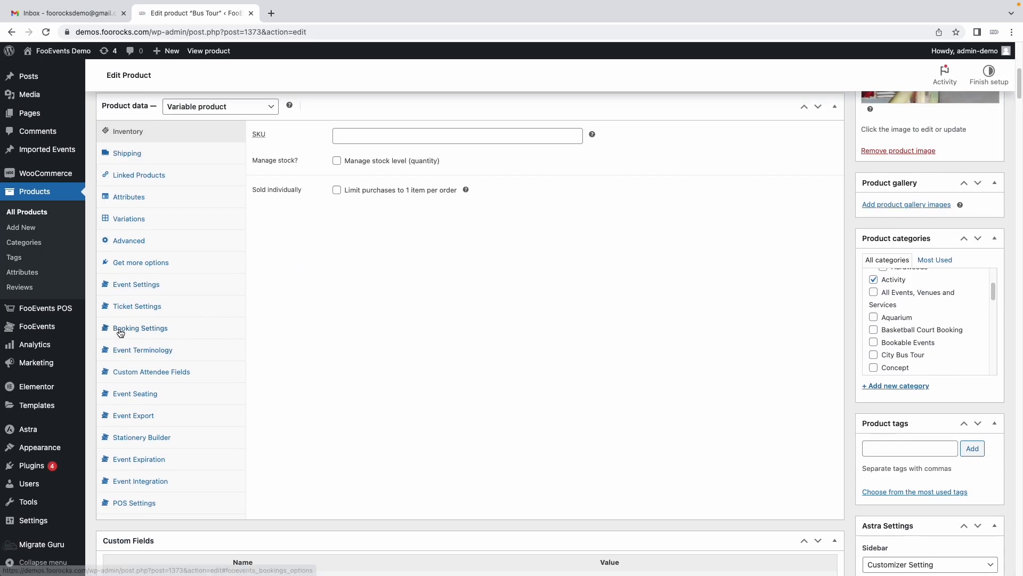
- Create a new booking slot named 'Morning' with a 09:00 a.m. start time
click(140, 328)
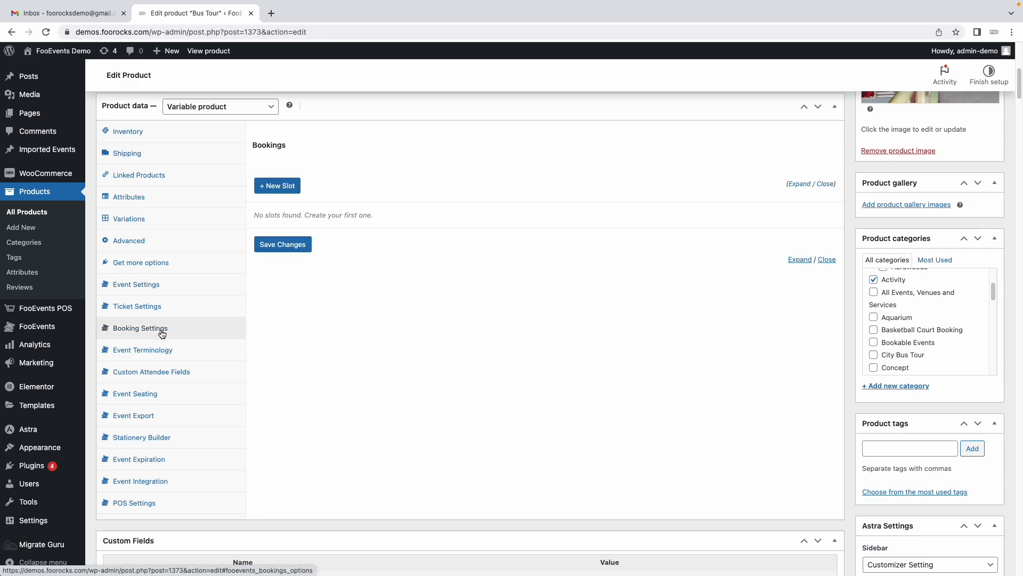
click(277, 186)
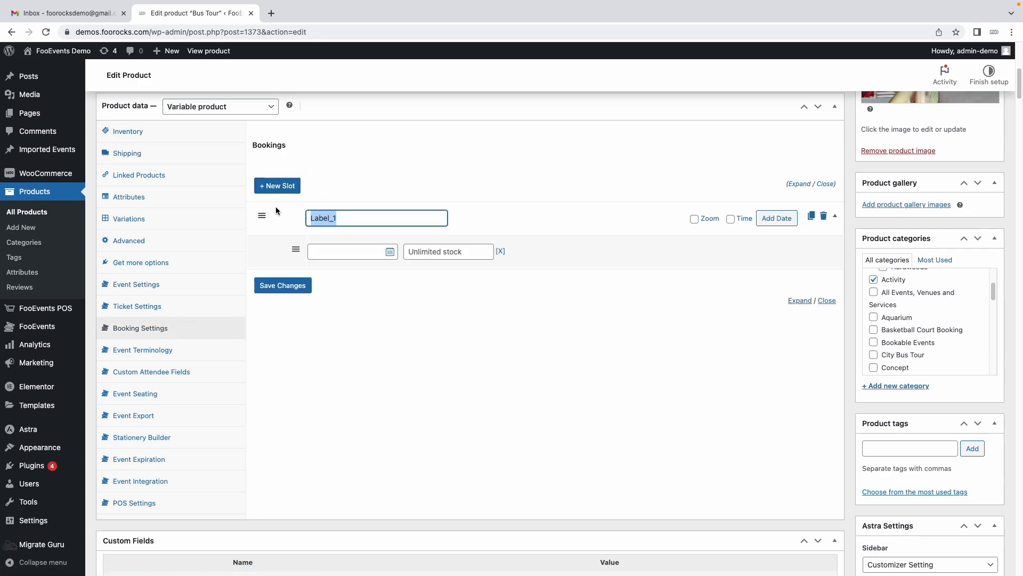
text(Mornin)
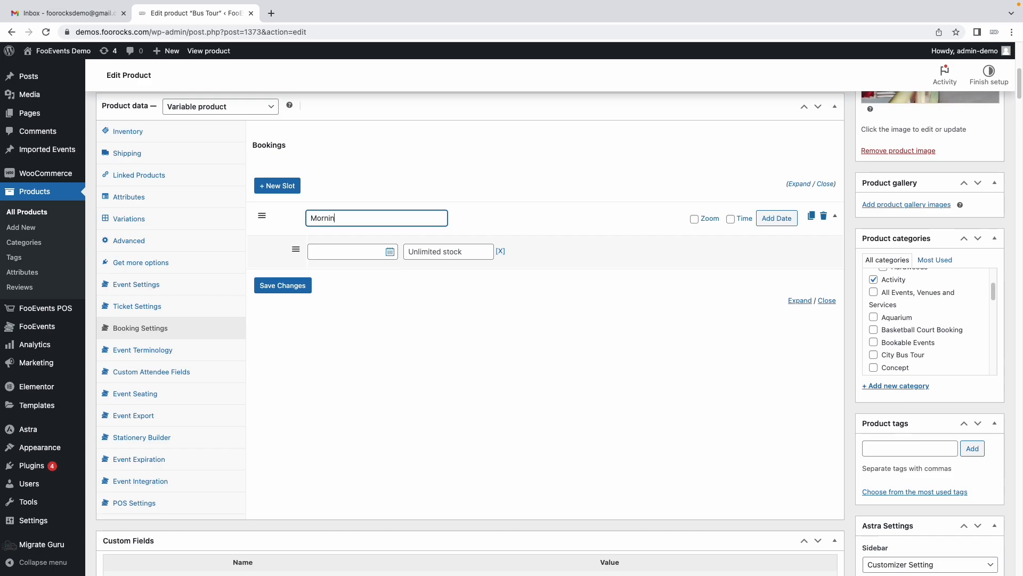
click(730, 218)
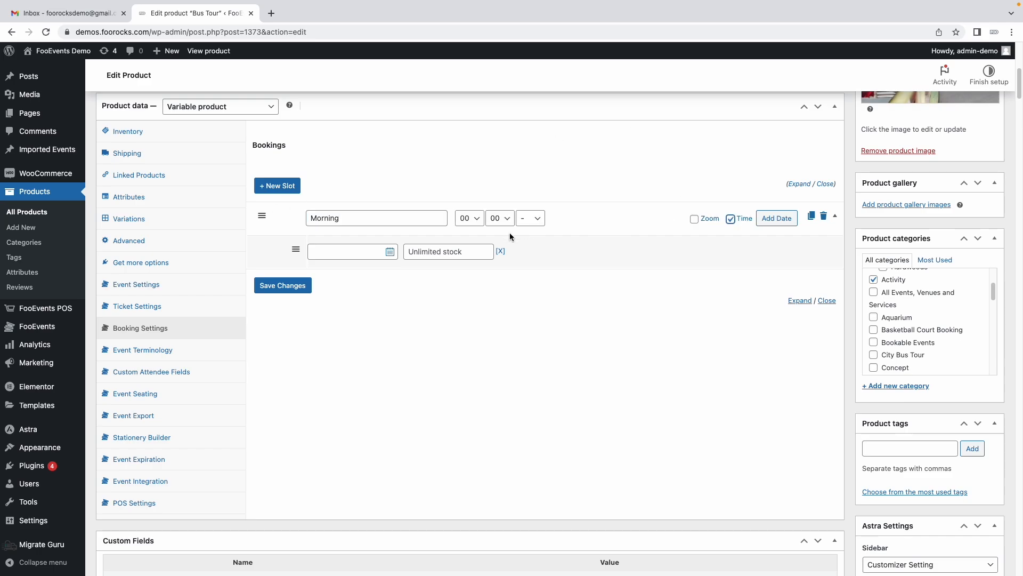
click(465, 218)
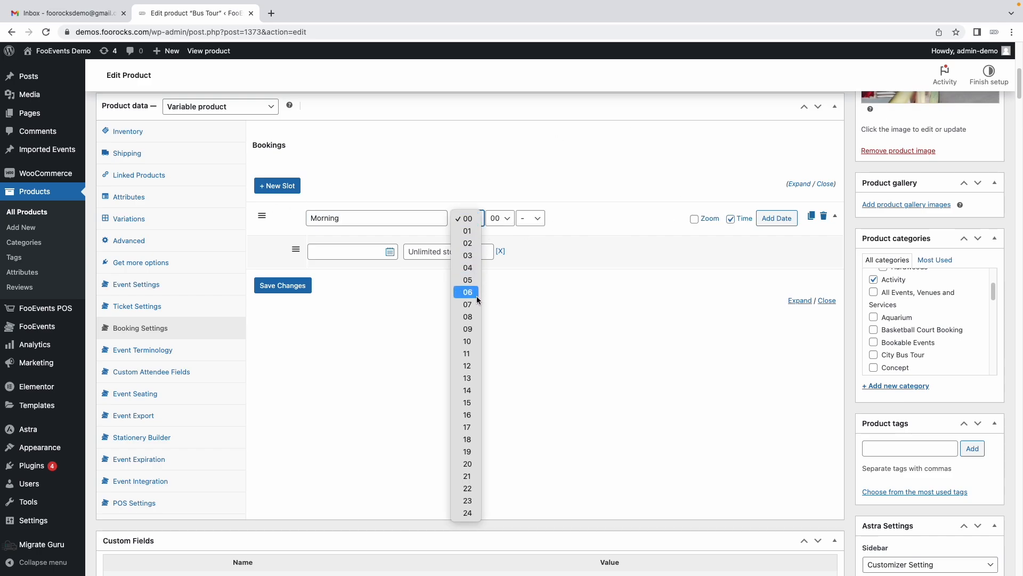
click(529, 217)
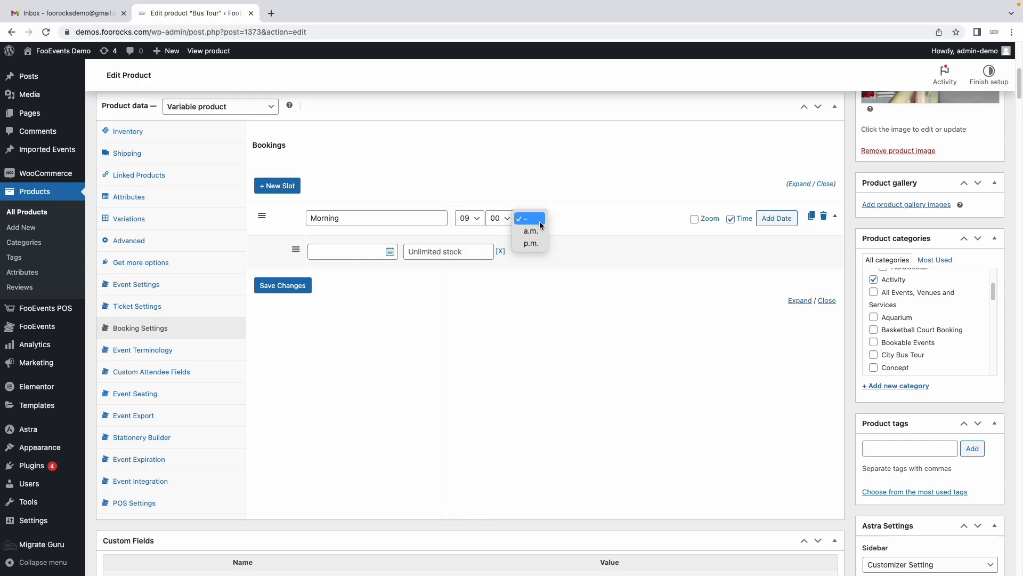
click(352, 251)
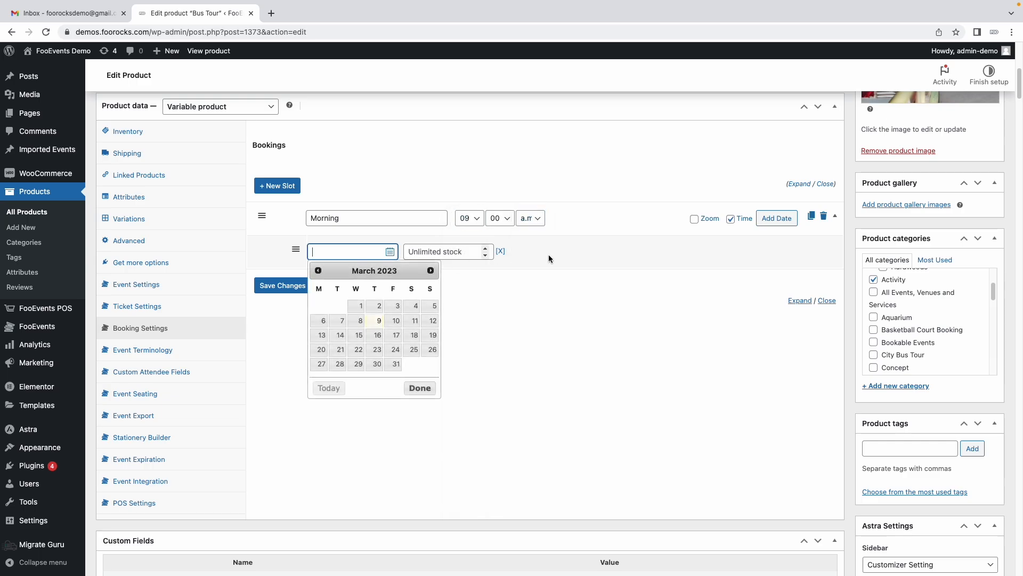
- Add March 2023 dates (10, 11, 13, 16, and others) to the slot with stock 30
click(776, 218)
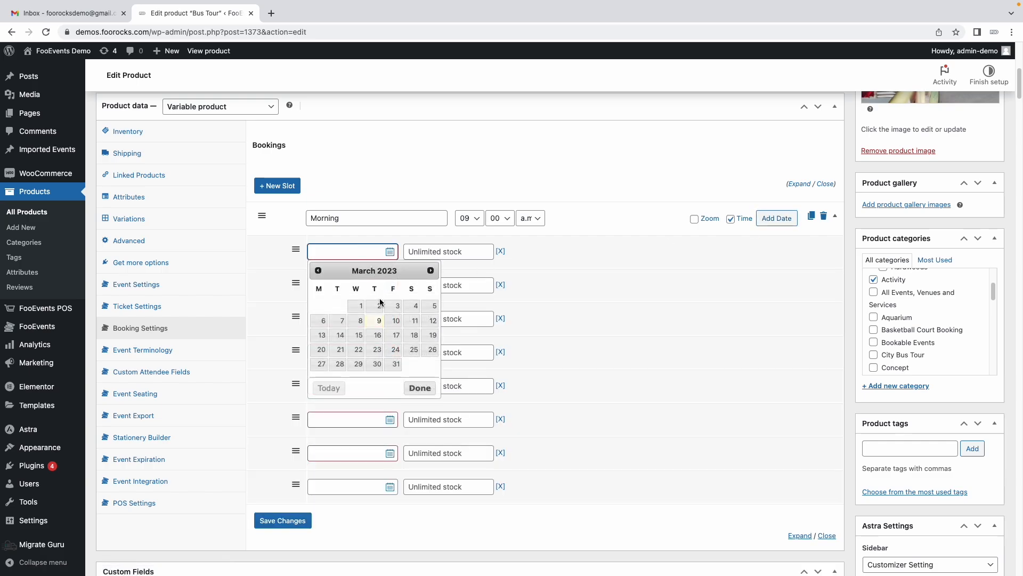
click(395, 320)
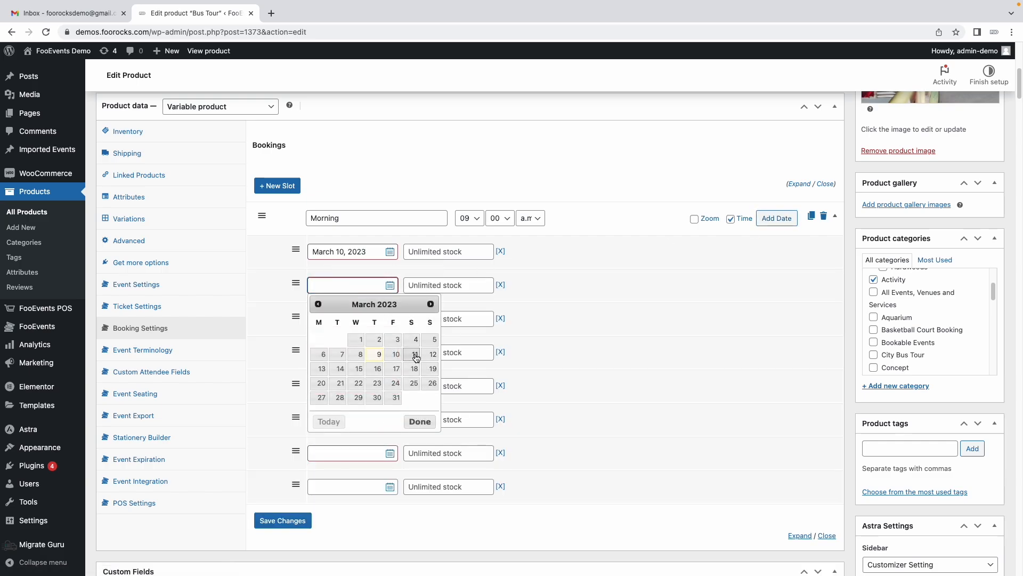
click(415, 354)
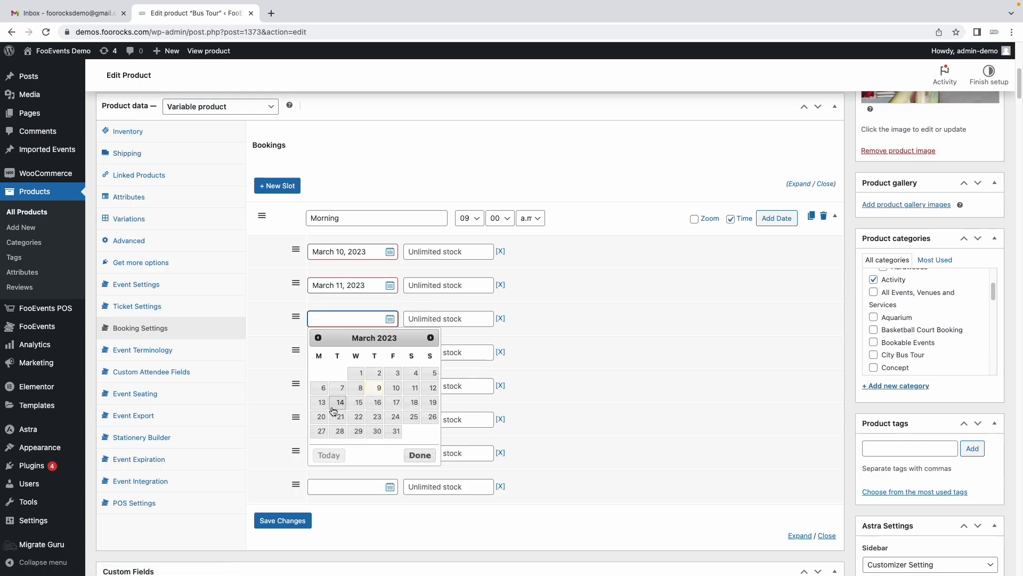
click(320, 402)
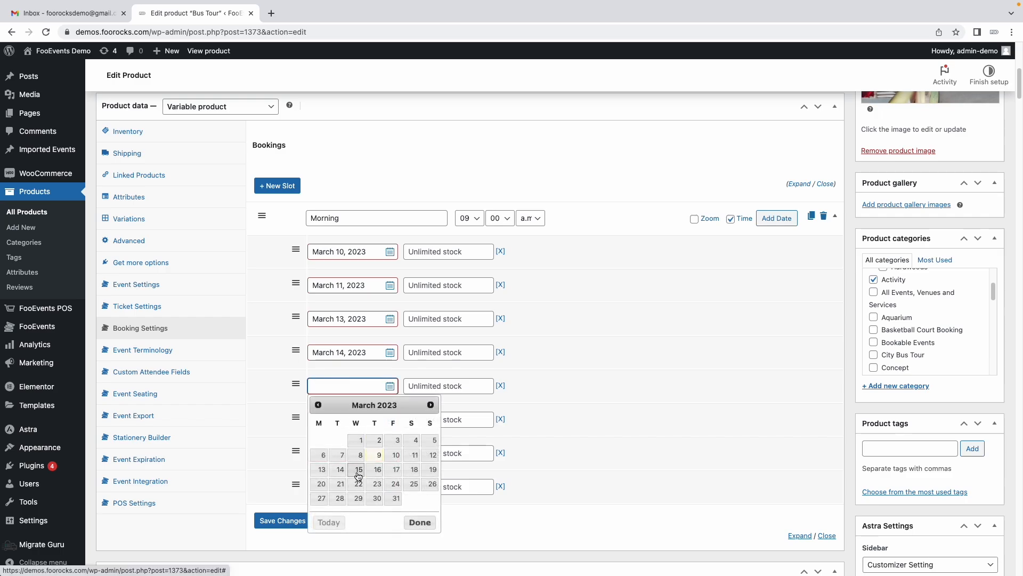
click(377, 468)
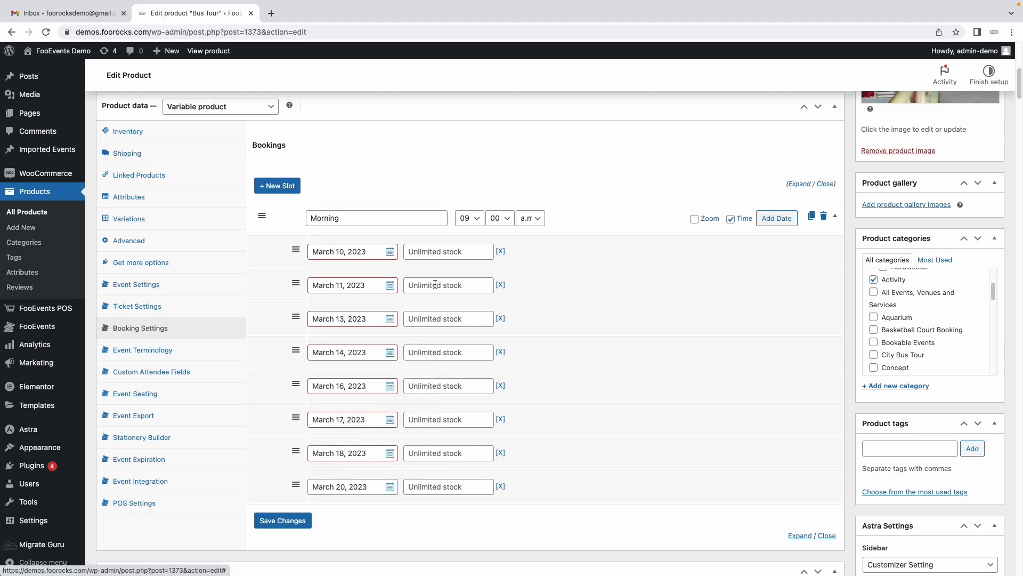
text(30)
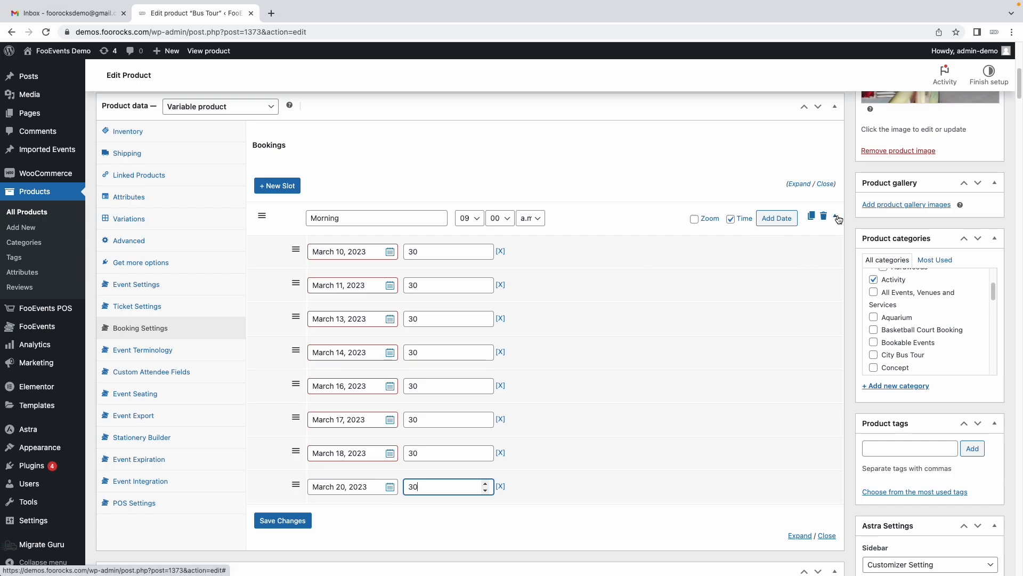
- Duplicate the Morning slot and rename the copy Mid-day, starting at 11
click(834, 216)
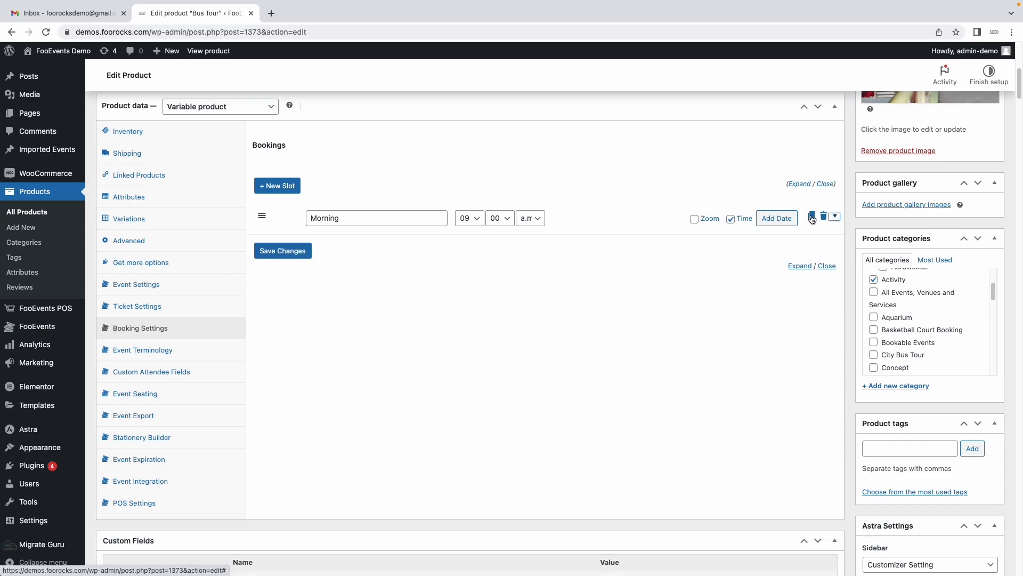
click(811, 216)
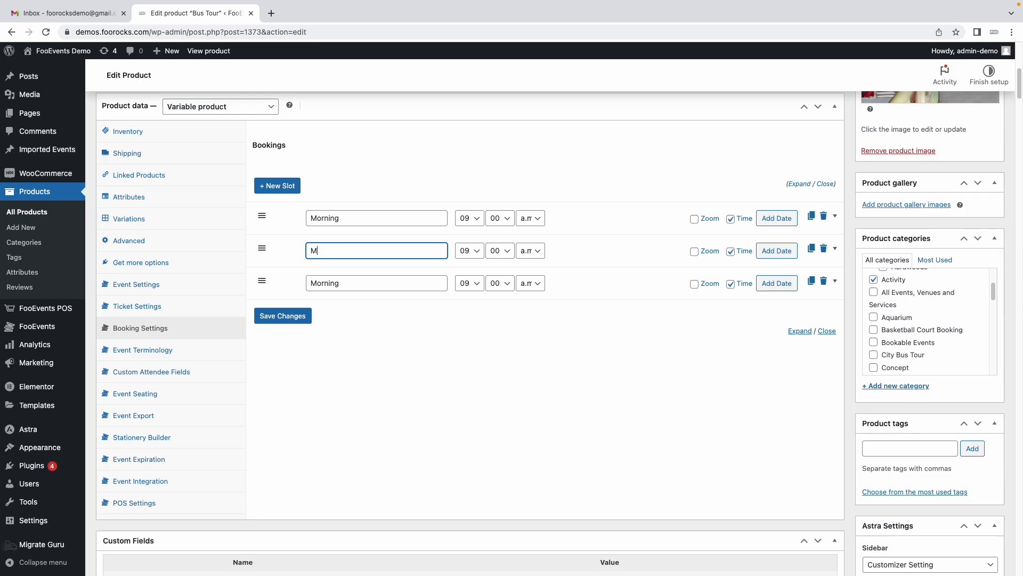
text(id-day)
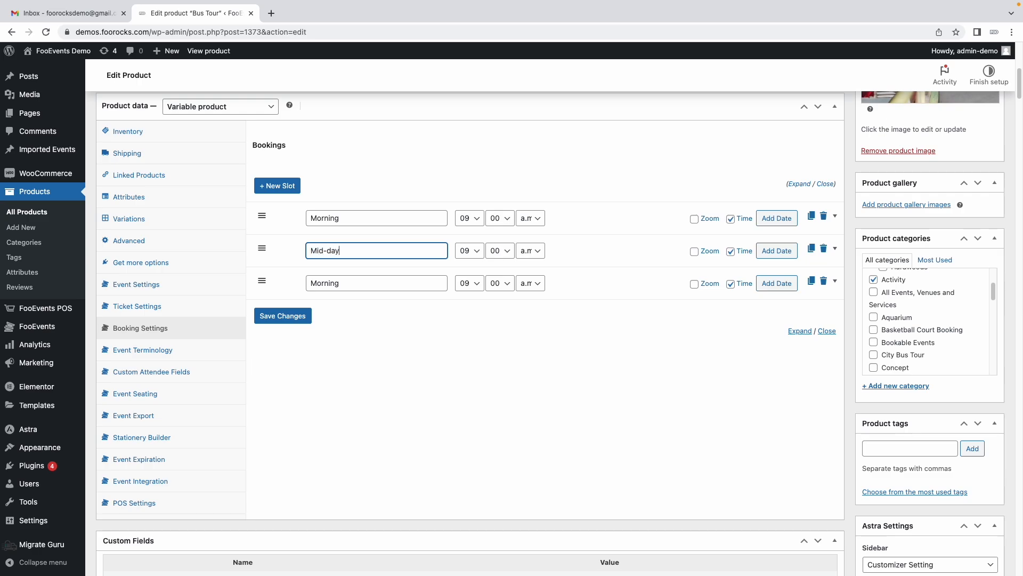
click(468, 250)
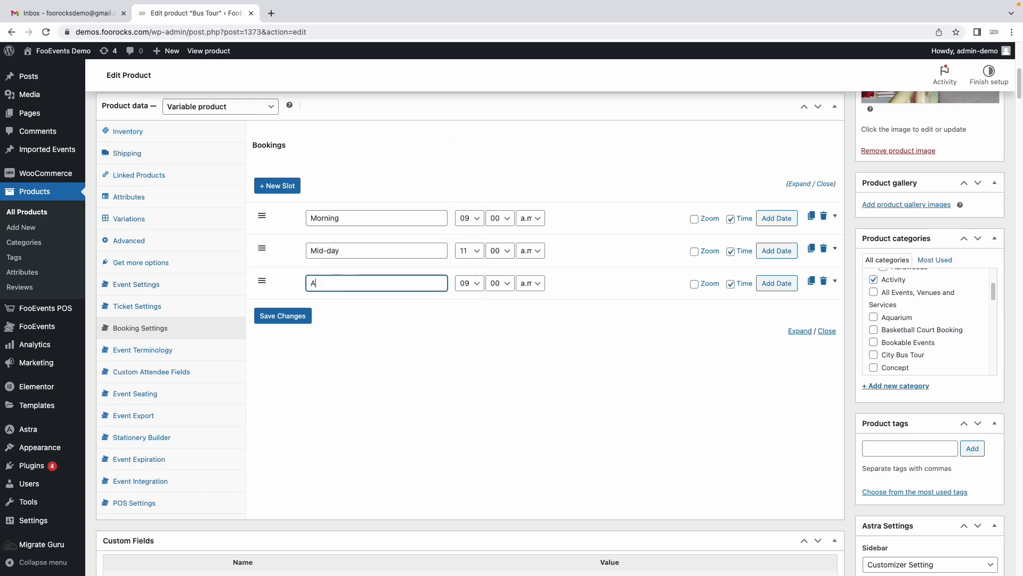
- Rename the third slot Afternoon and set its start hour to 04 p.m
text(fterno)
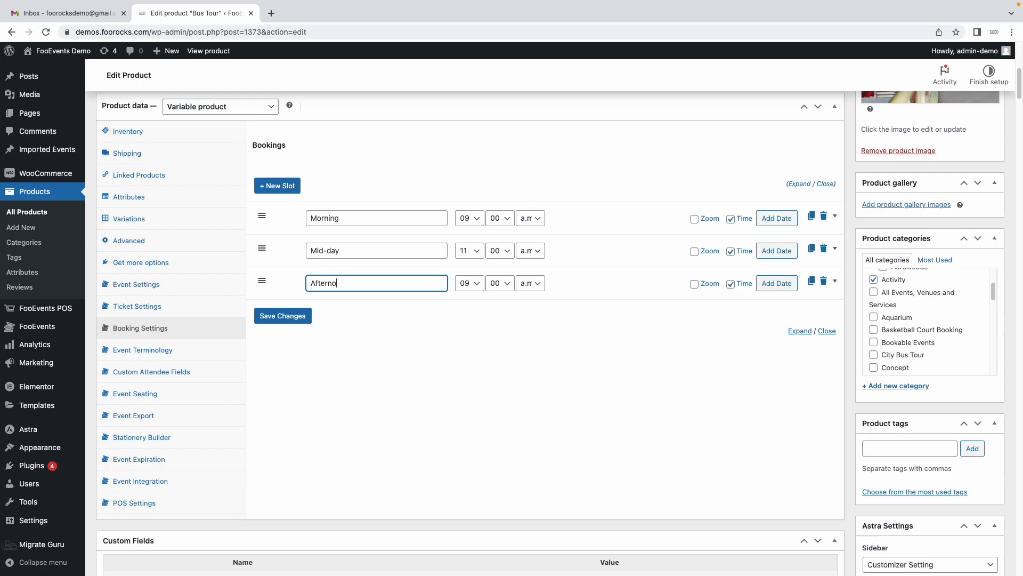
click(468, 282)
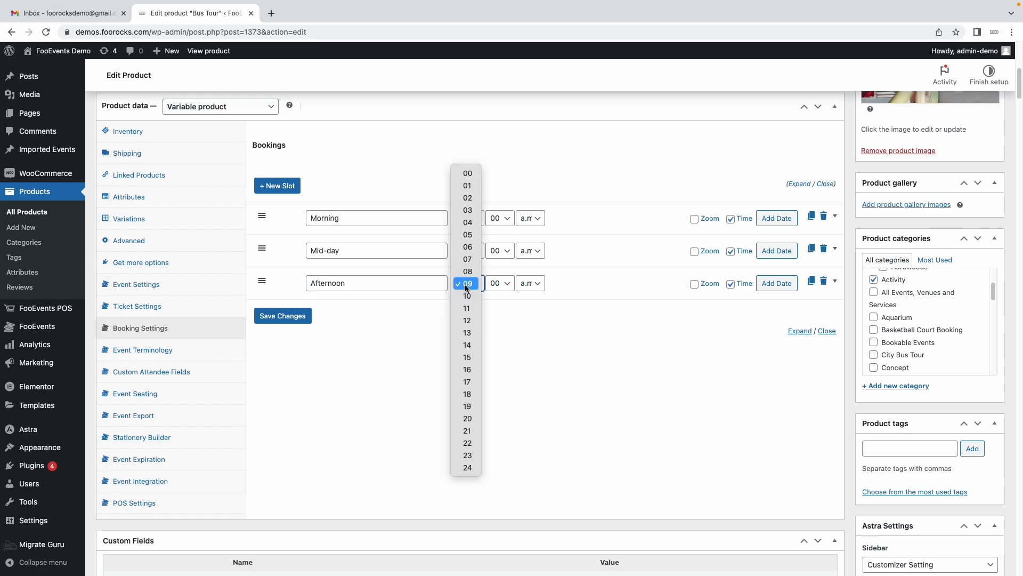
click(529, 283)
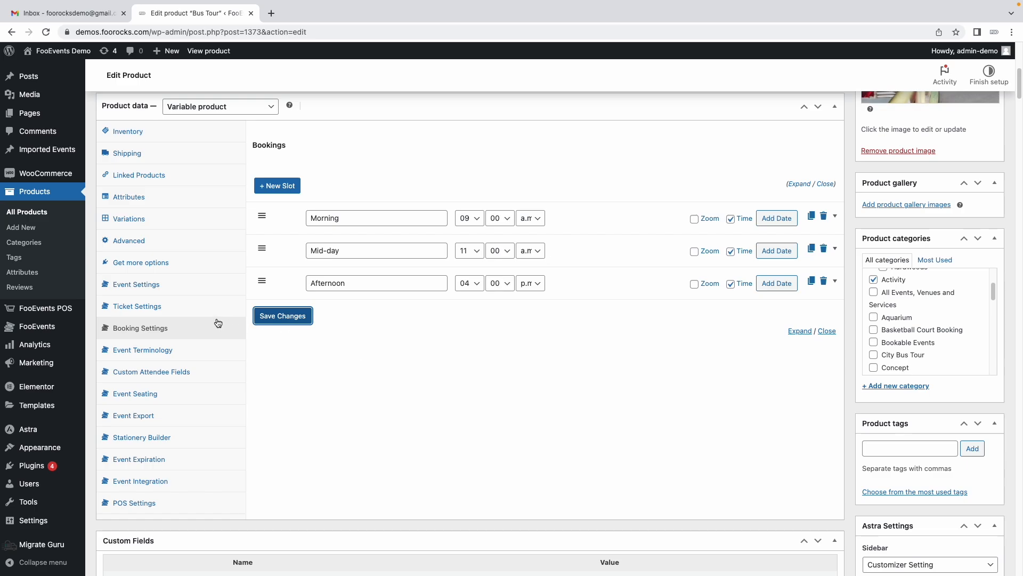
- Review the HTML and PDF ticket theme choices in Ticket Settings, keeping the default HTML theme
click(138, 306)
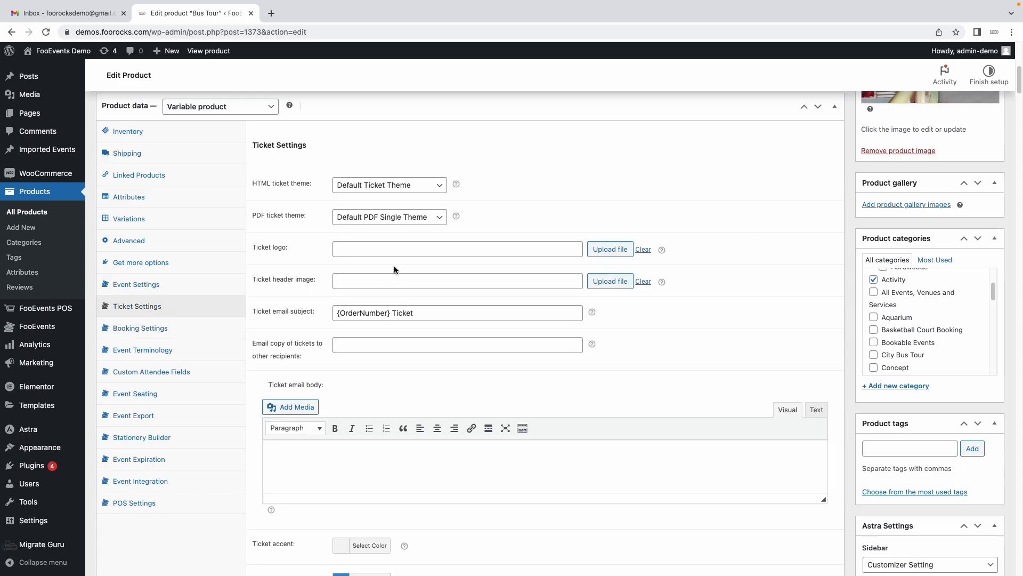
click(389, 184)
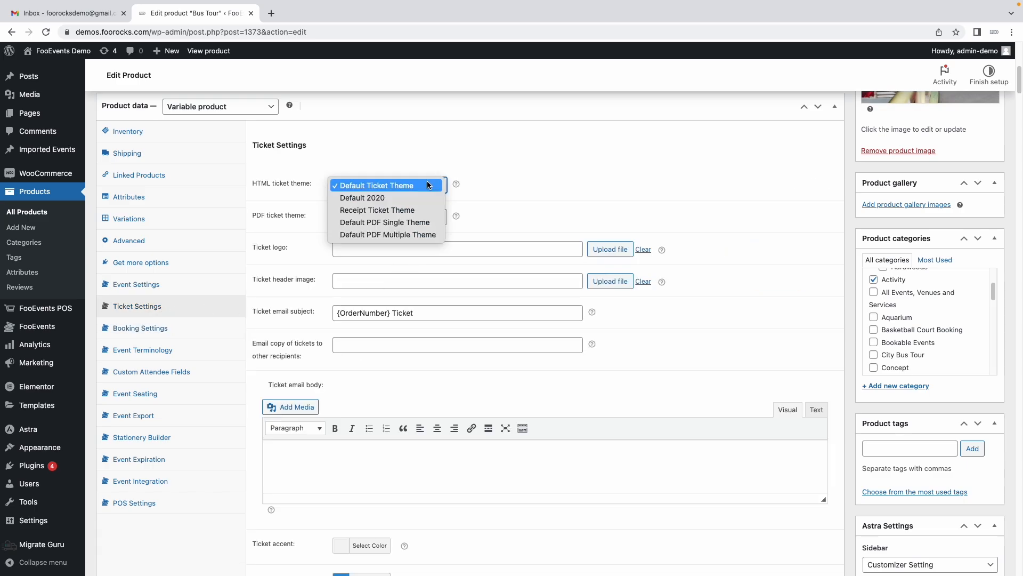
click(373, 185)
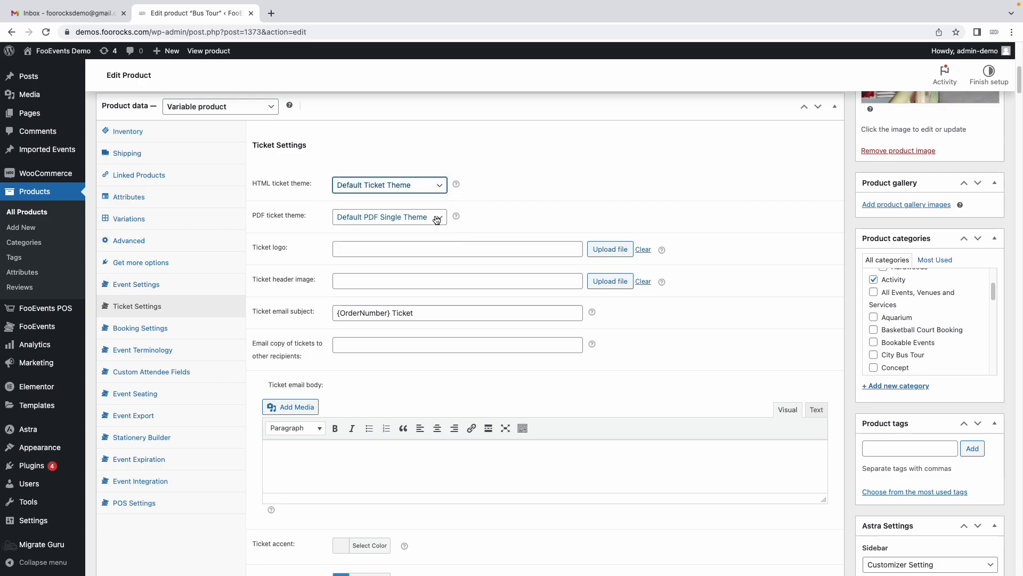
click(389, 217)
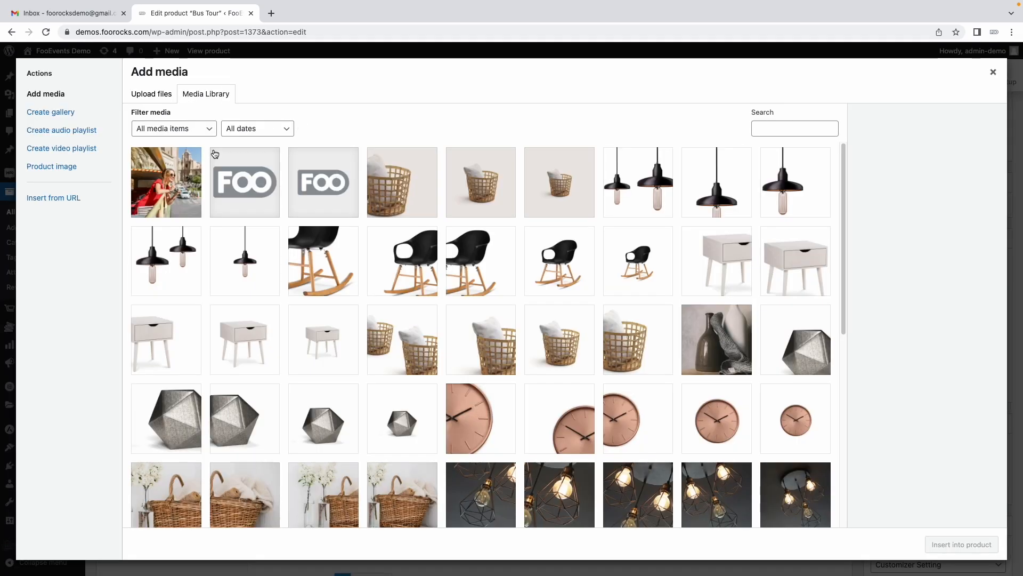
- Set City-Bus-Tour.jpeg as the ticket header image and the FOO logo as ticket logo
click(165, 181)
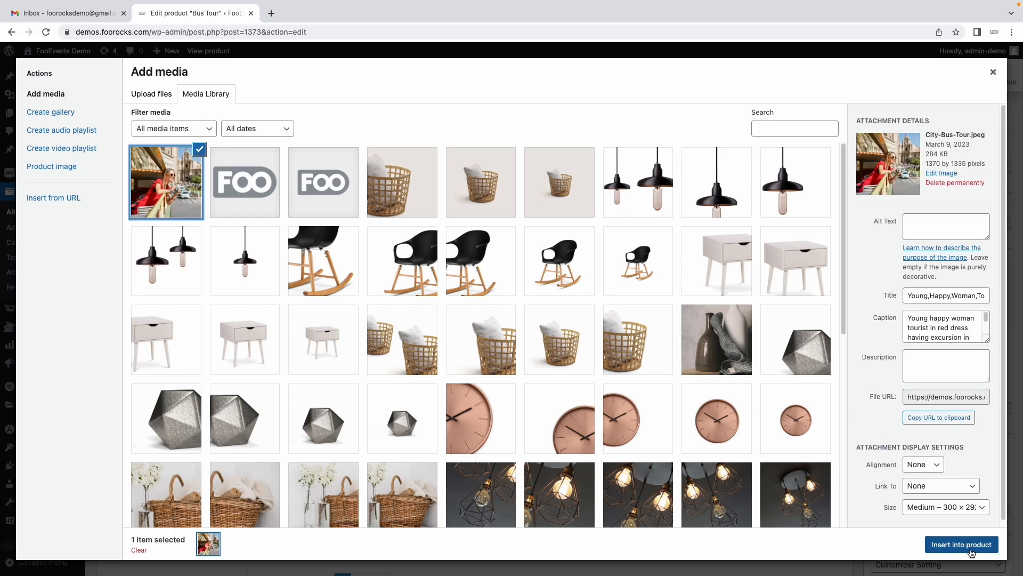
click(960, 543)
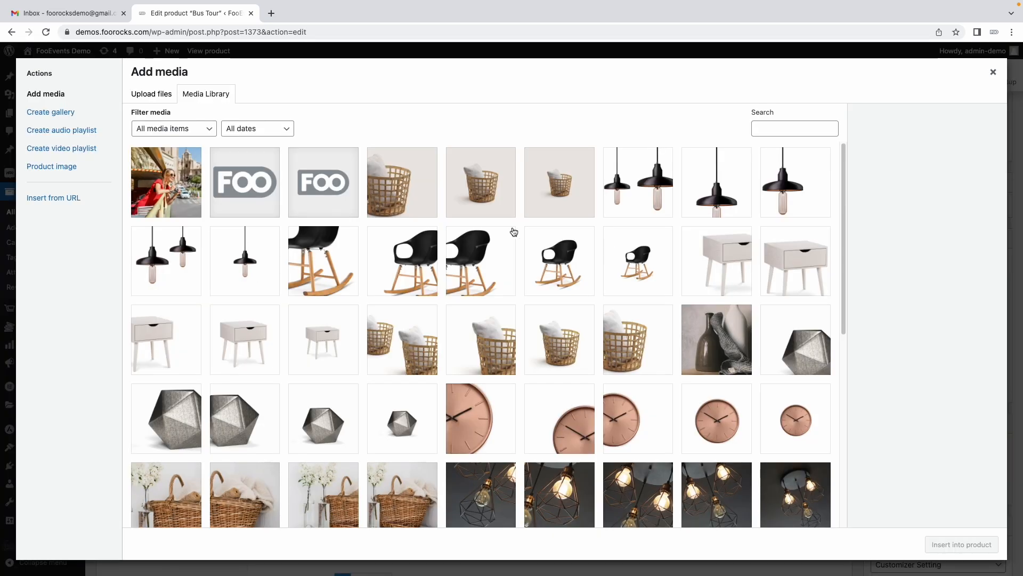
mouse_move(253, 178)
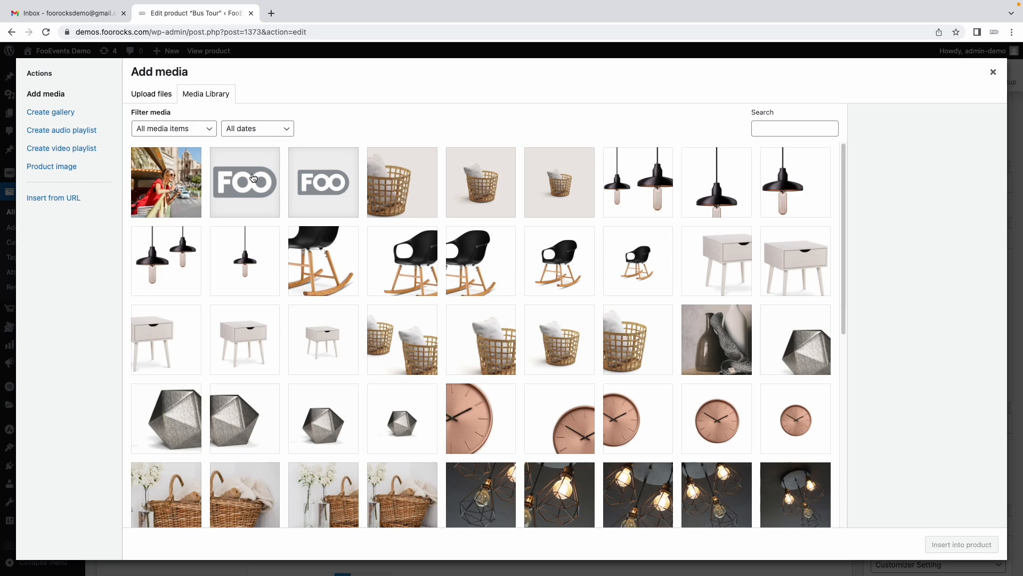
click(993, 72)
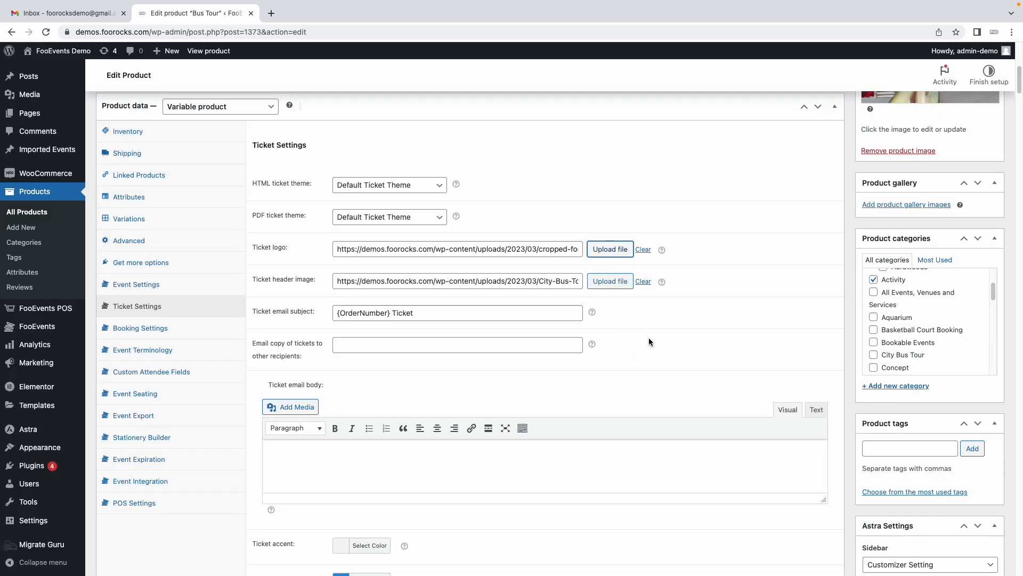
- Paste Lorem ipsum text into Ticket email body and scroll through the ticket display options
scroll(down, 3)
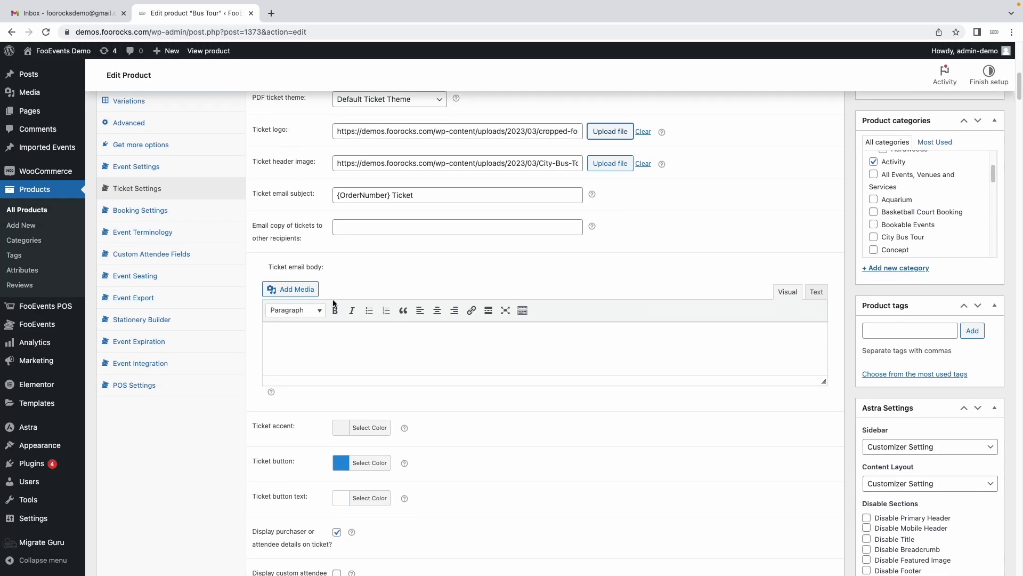
scroll(down, 3)
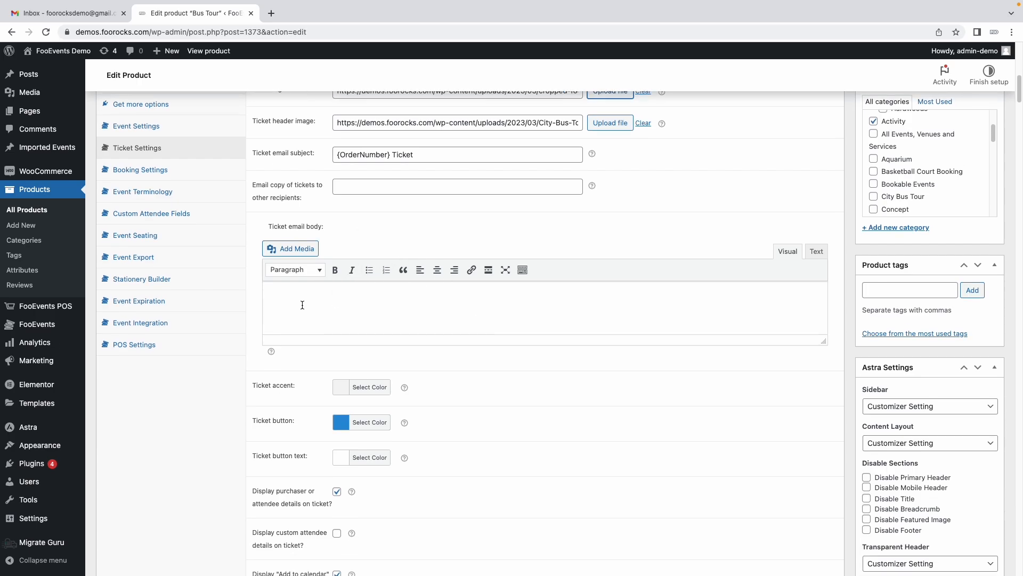
text(30)
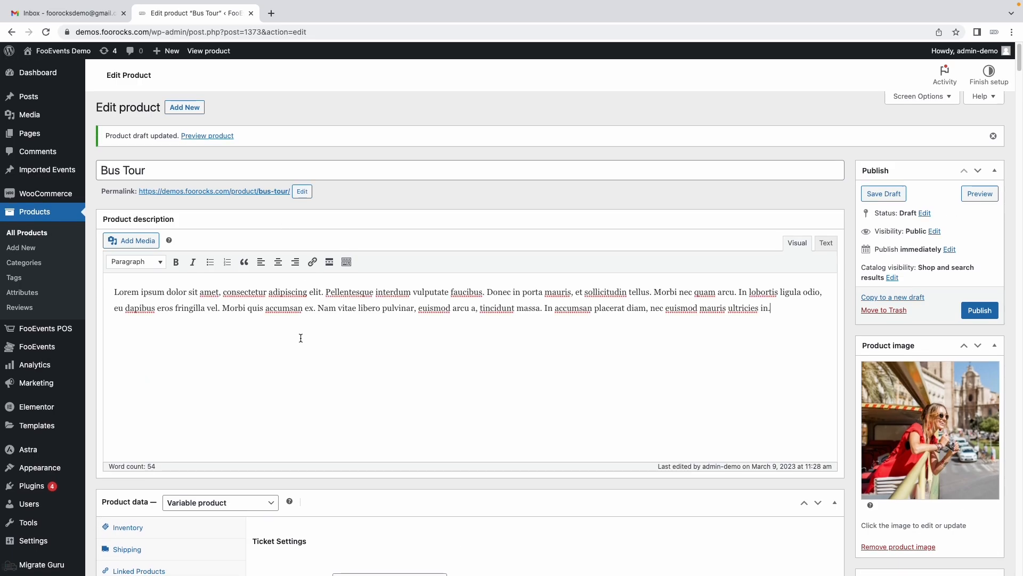
scroll(down, 3)
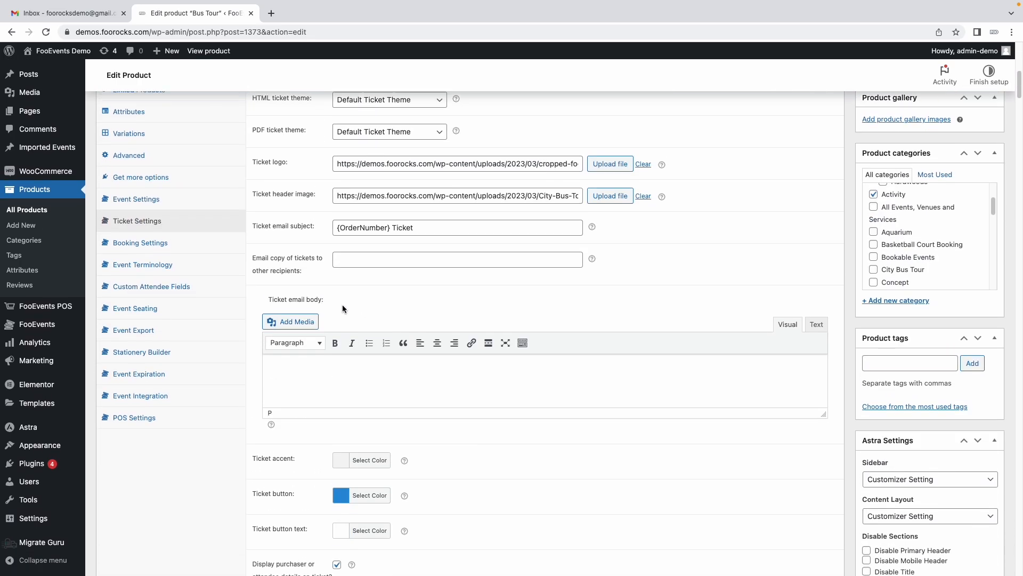
scroll(down, 3)
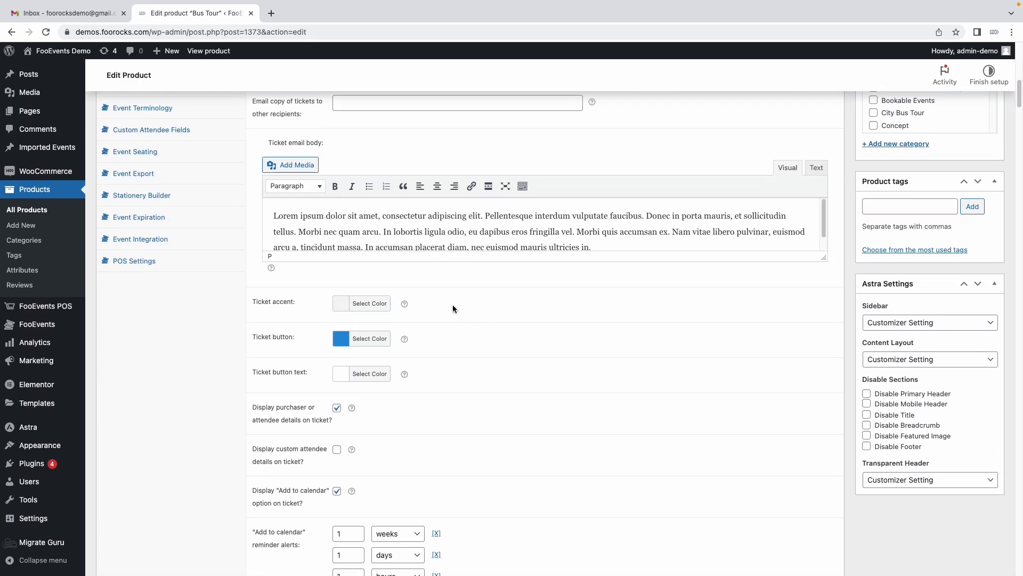
scroll(down, 3)
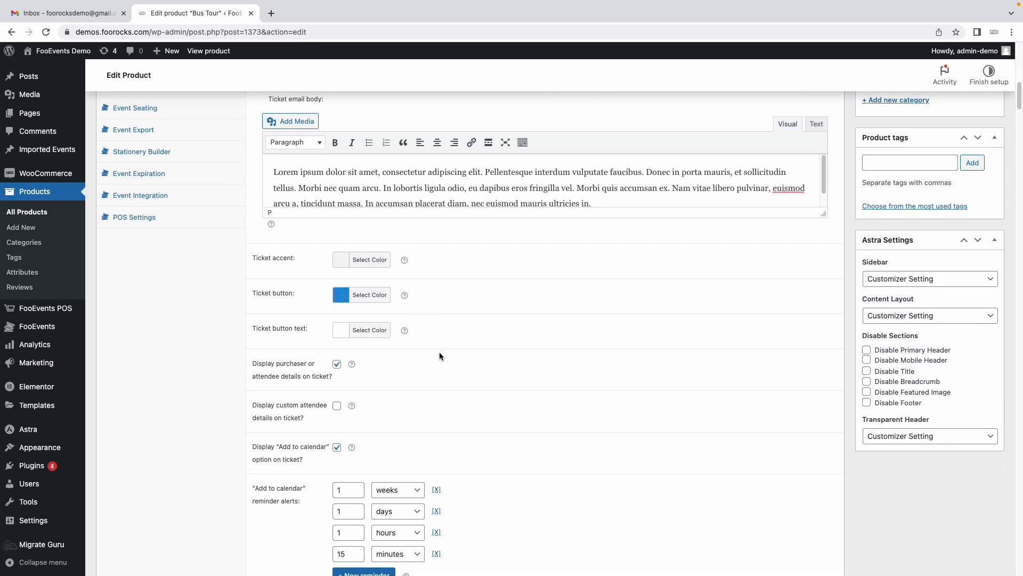
scroll(down, 3)
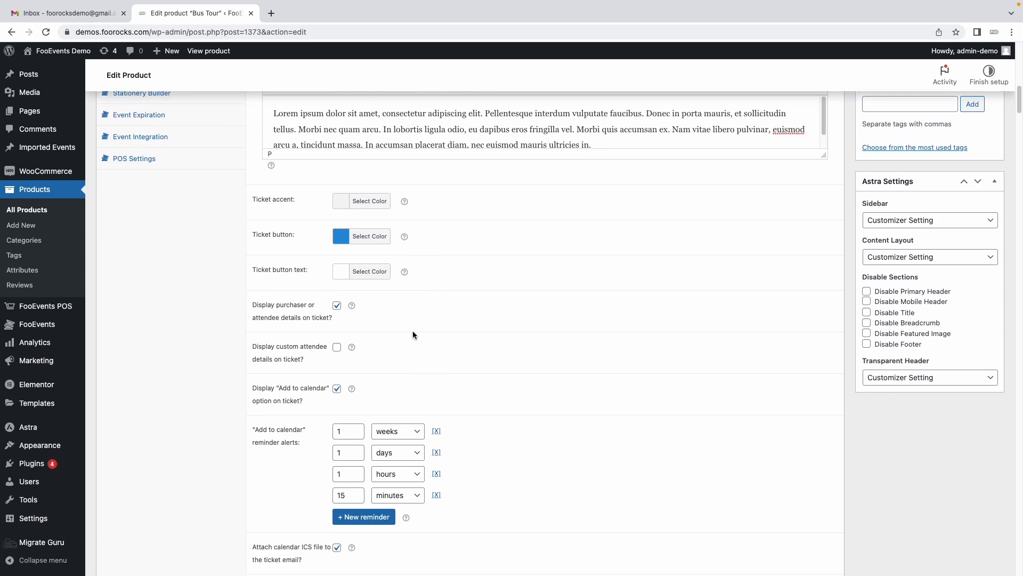
scroll(down, 3)
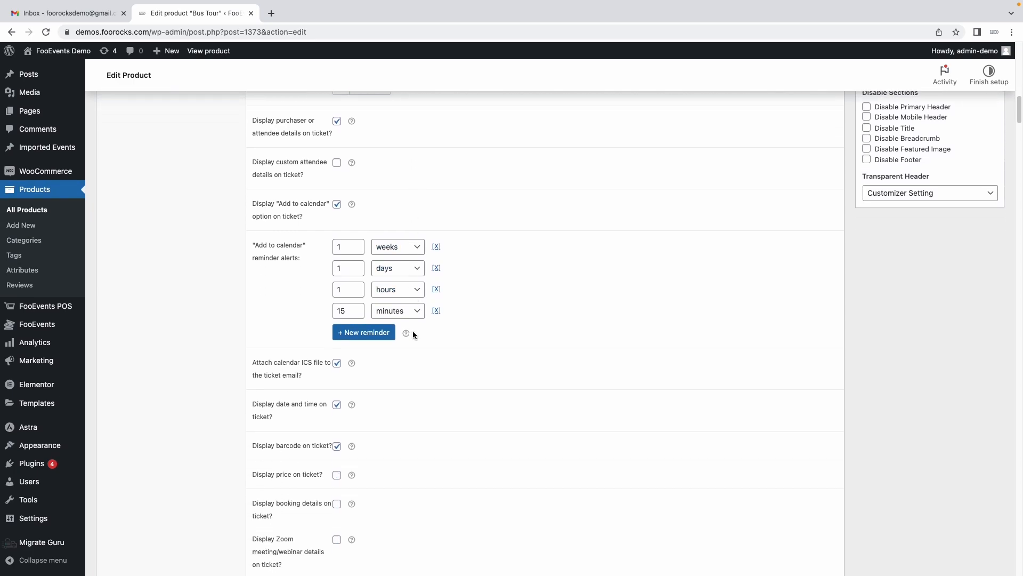
scroll(down, 3)
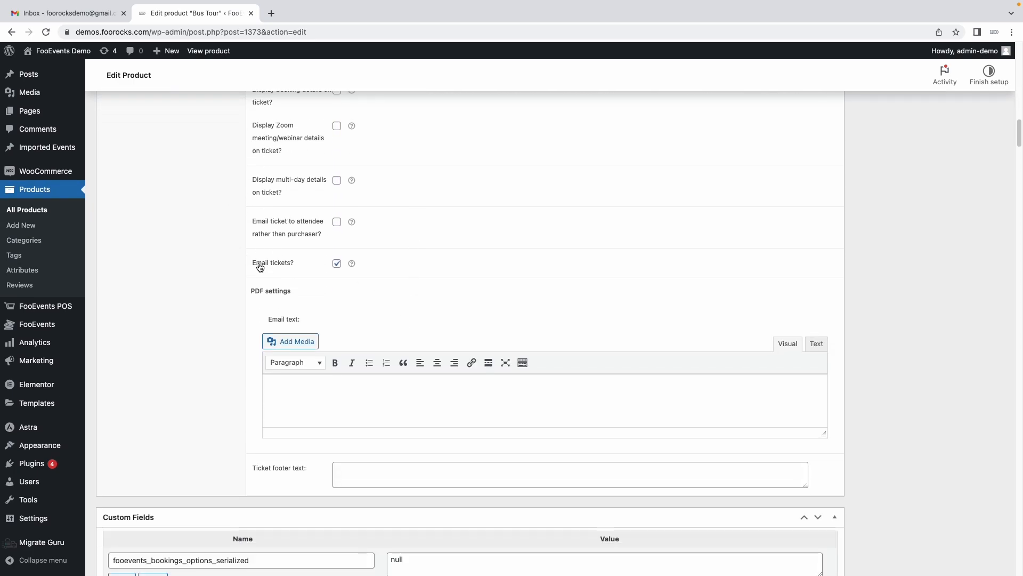
mouse_move(309, 270)
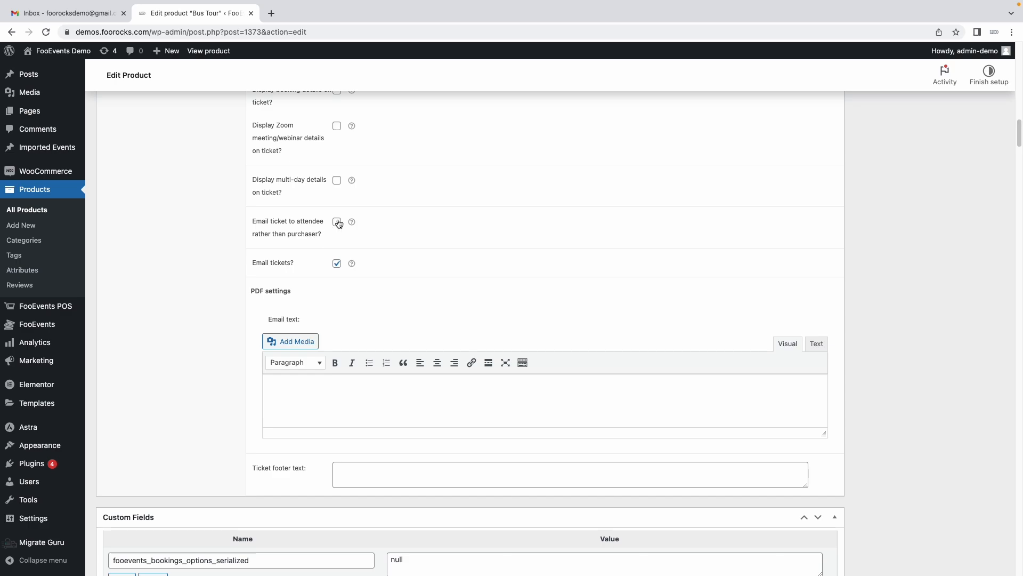
click(337, 221)
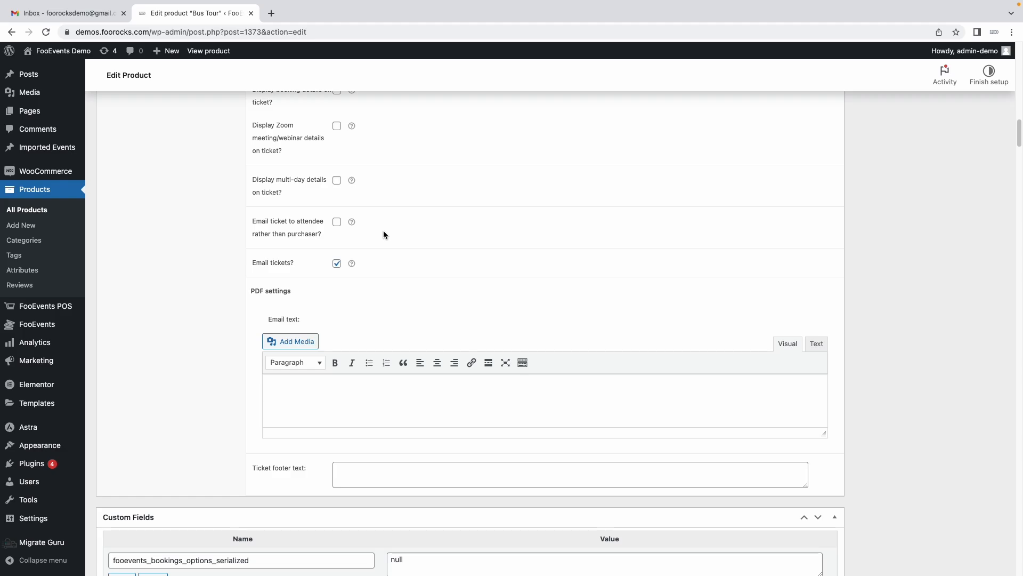
scroll(down, 3)
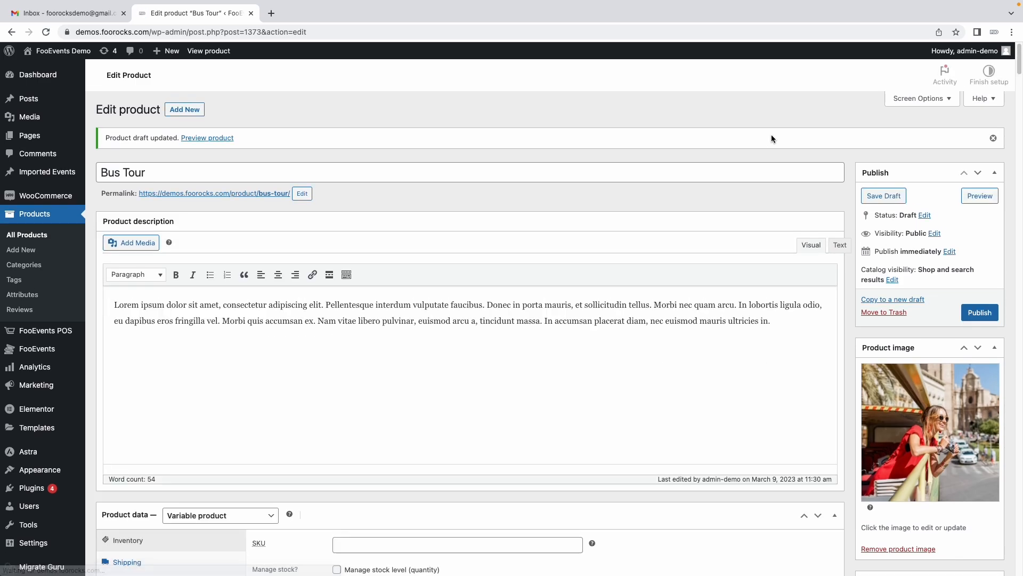
- Preview the Bus Tour product page
click(207, 137)
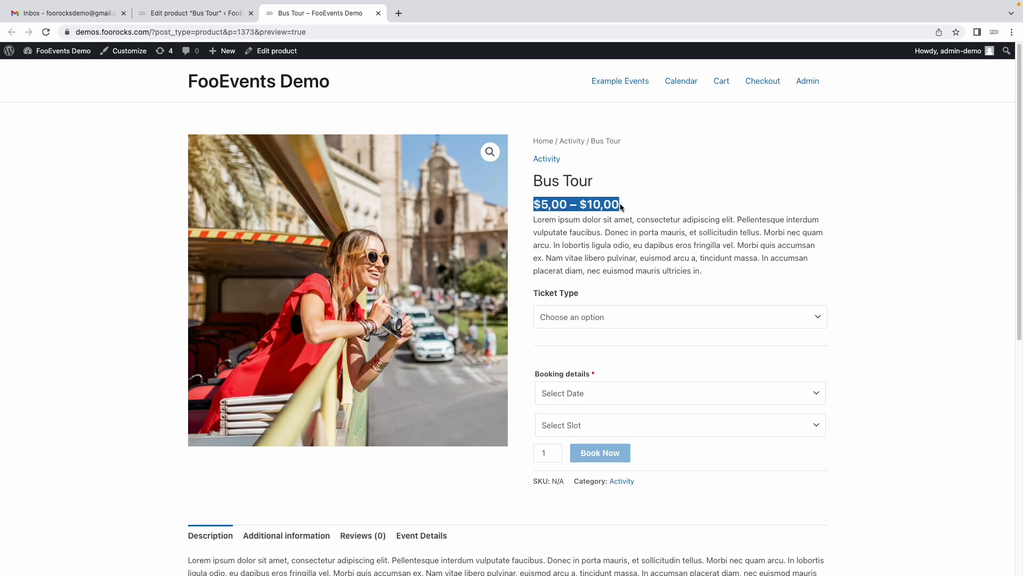
- Book 3 Adult tickets for March 10, 2023, Morning (09:00 a.m.) slot
click(680, 317)
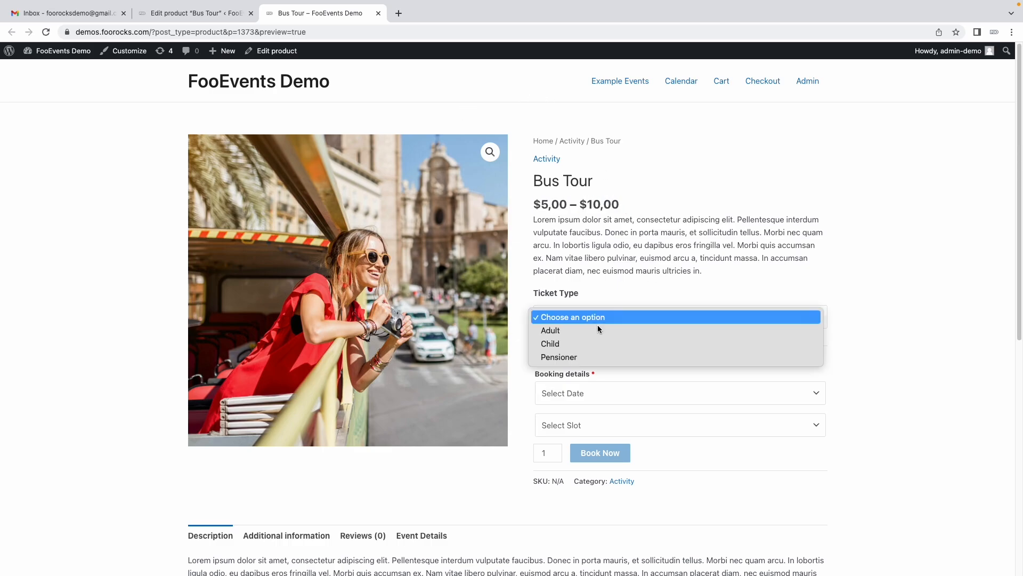
mouse_move(600, 344)
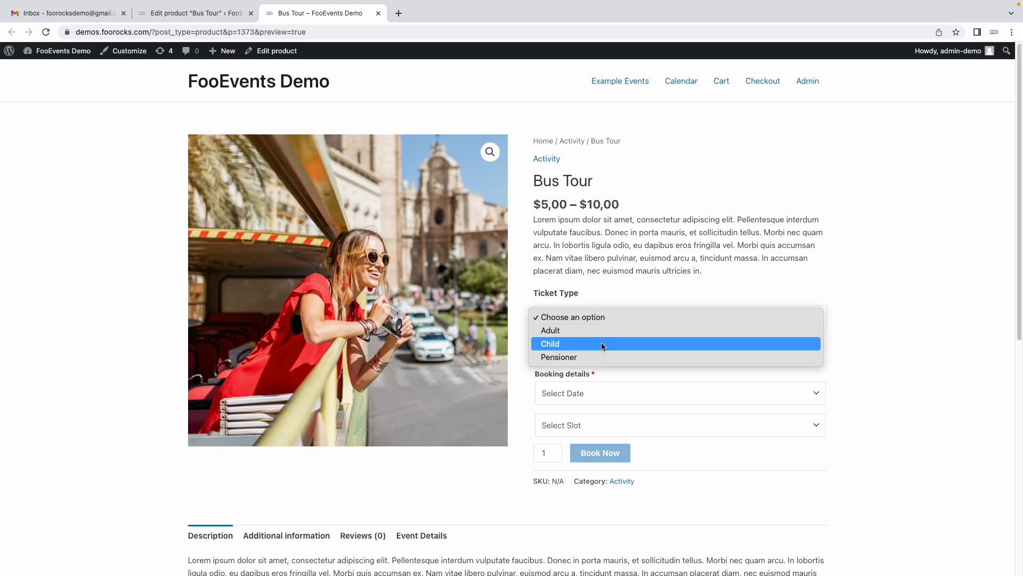
click(550, 329)
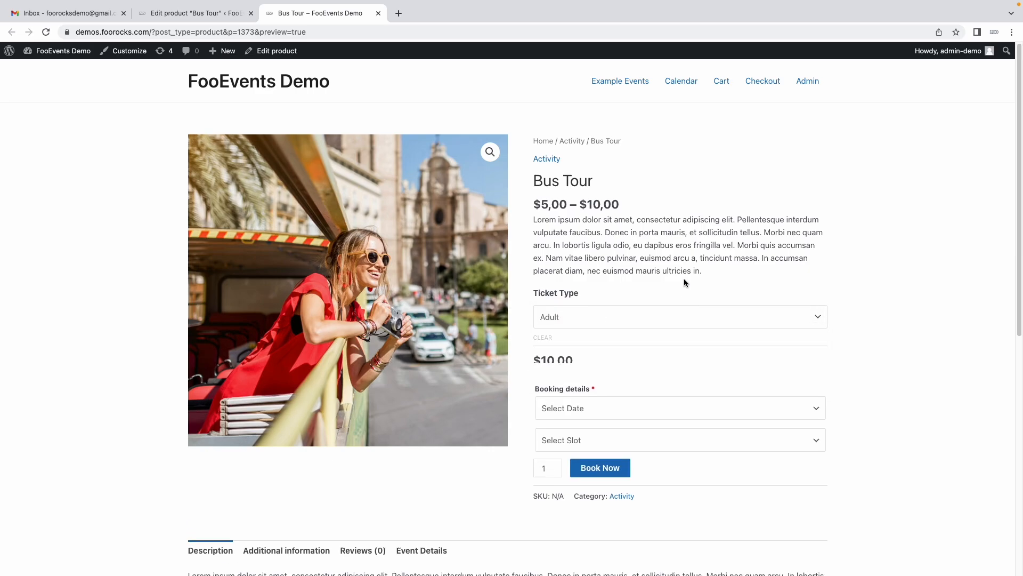
click(678, 408)
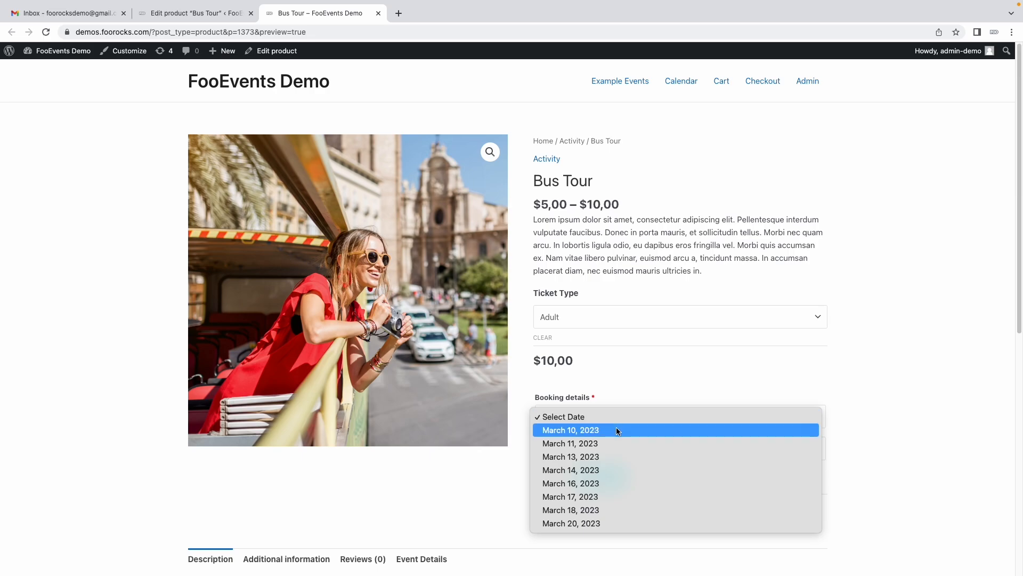
click(571, 430)
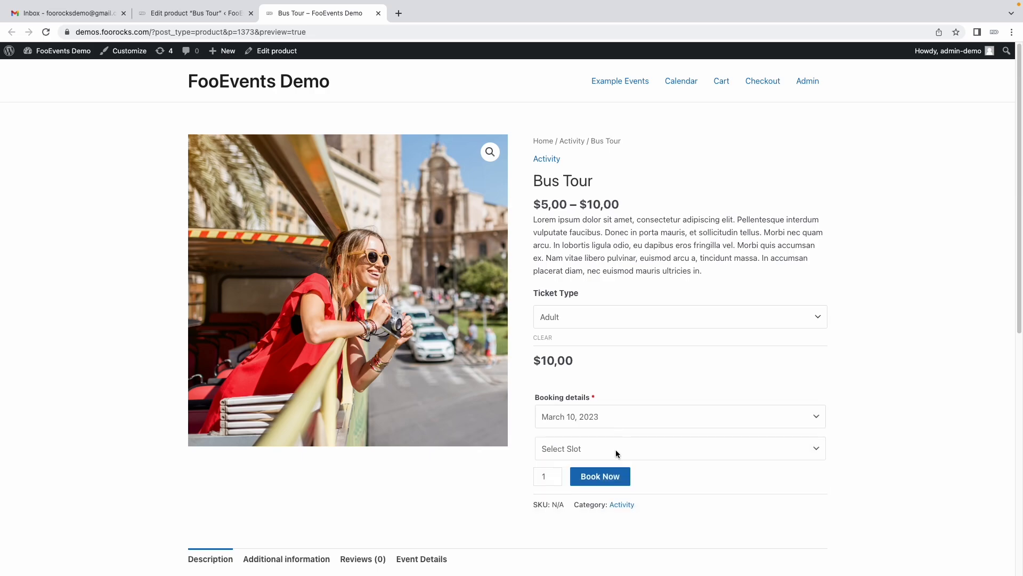
click(679, 448)
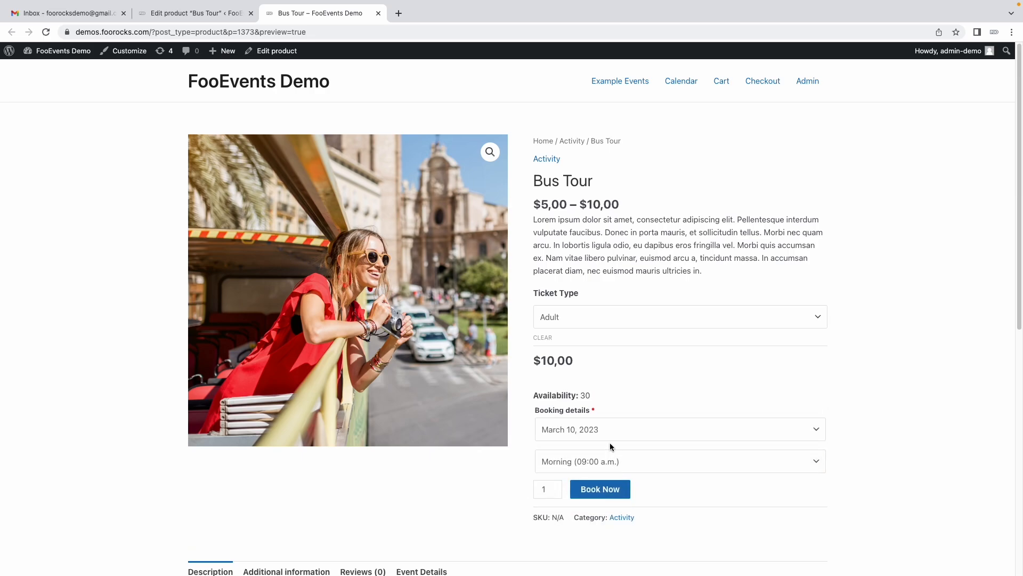
click(556, 486)
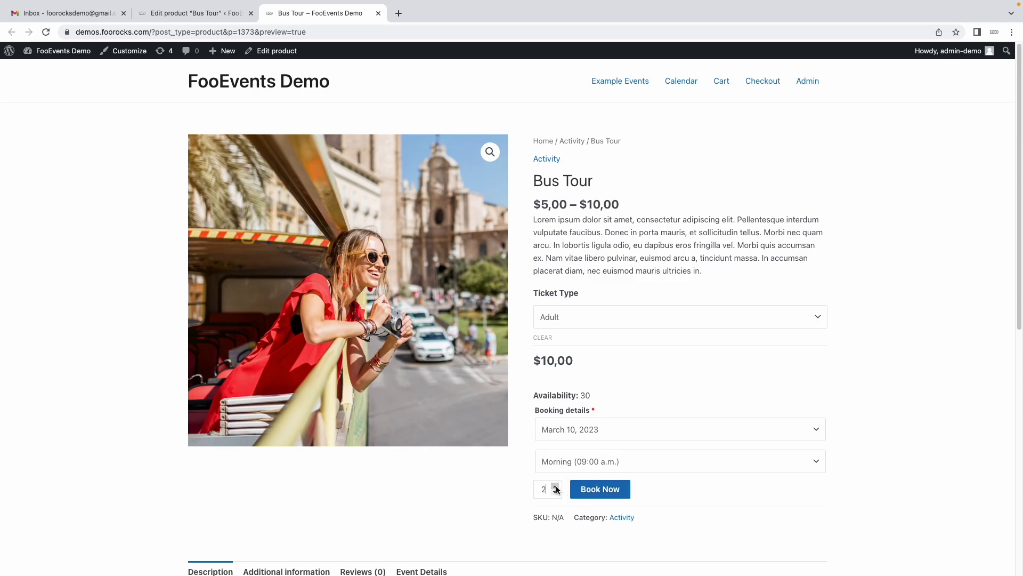
click(555, 485)
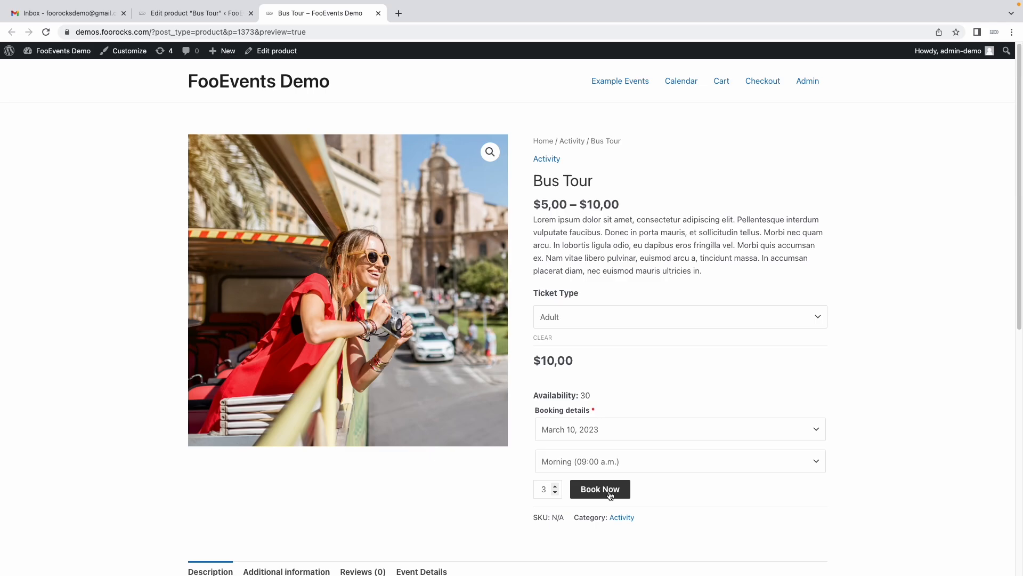
click(599, 489)
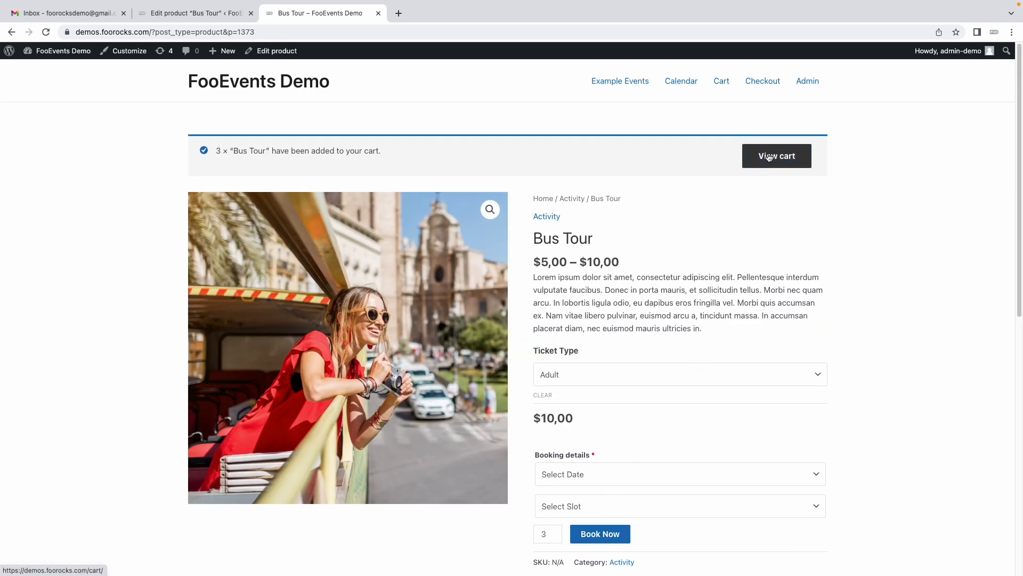
- Check the cart's March 10 Morning booking details, then proceed to checkout
click(776, 156)
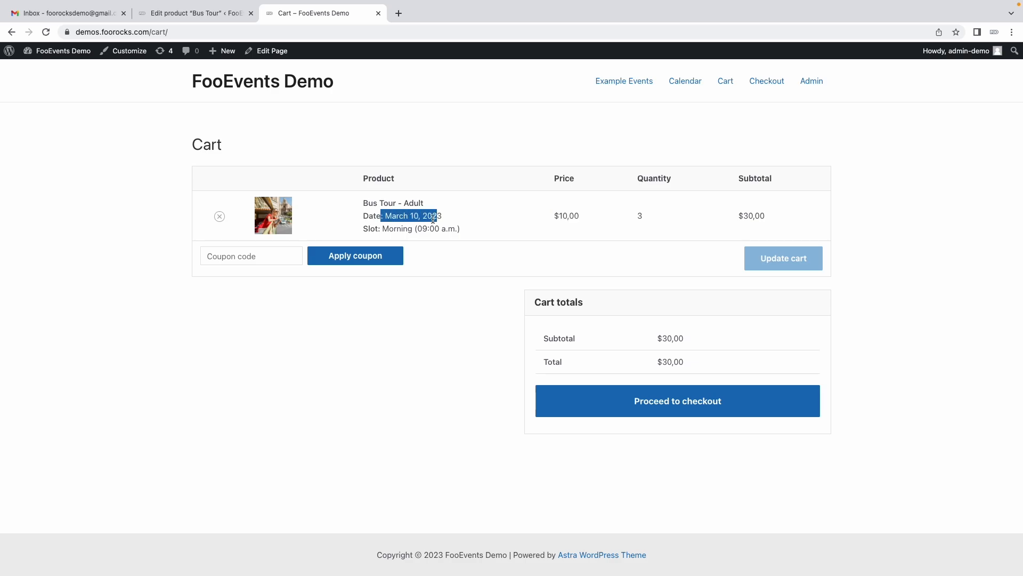
click(478, 171)
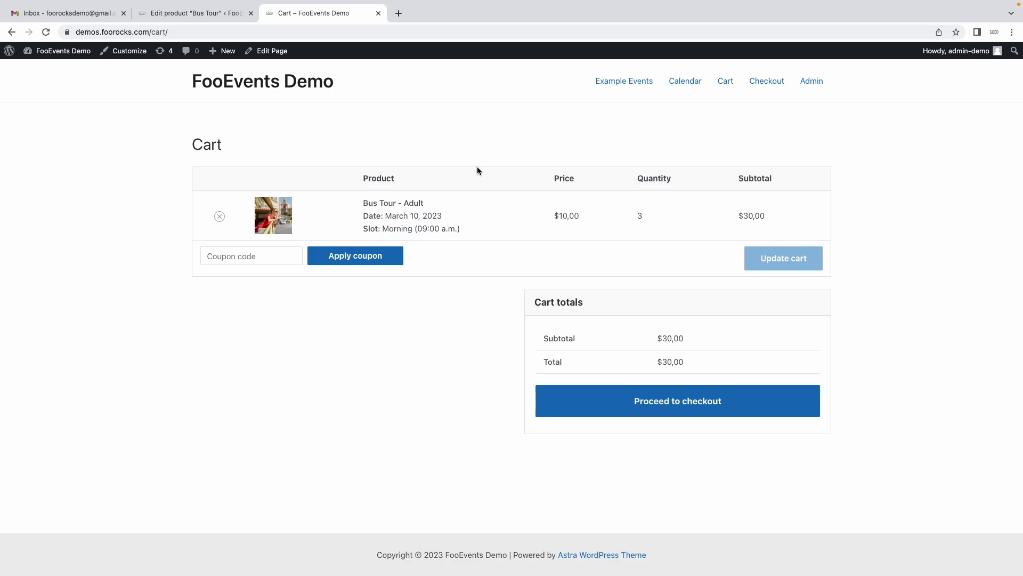
click(677, 401)
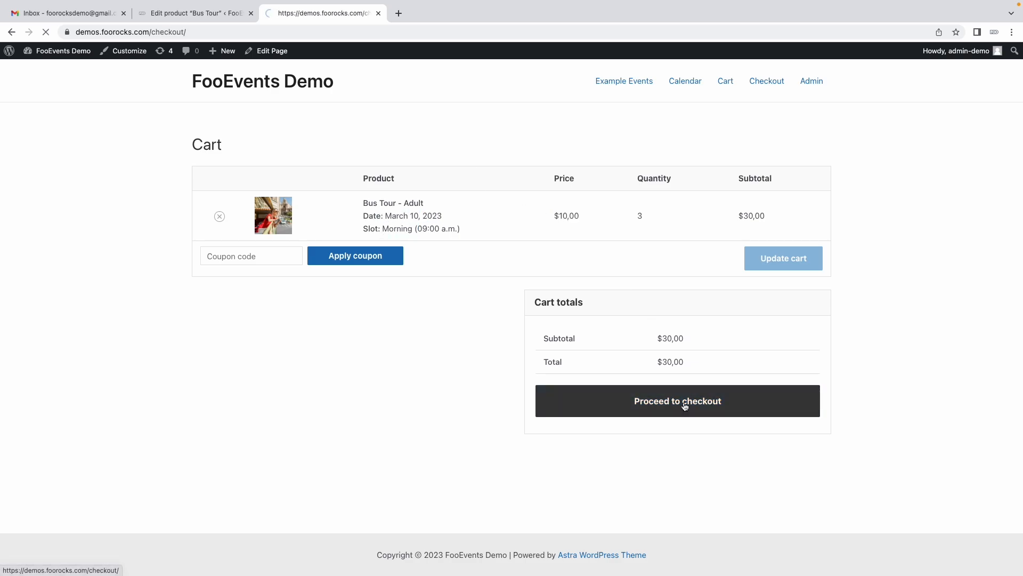
- Copy the purchaser's name and email into the attendee sections
click(677, 400)
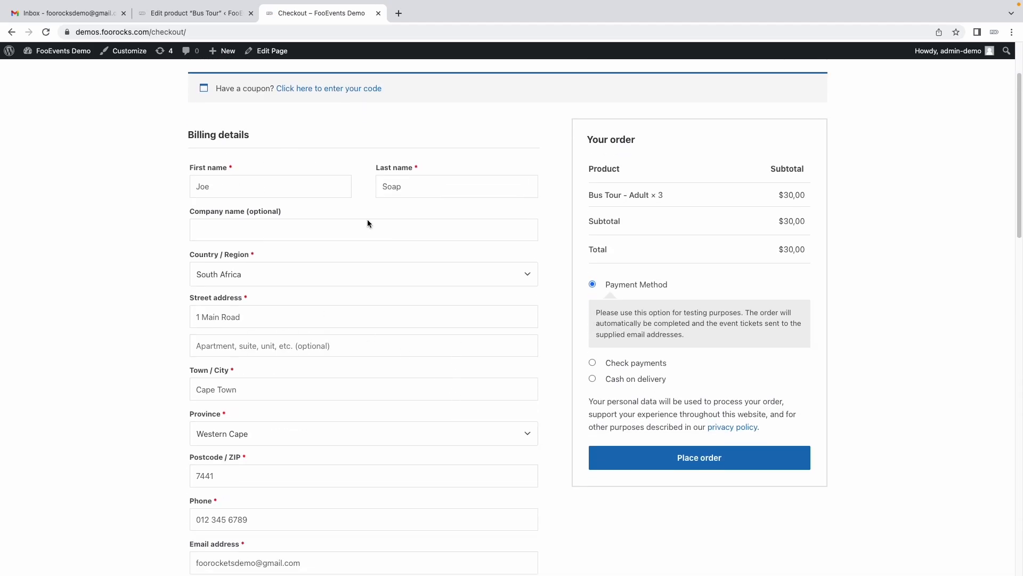
scroll(down, 3)
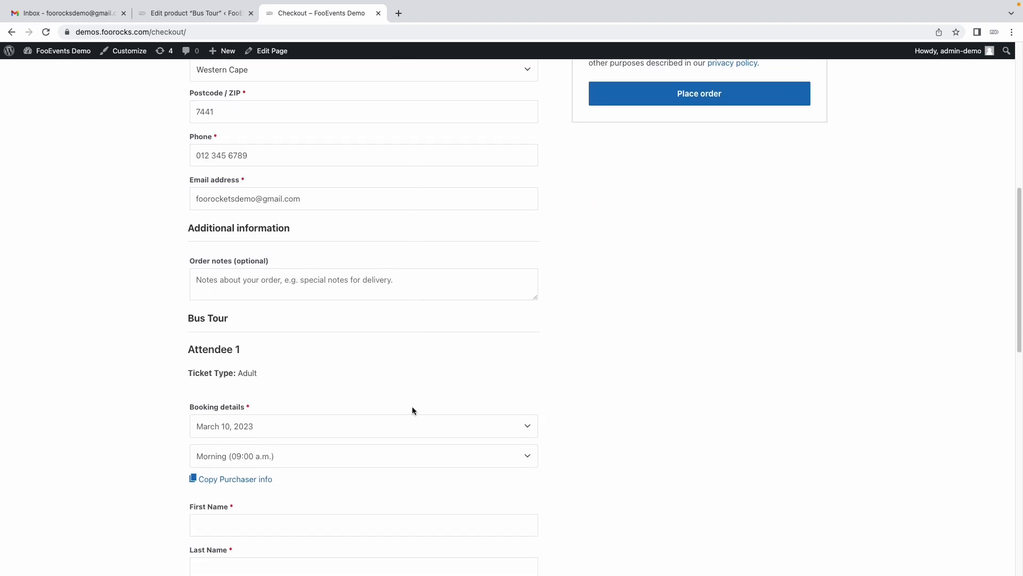
scroll(down, 3)
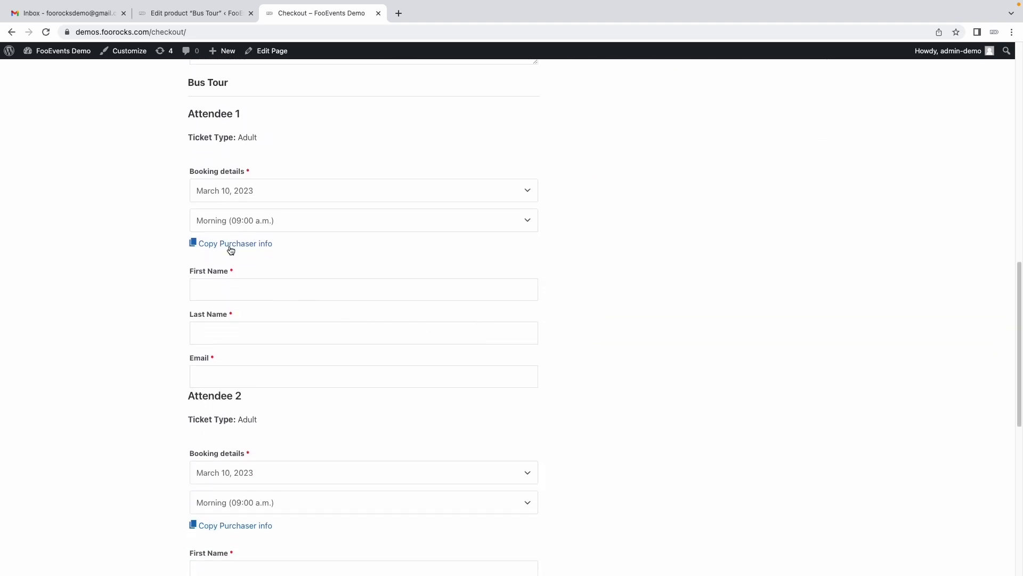
click(235, 243)
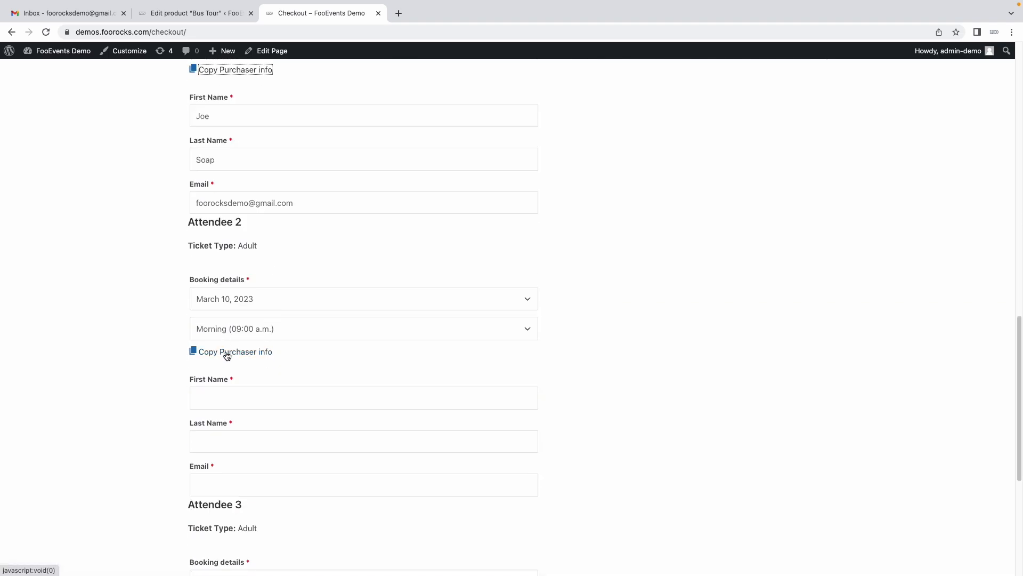
click(235, 351)
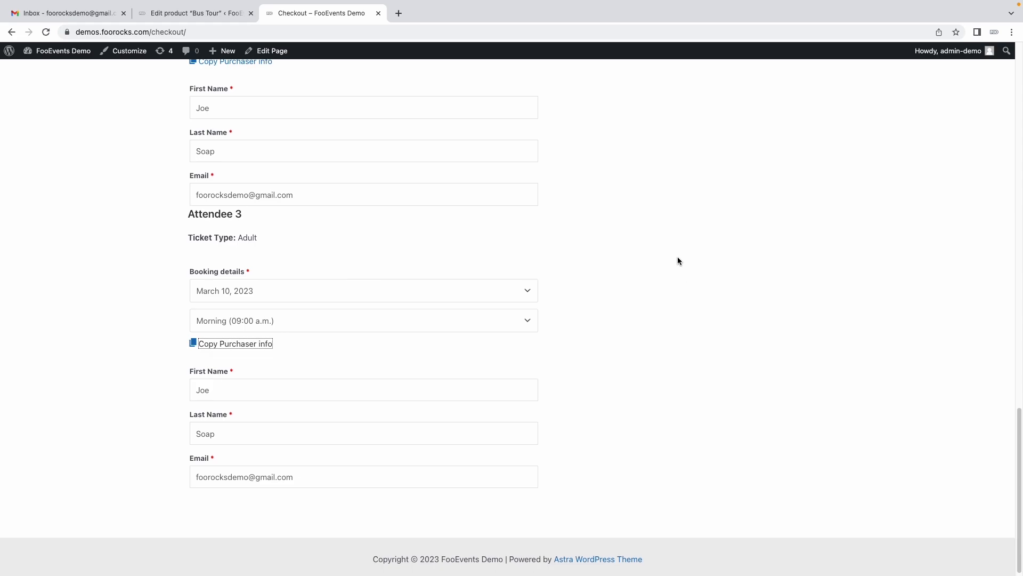
- Place the $30,00 order for the three Bus Tour tickets
scroll(down, 3)
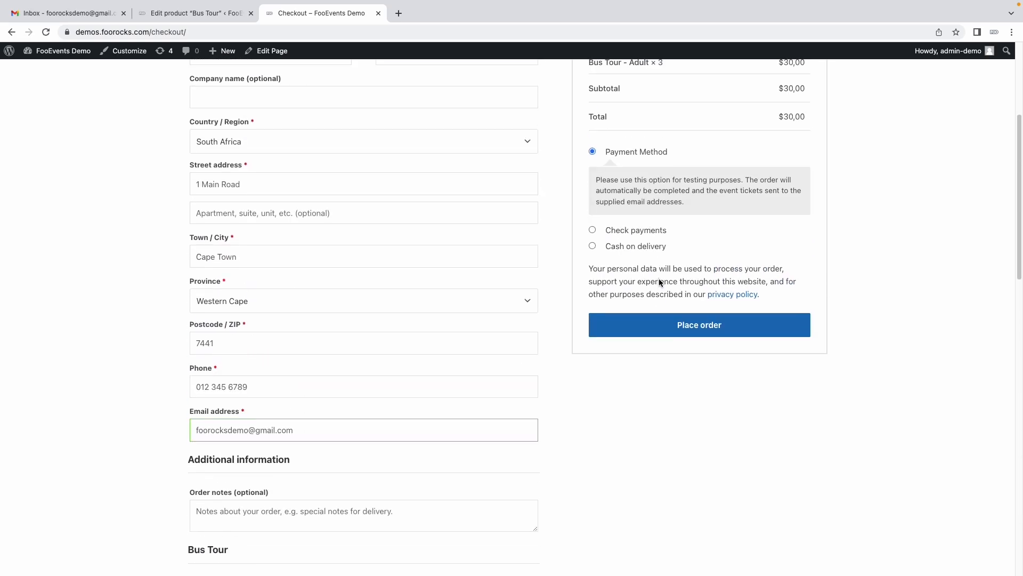
click(698, 325)
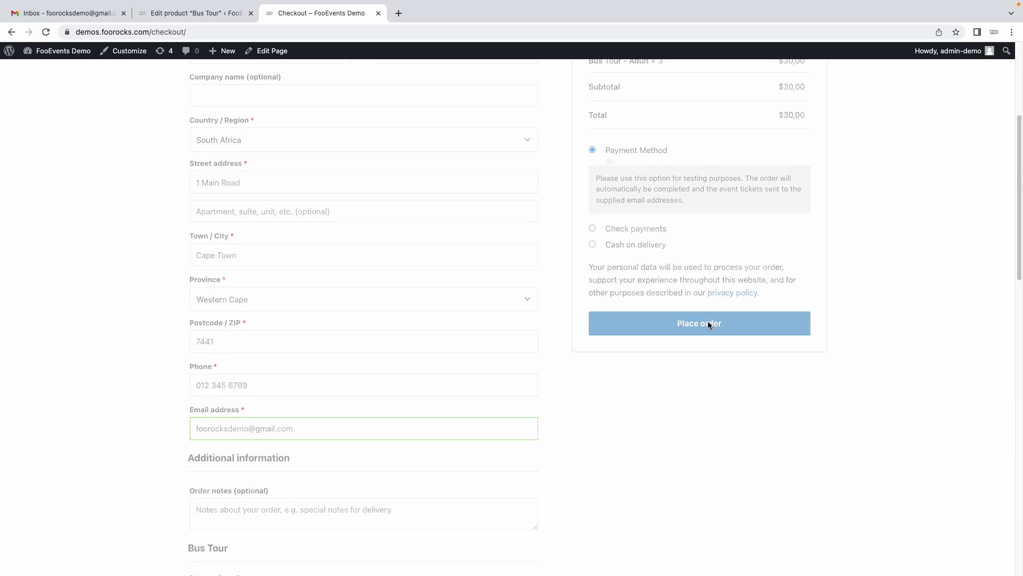
click(699, 323)
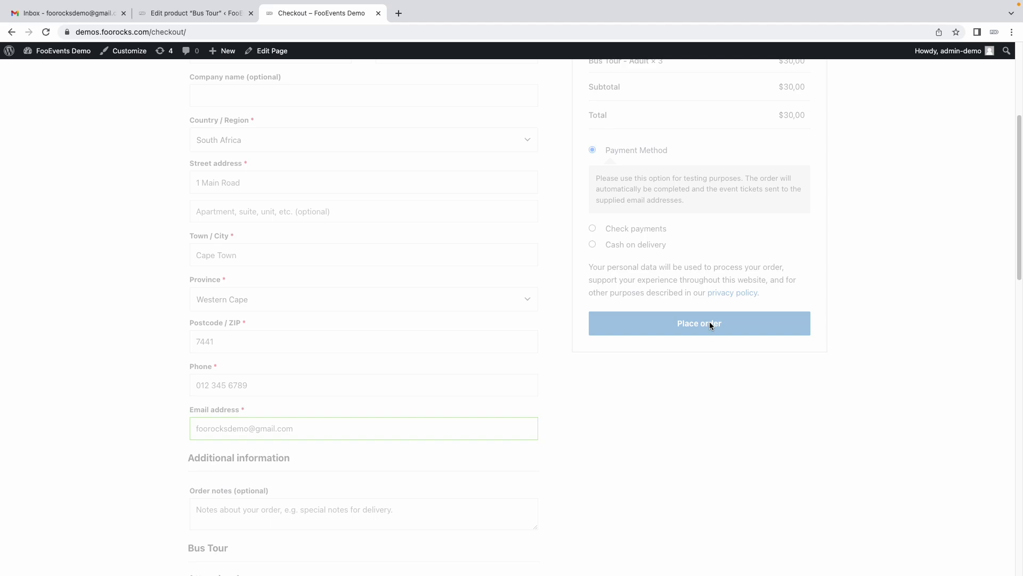
click(699, 323)
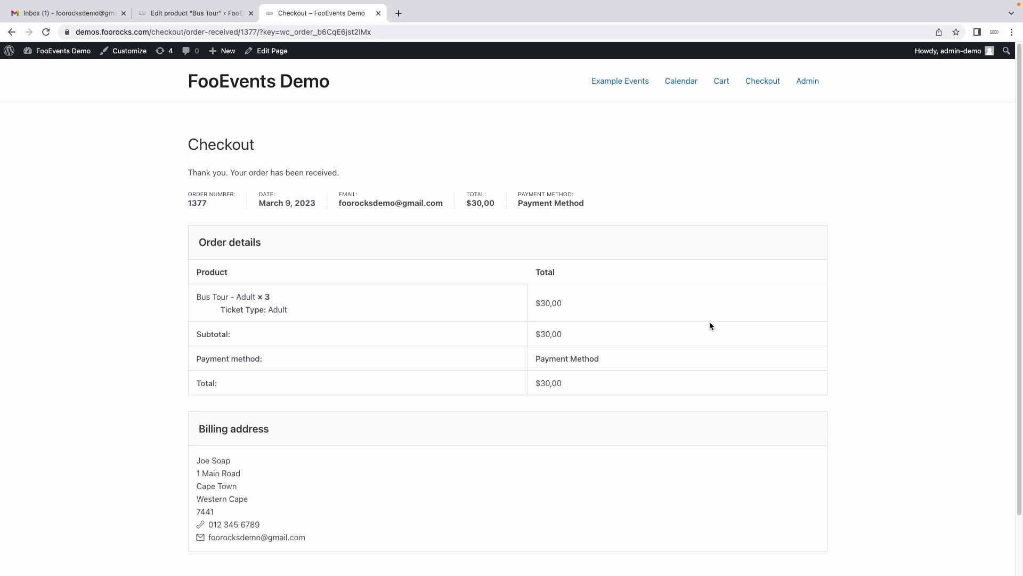
mouse_move(165, 60)
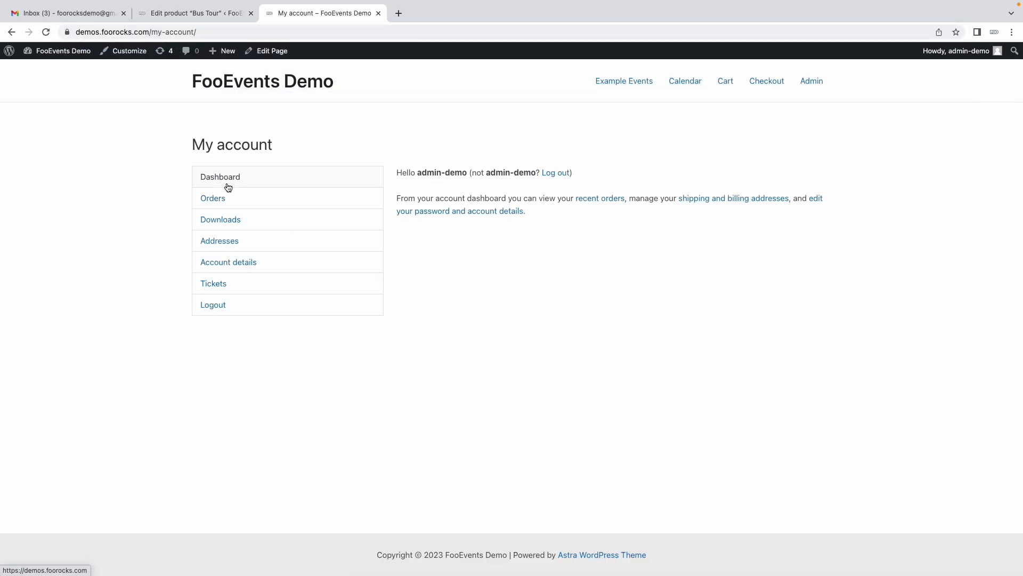
- Review order #1377's three Morning-slot tickets in My Account, then switch to Gmail
click(212, 198)
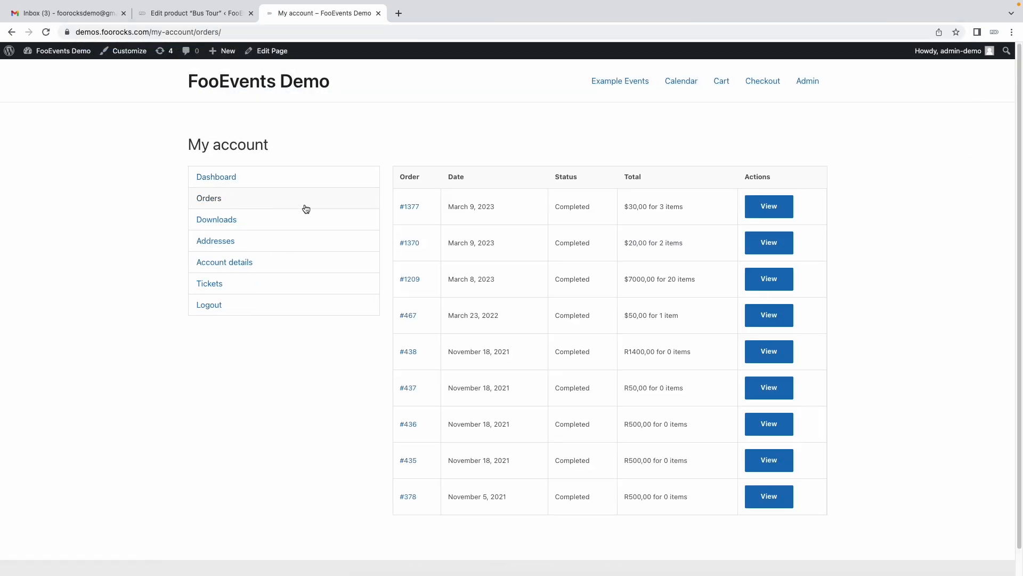
click(409, 207)
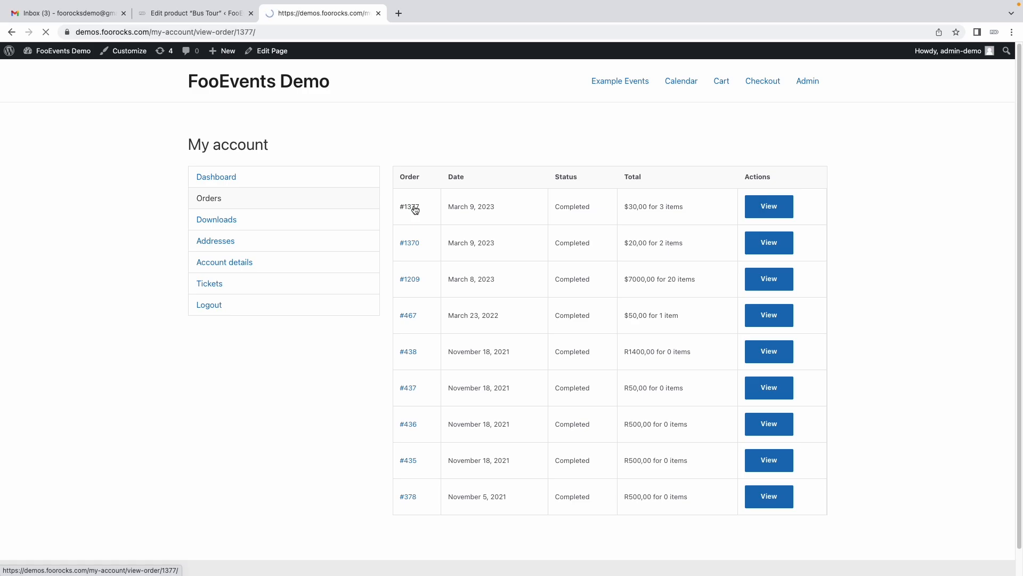
click(409, 206)
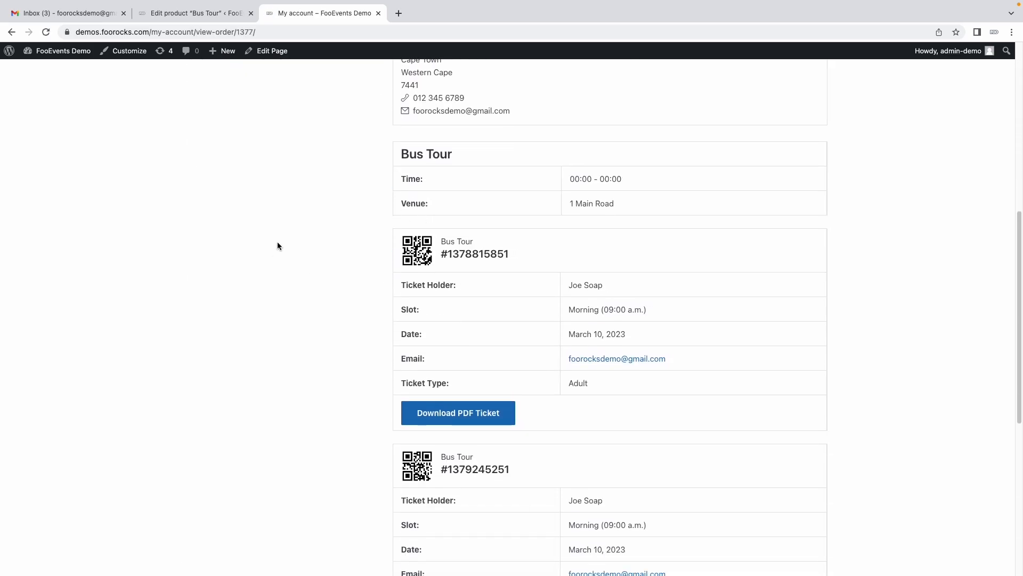
scroll(down, 3)
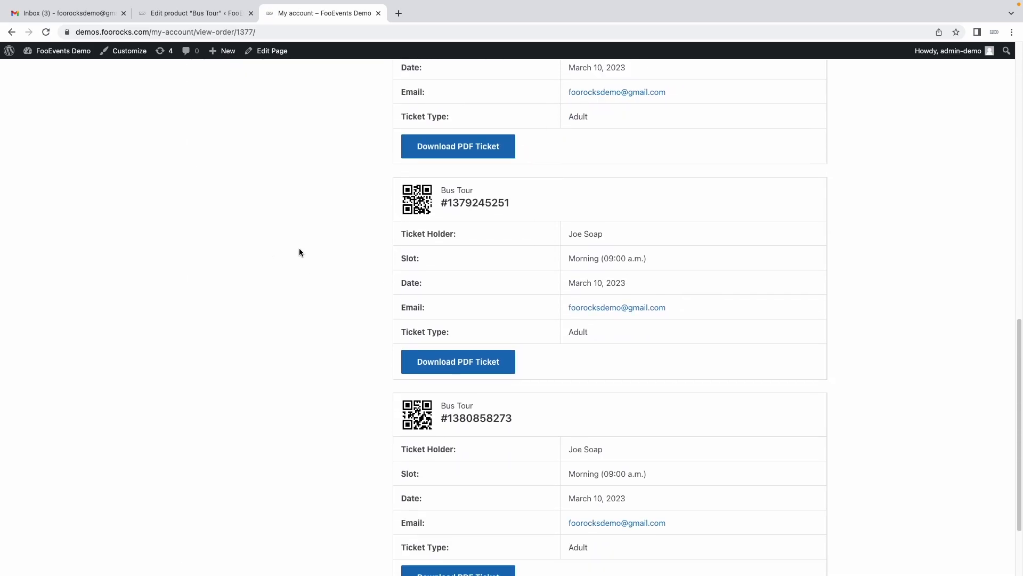
scroll(down, 3)
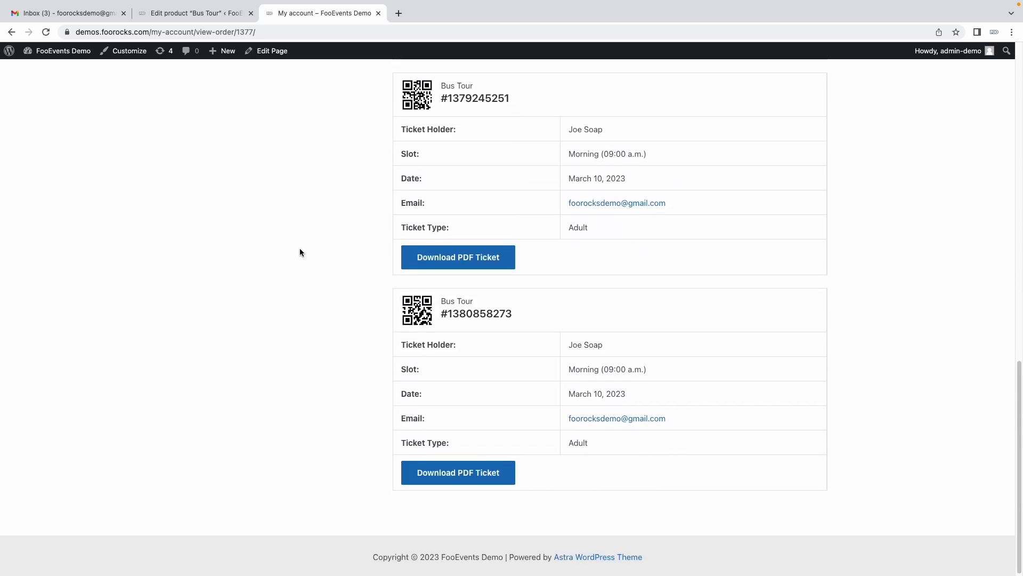
scroll(down, 3)
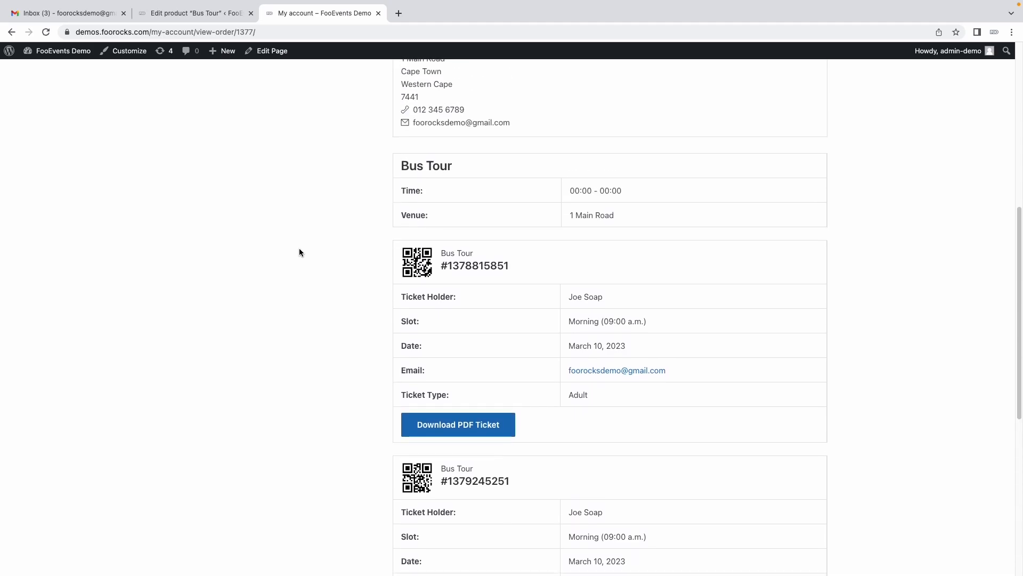
click(65, 13)
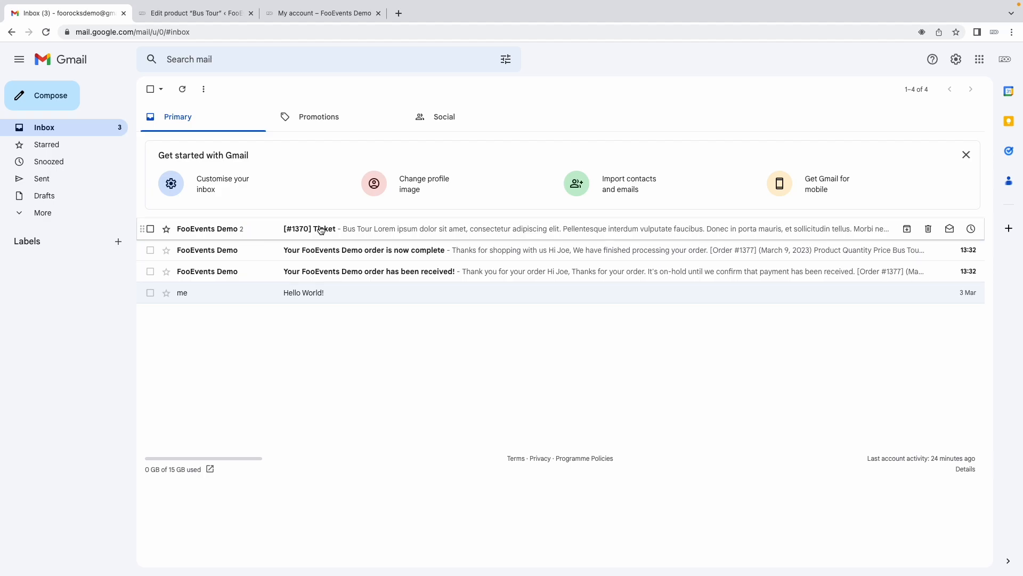
- Open the [#1370] Ticket email and scroll through the QR tickets to the attachments
click(309, 229)
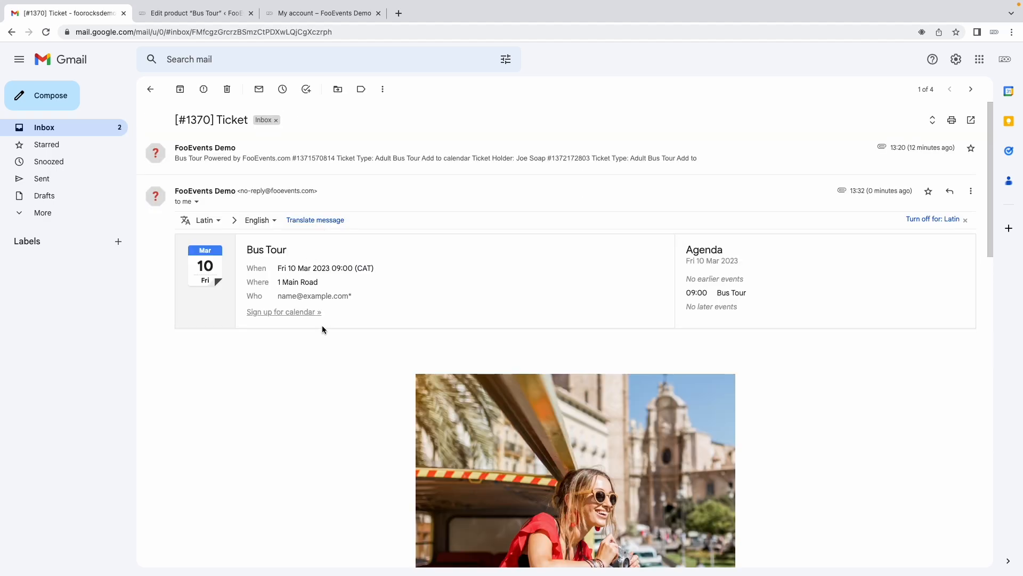
scroll(down, 3)
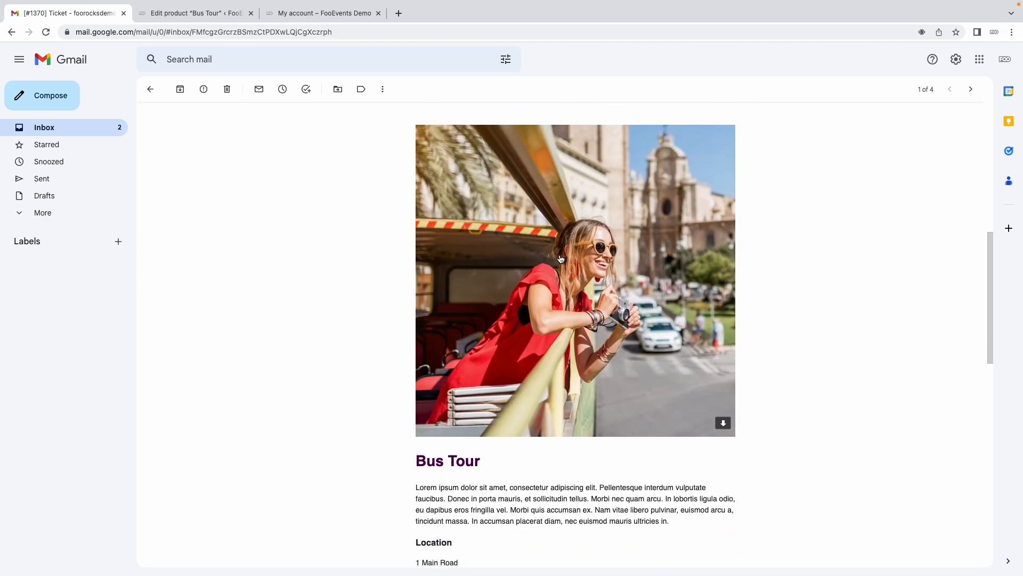
scroll(down, 3)
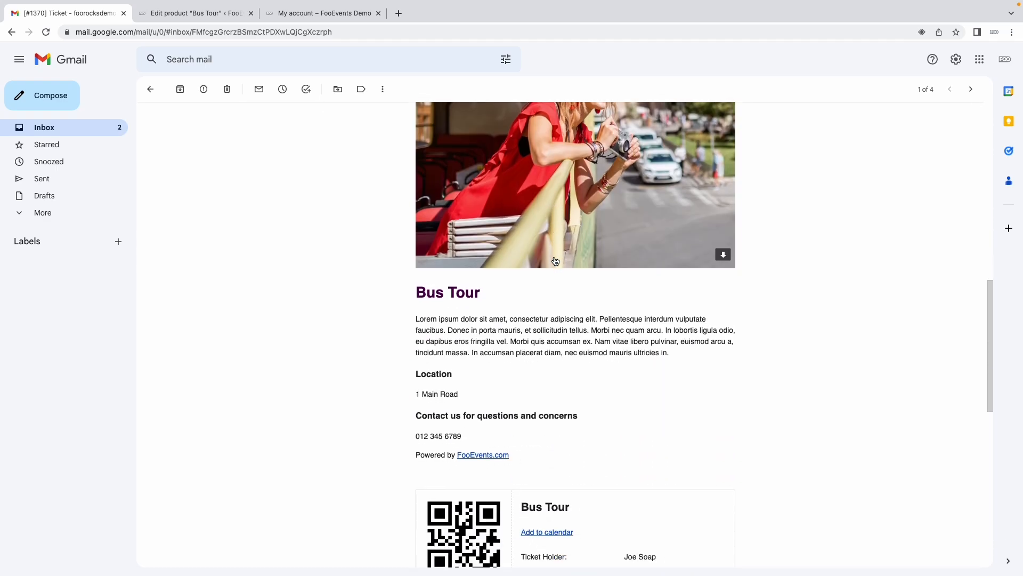
scroll(down, 3)
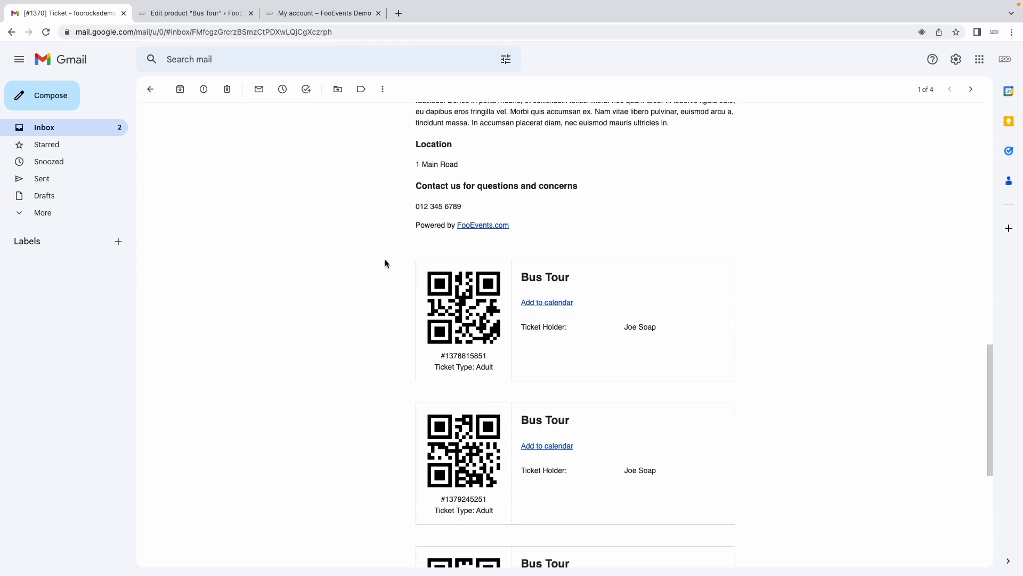
scroll(down, 3)
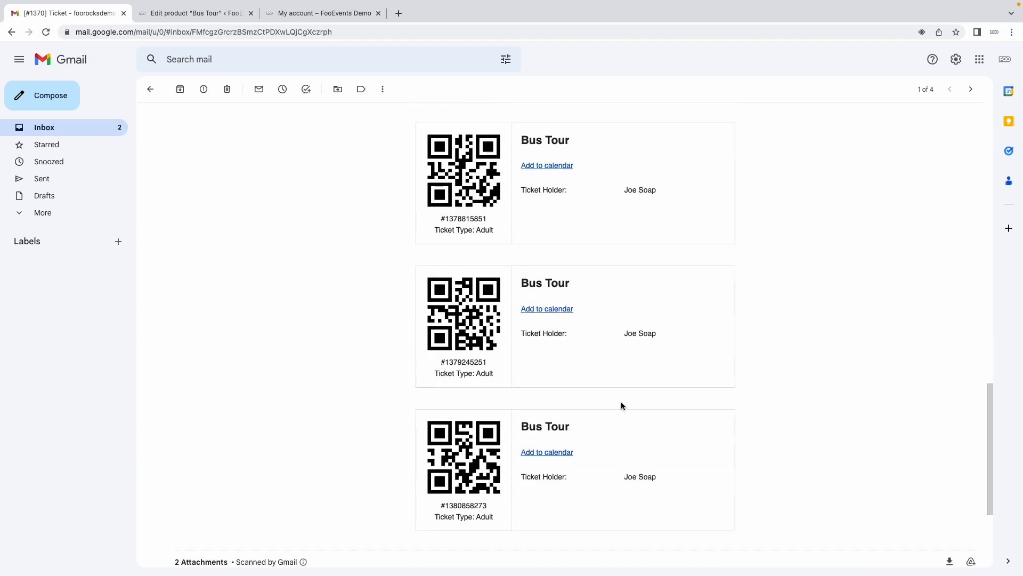
scroll(down, 3)
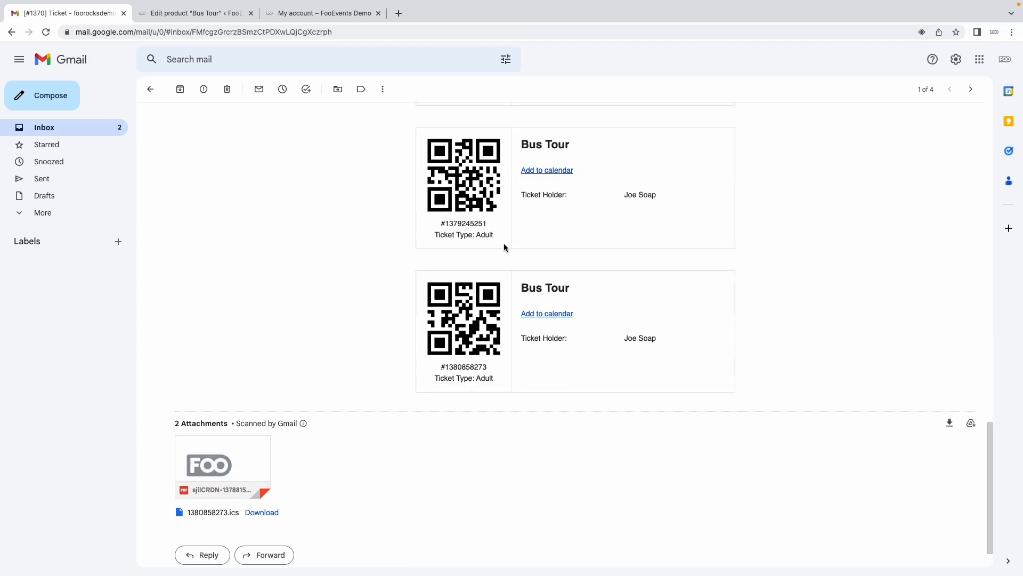